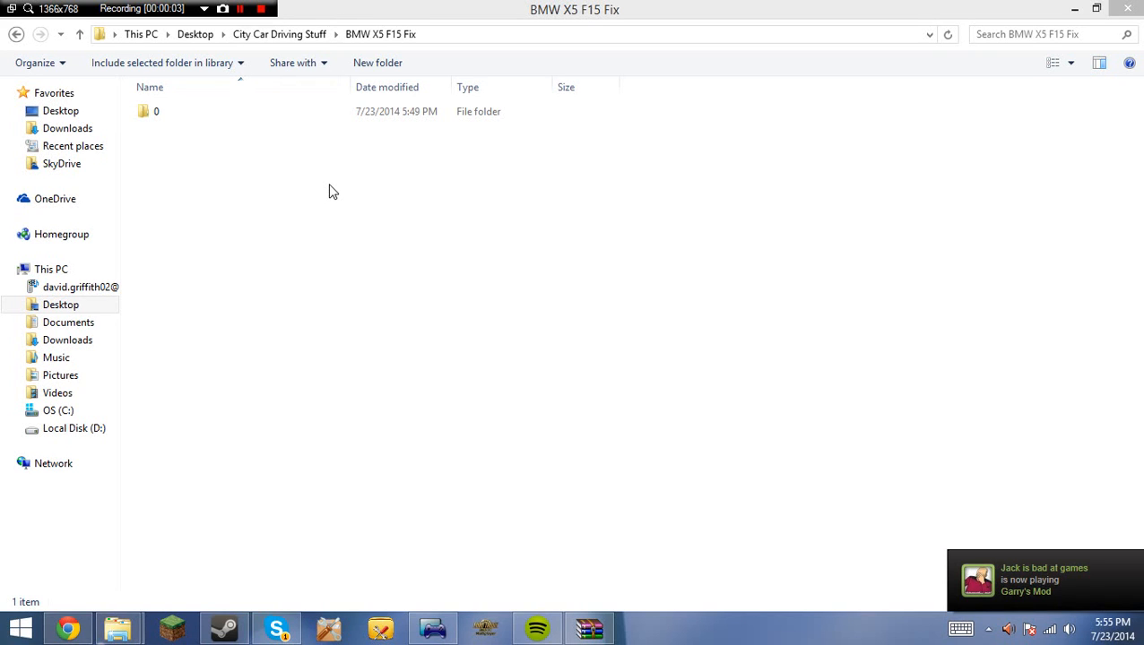
pyautogui.moveTo(274, 543)
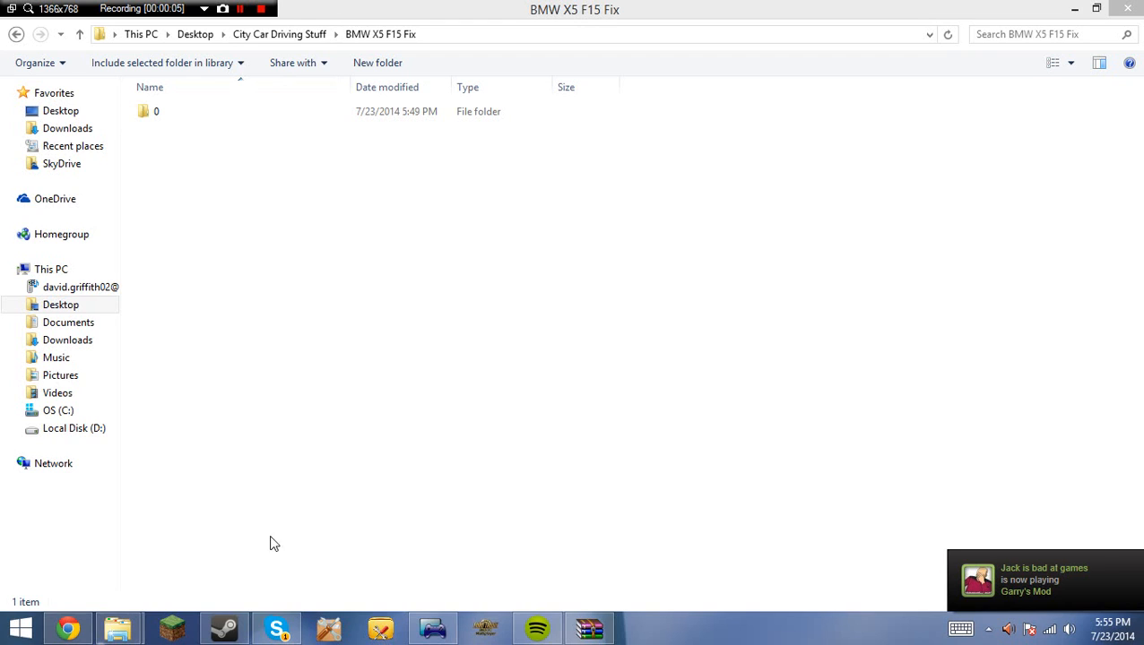
pyautogui.moveTo(328, 627)
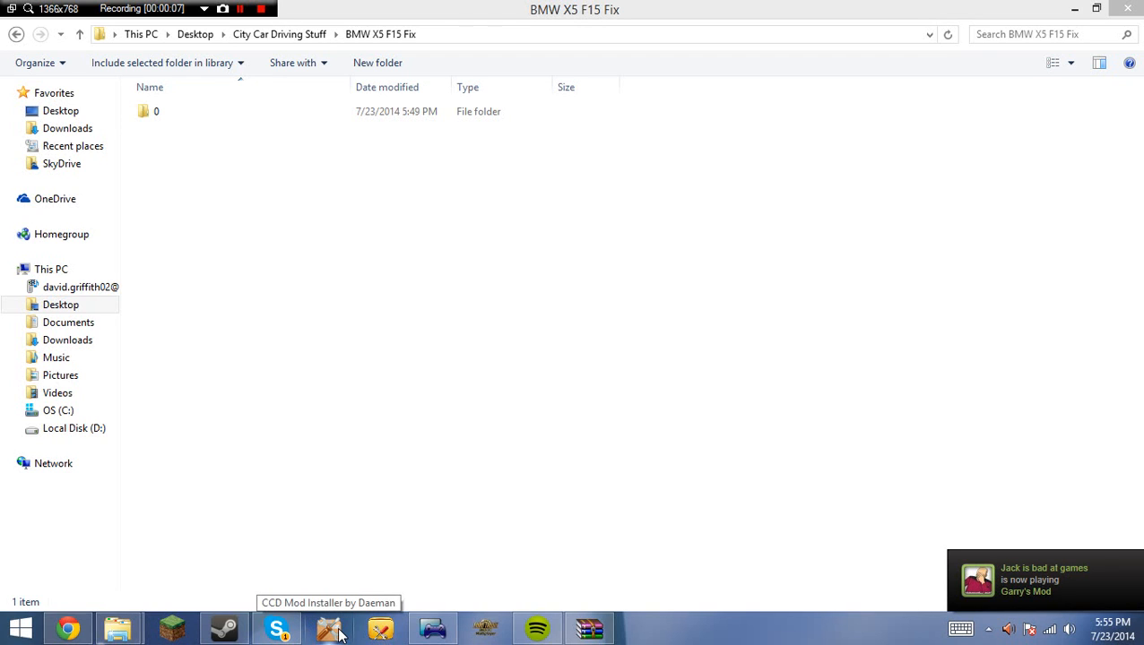
pyautogui.moveTo(674, 197)
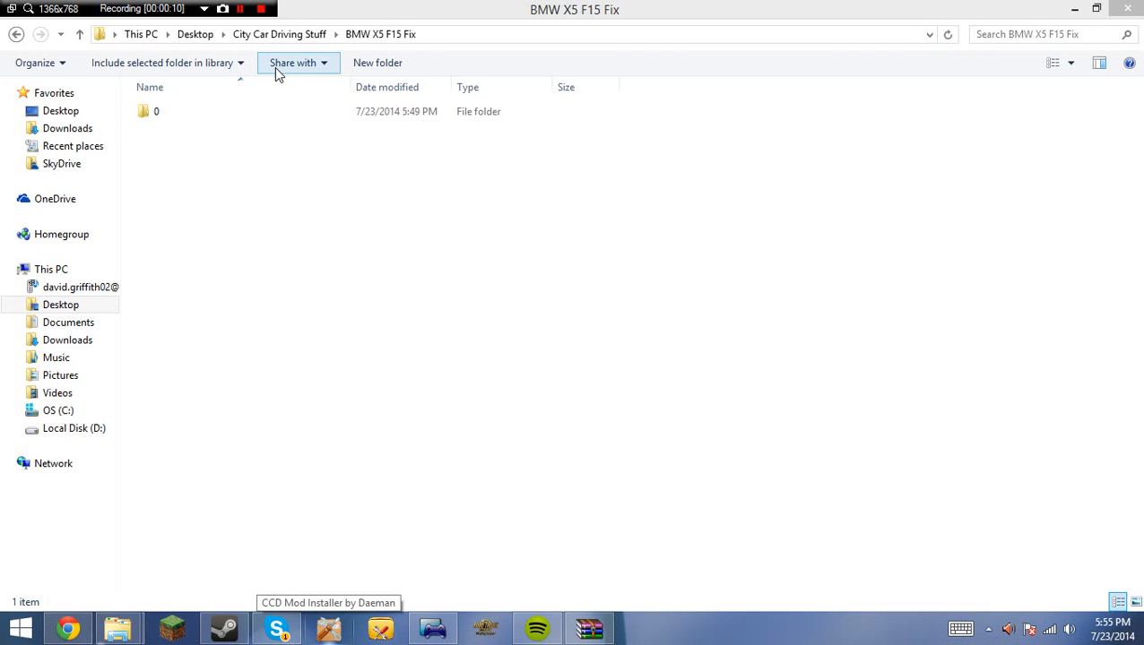
# Open the BMW X5 F15 Fix folder from City Car Driving Stuff and look over its contents.
pyautogui.click(279, 34)
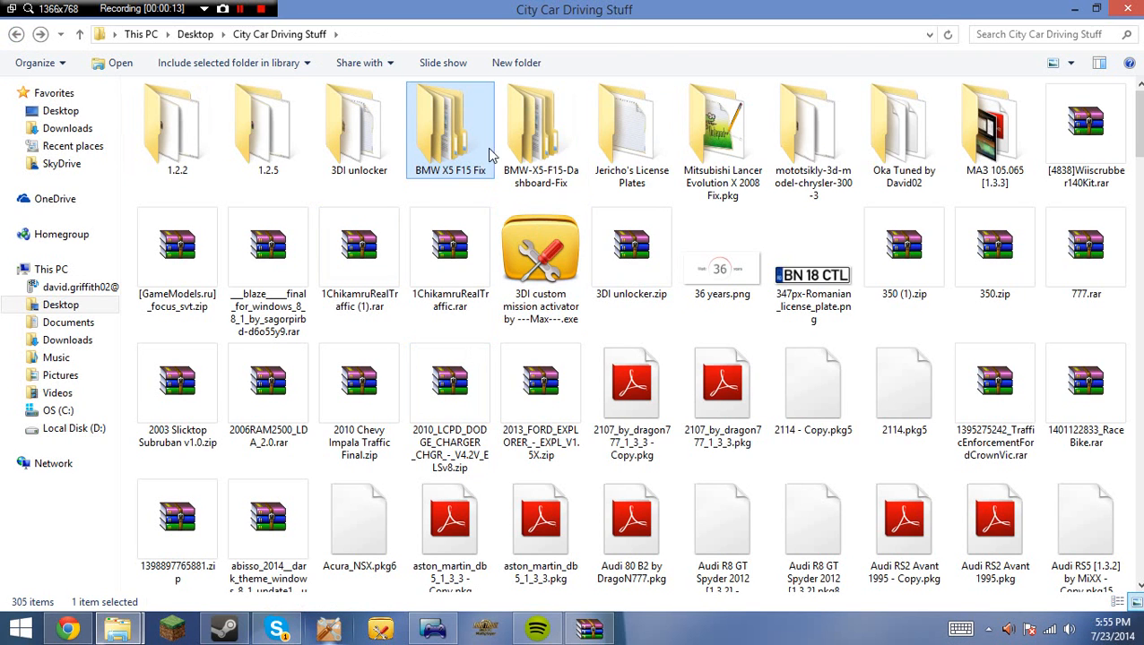
pyautogui.moveTo(441, 137)
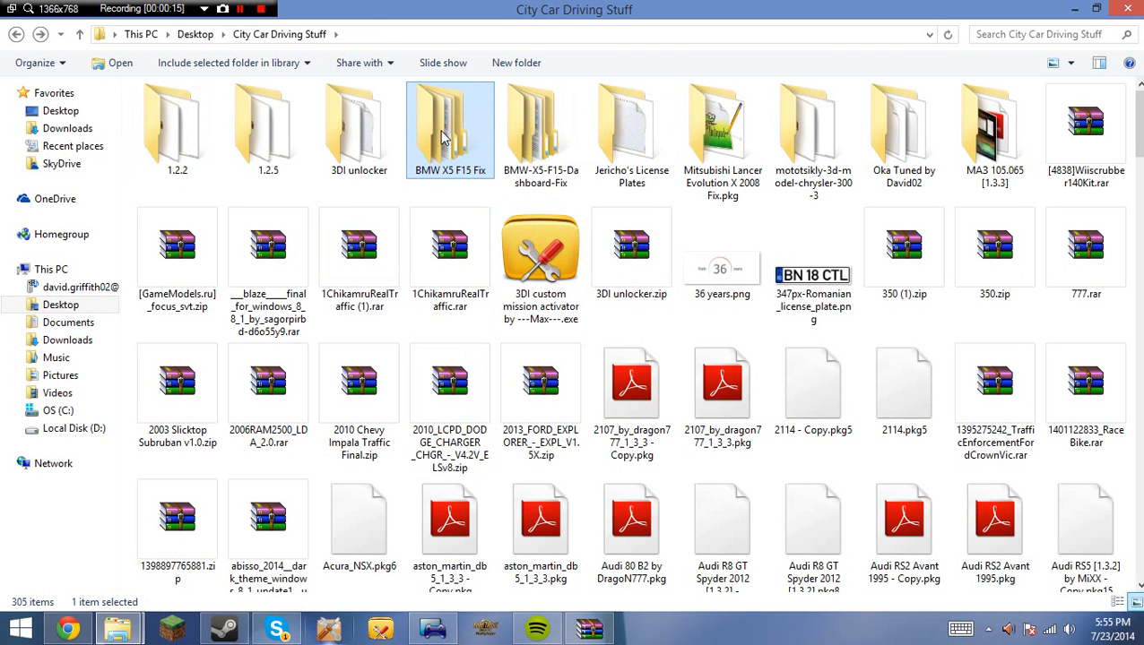
pyautogui.doubleClick(450, 129)
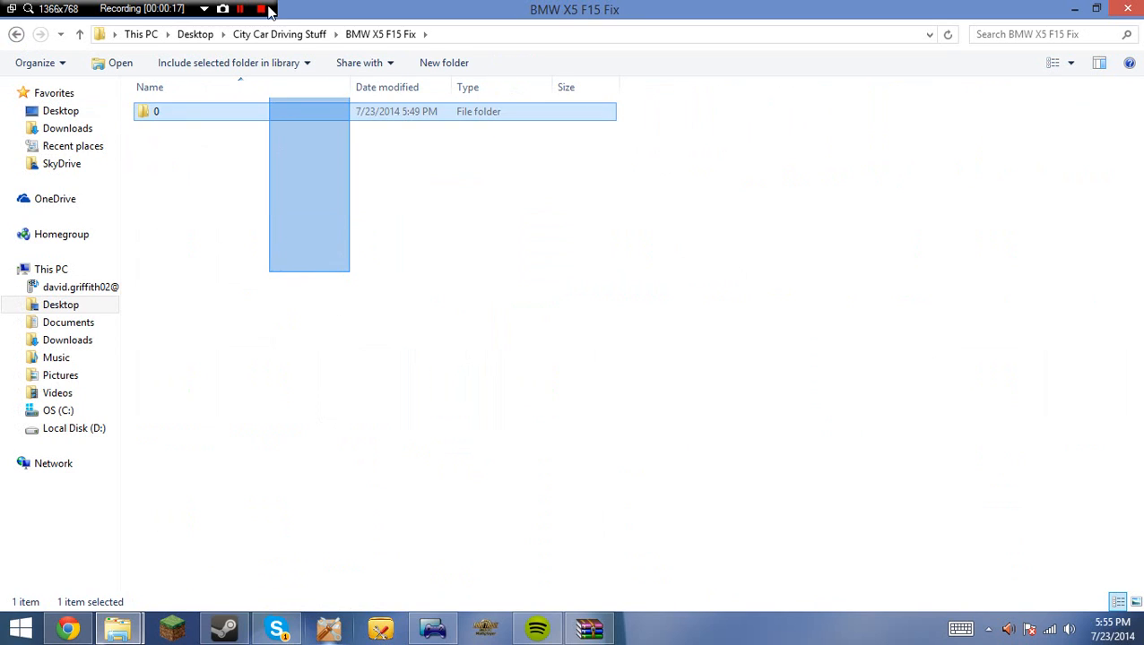
pyautogui.click(349, 538)
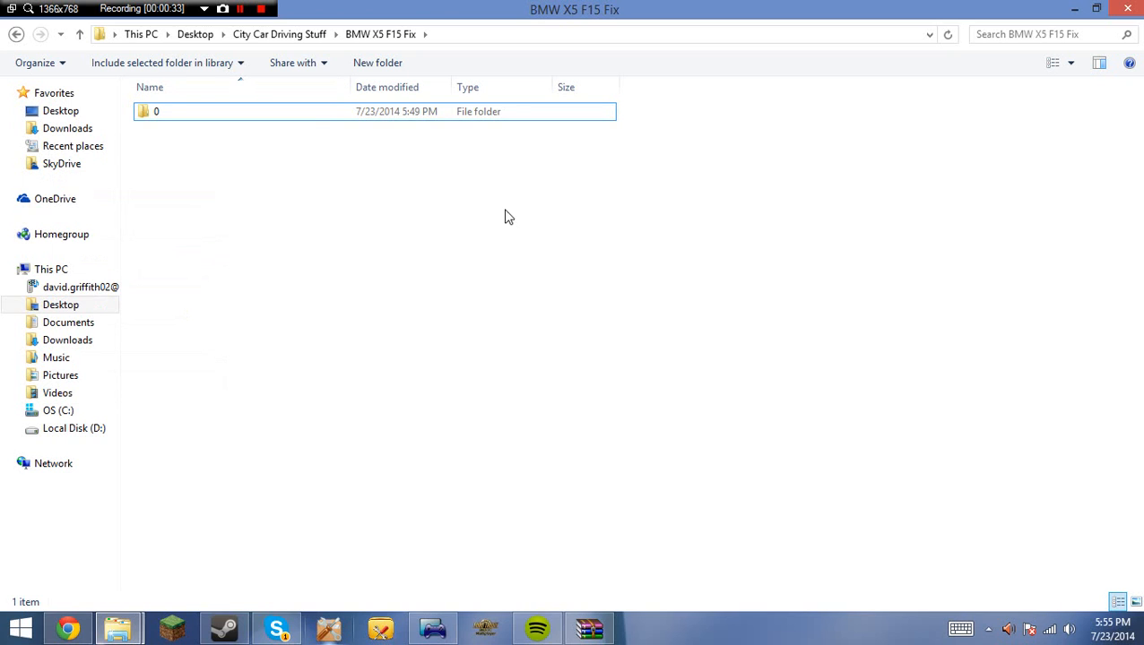
pyautogui.moveTo(276, 237)
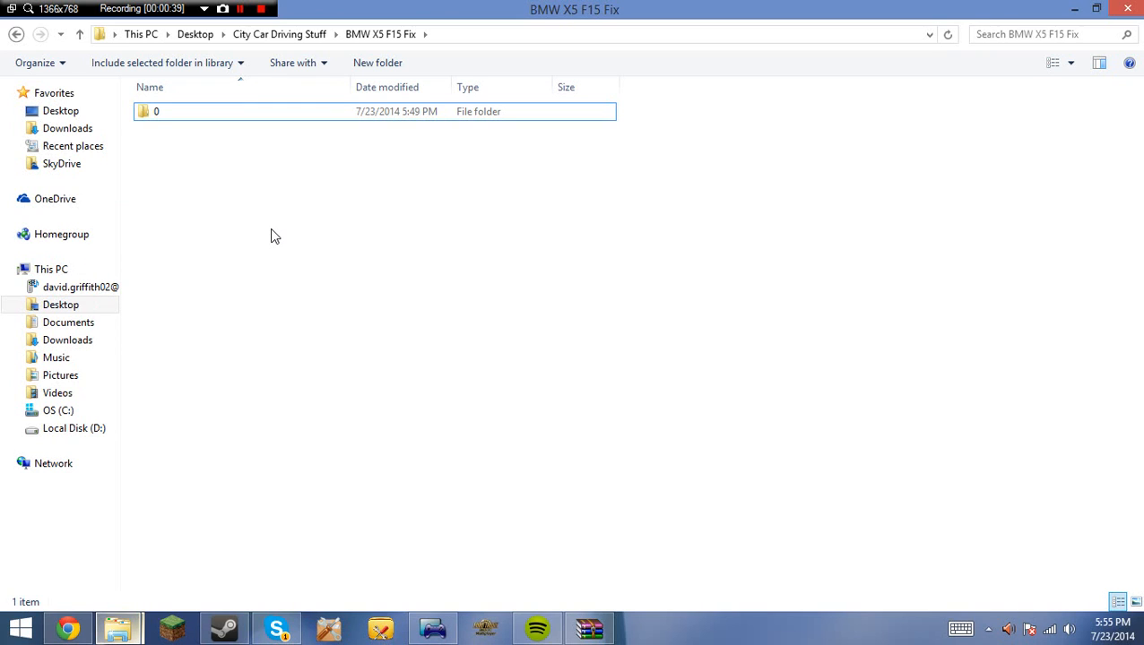
pyautogui.rightClick(276, 236)
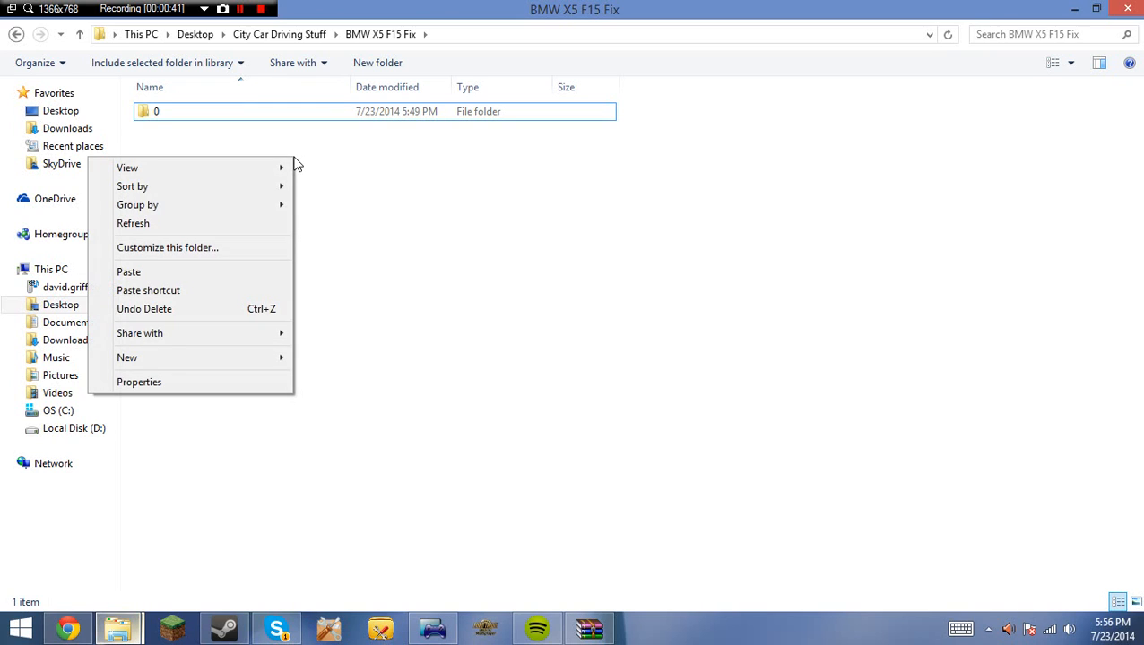
pyautogui.click(408, 204)
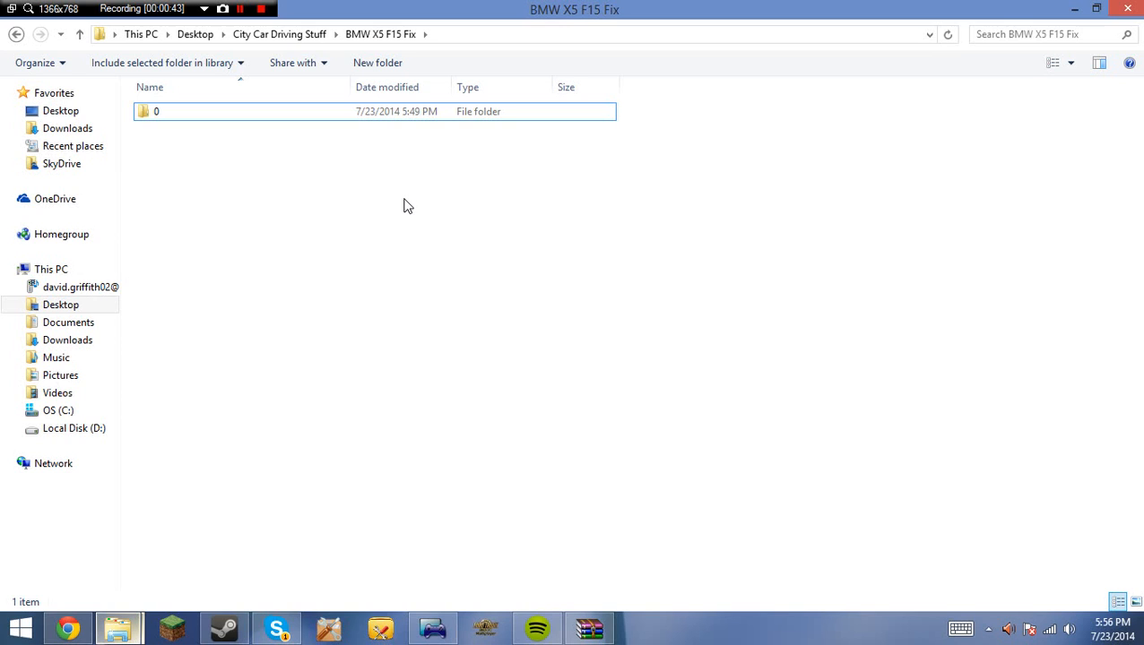
pyautogui.moveTo(124, 285)
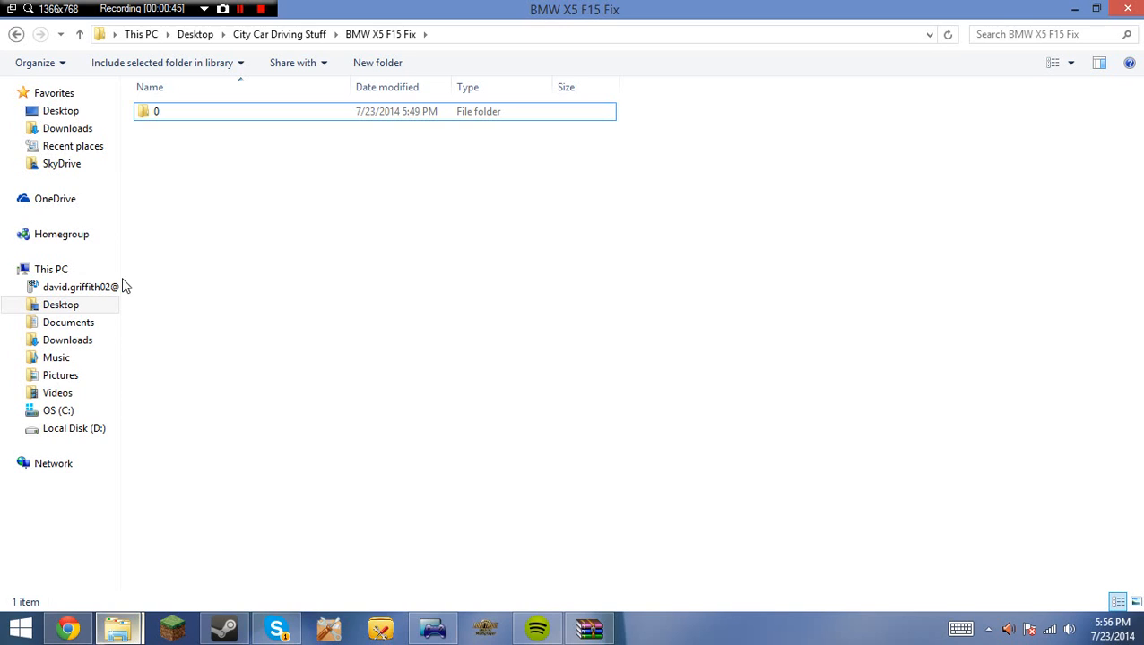
# Browse through 0 into data and gamedata, then return to the data folder.
pyautogui.click(156, 111)
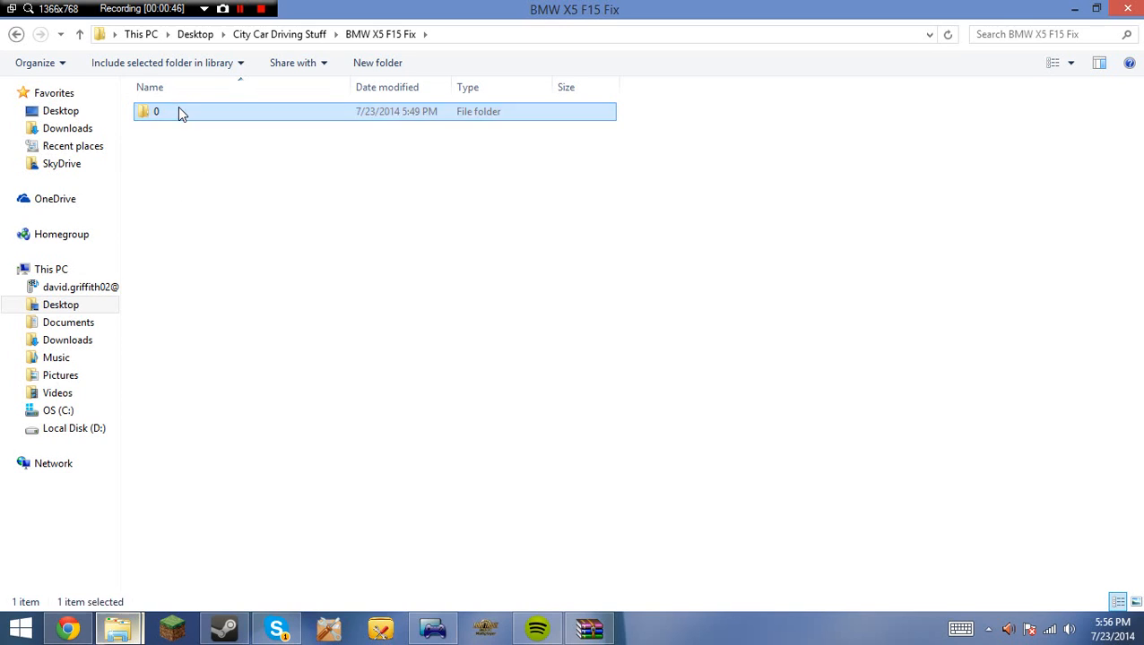
pyautogui.doubleClick(156, 111)
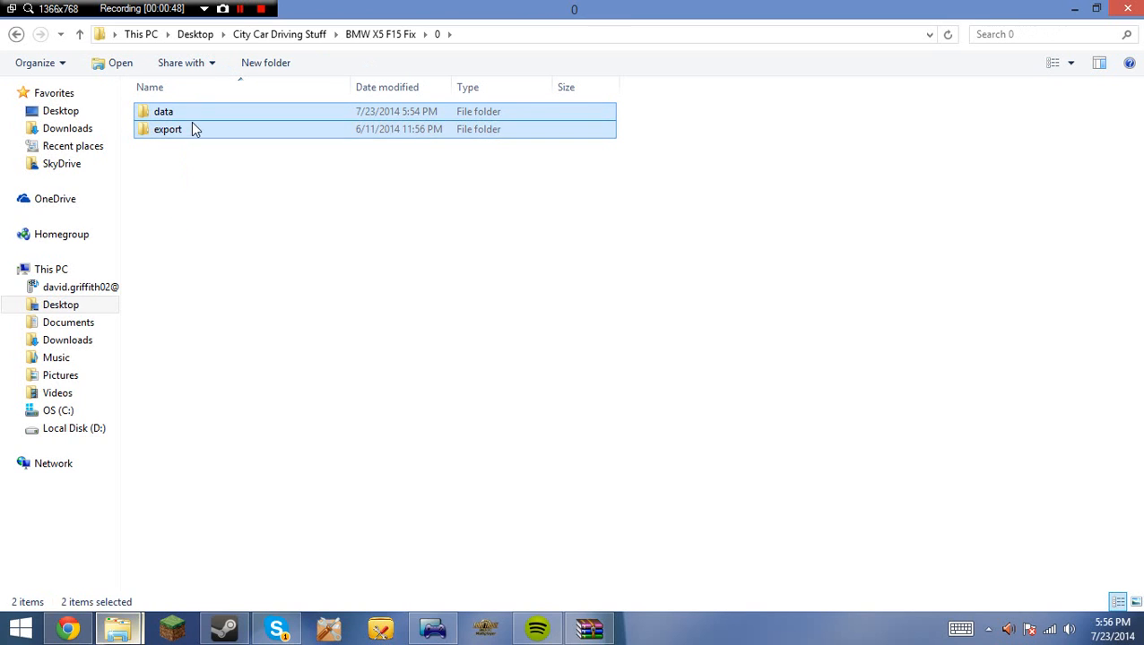
pyautogui.doubleClick(163, 111)
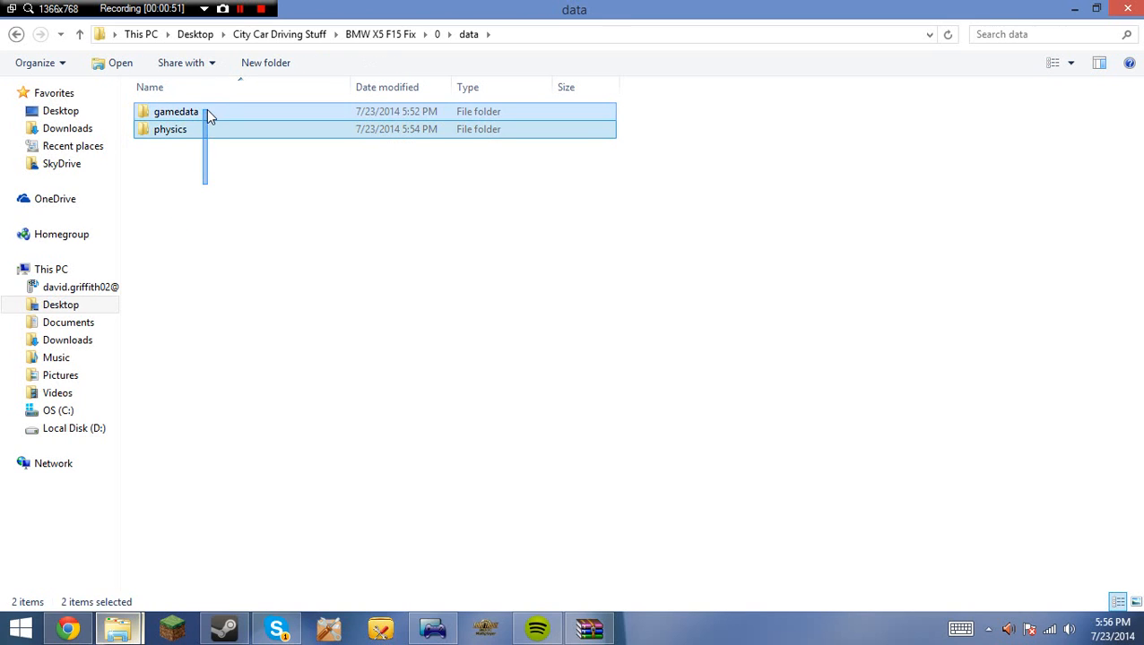
pyautogui.click(175, 111)
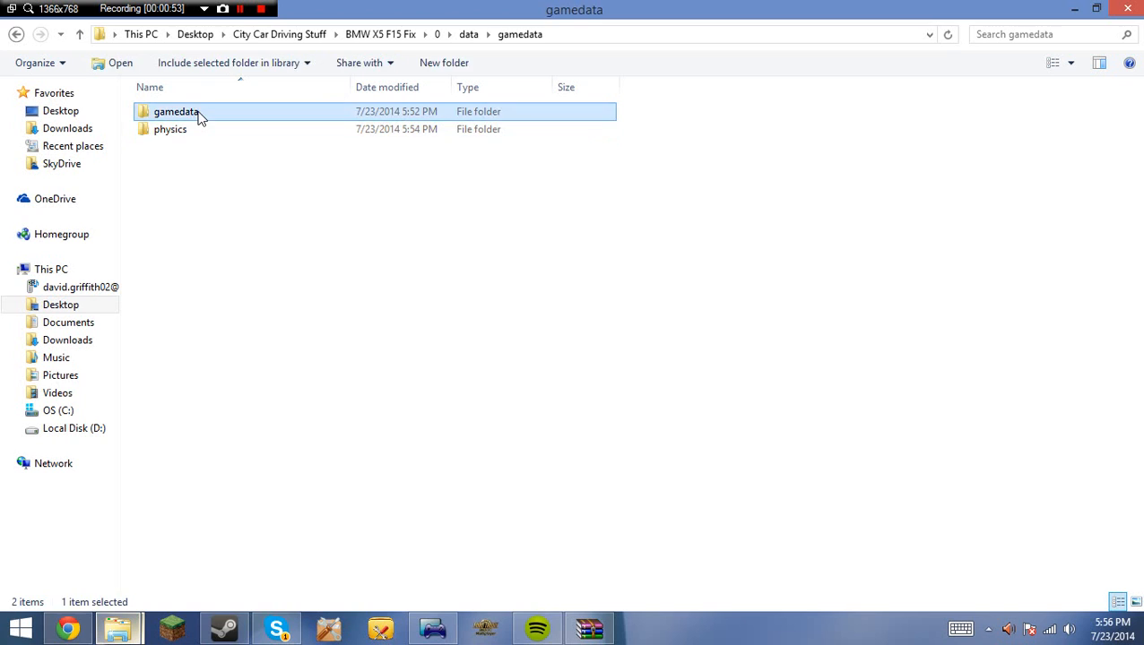
pyautogui.doubleClick(176, 111)
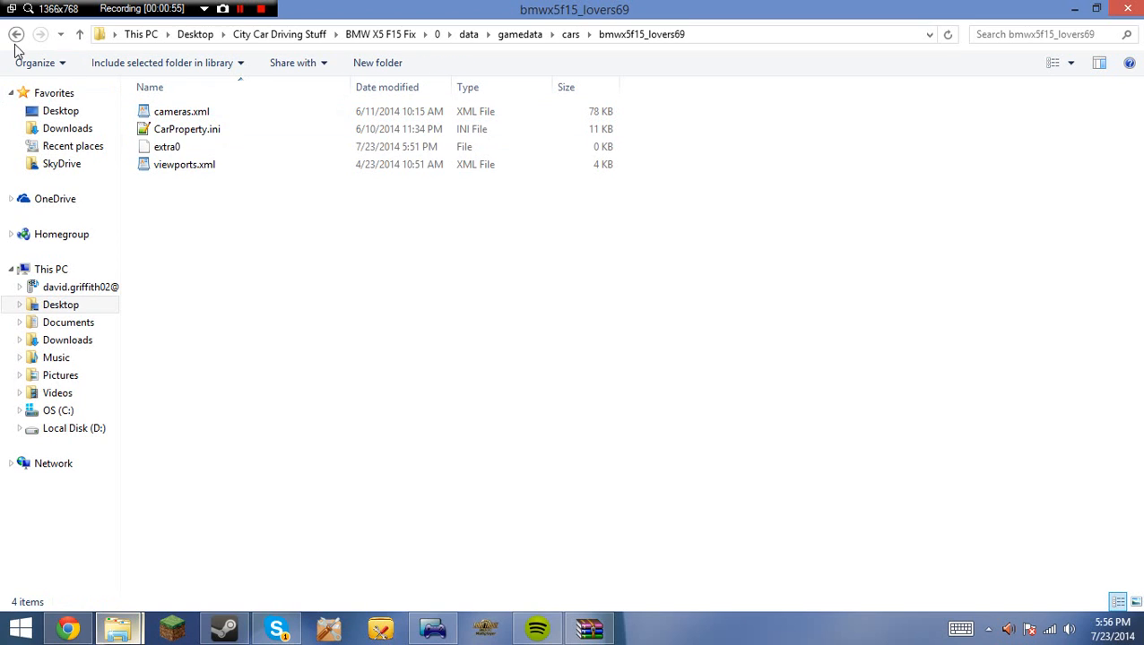
pyautogui.click(16, 34)
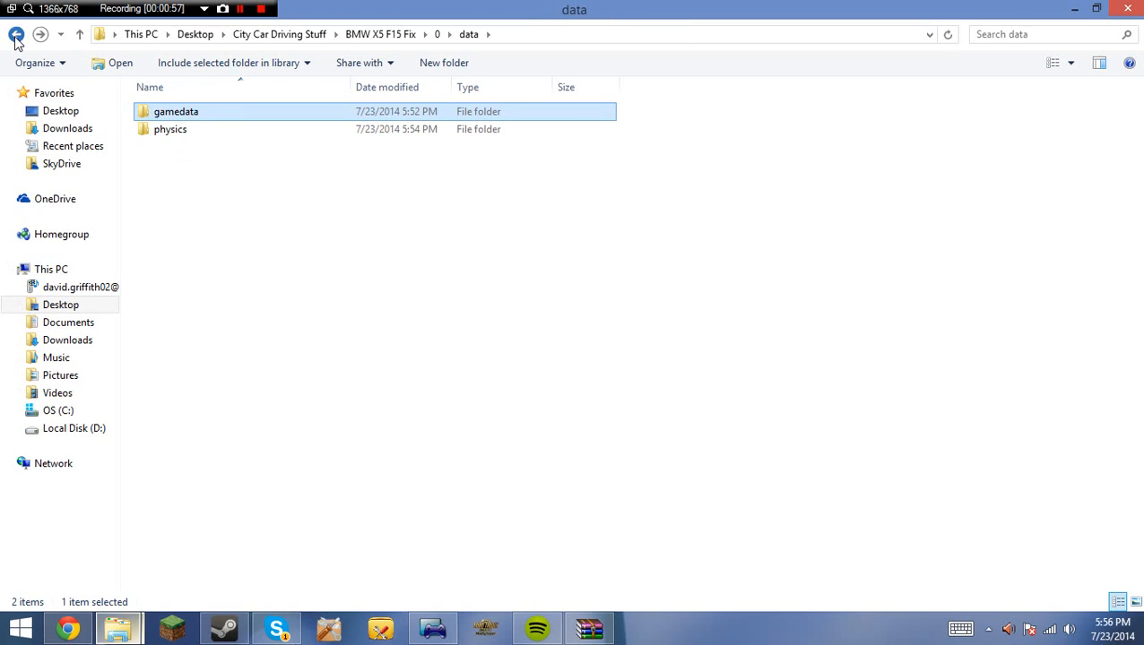
pyautogui.click(16, 34)
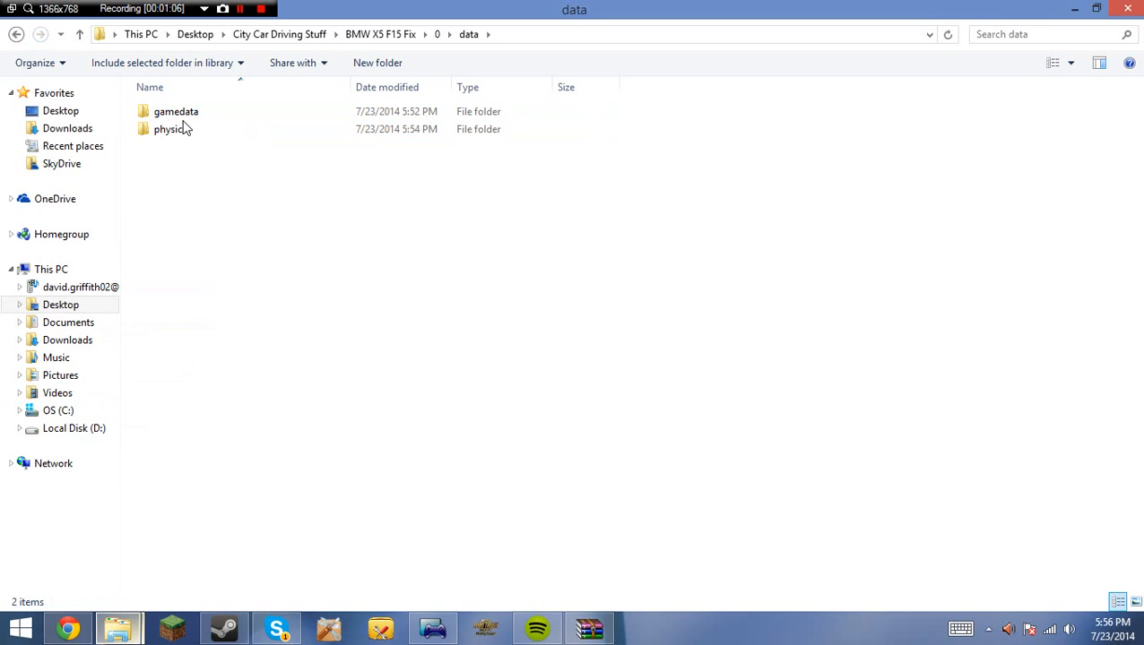
# Open gamedata and view the bmwx5f15_lovers69 car's CarProperty.ini in Notepad++.
pyautogui.doubleClick(176, 111)
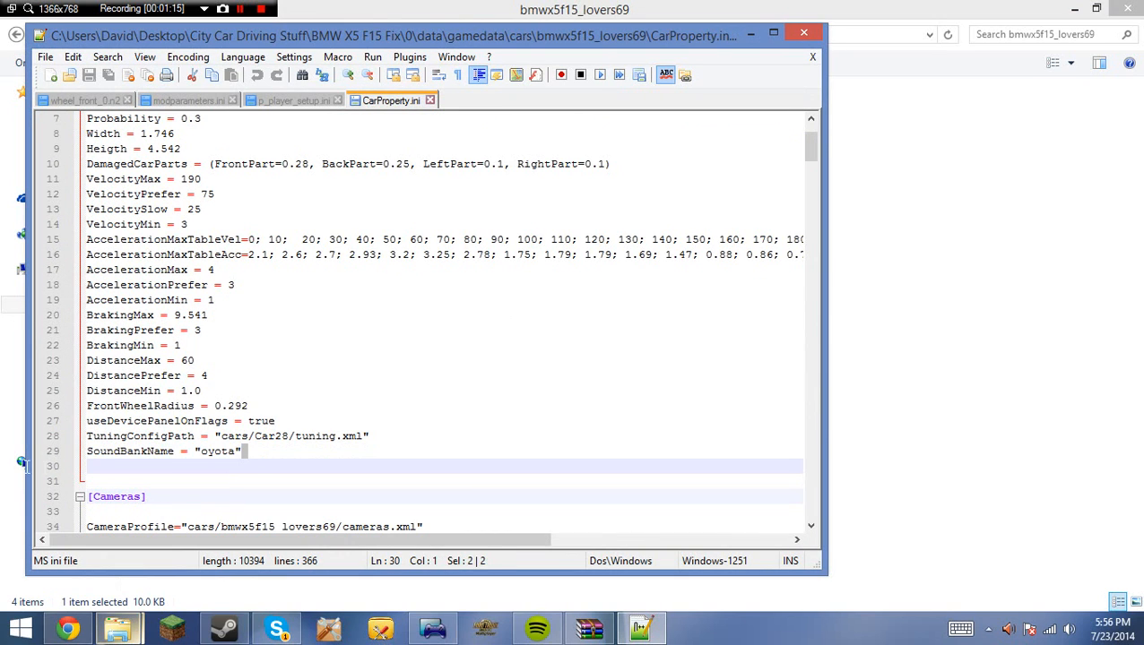
pyautogui.doubleClick(216, 452)
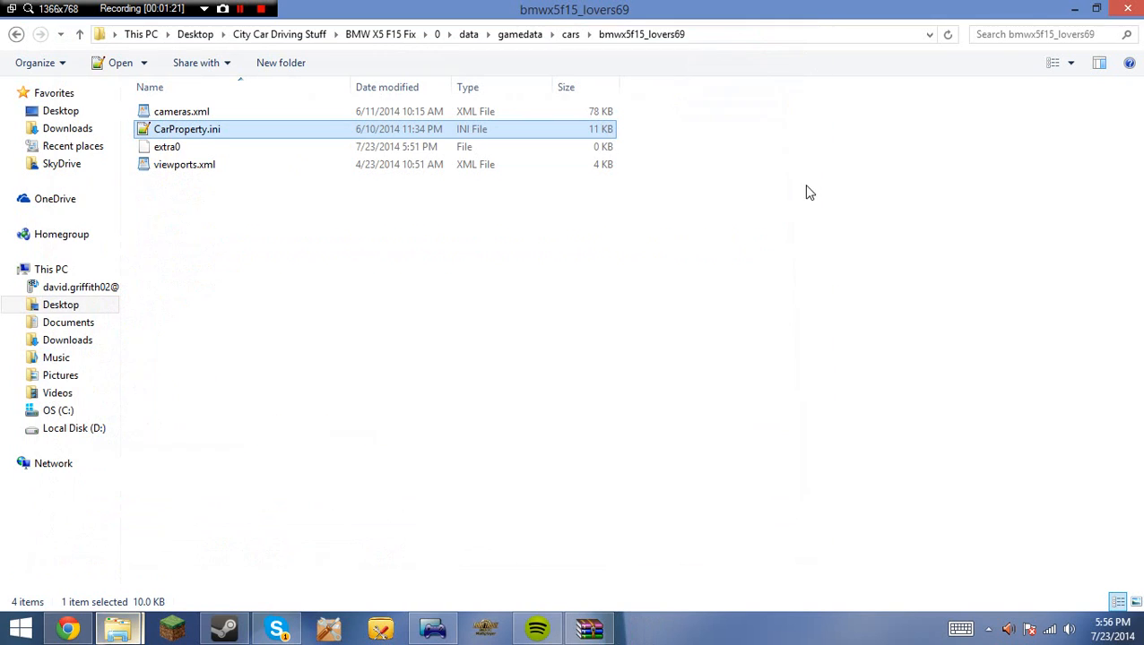
# Check the physics folder's Transmission and Engine subfolders under data.
pyautogui.click(468, 34)
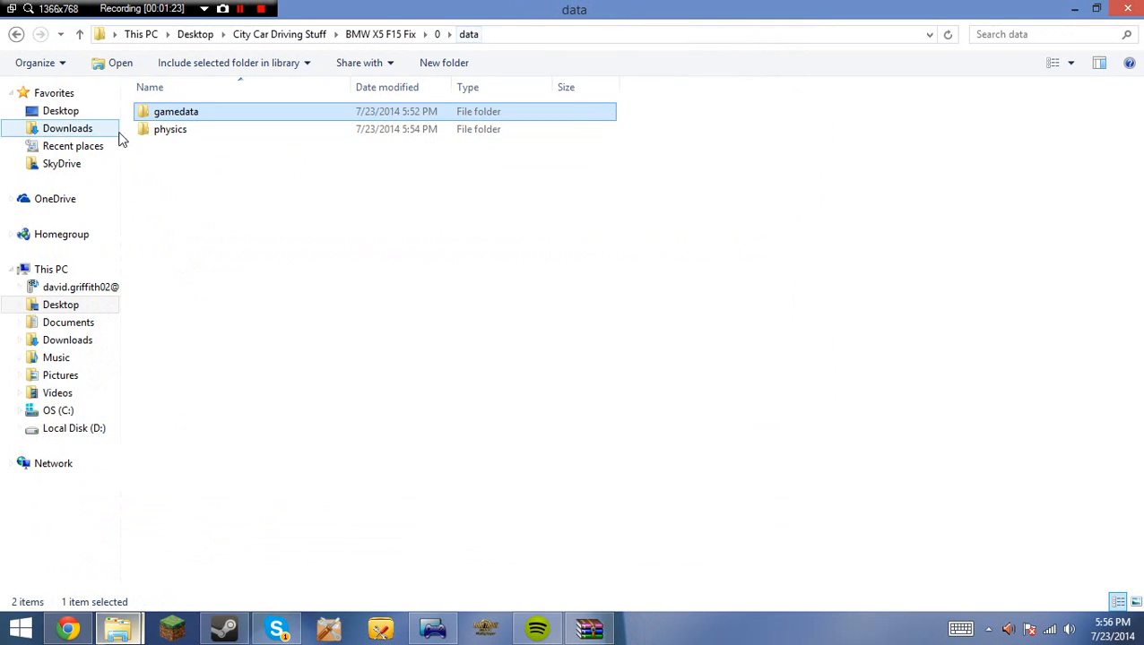
pyautogui.doubleClick(168, 129)
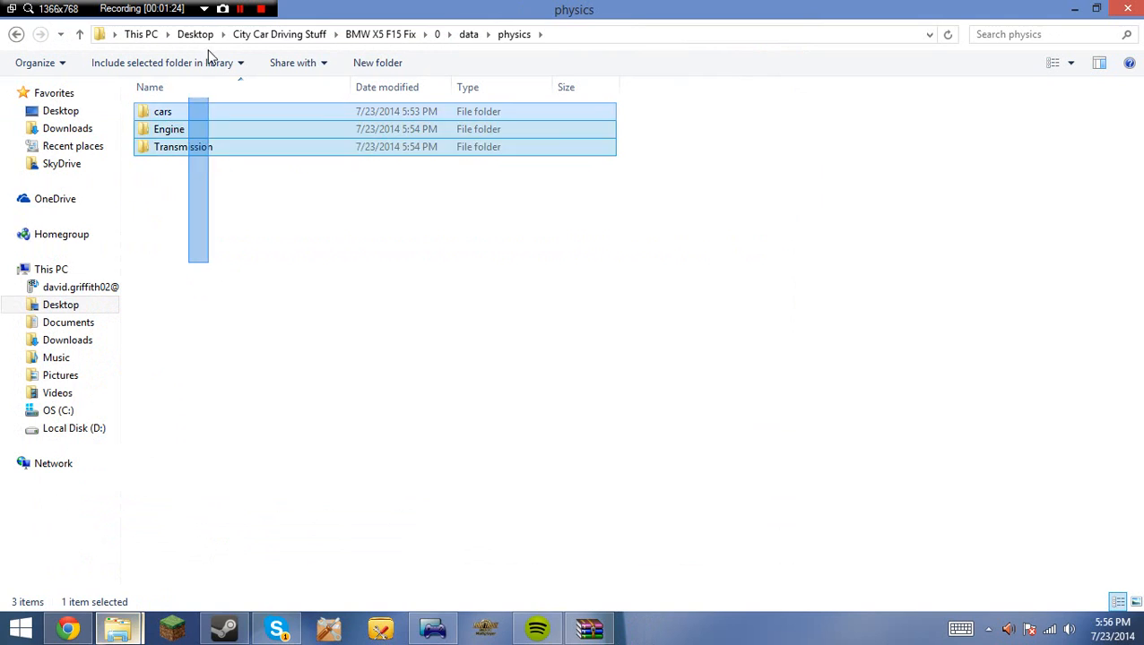
pyautogui.doubleClick(183, 147)
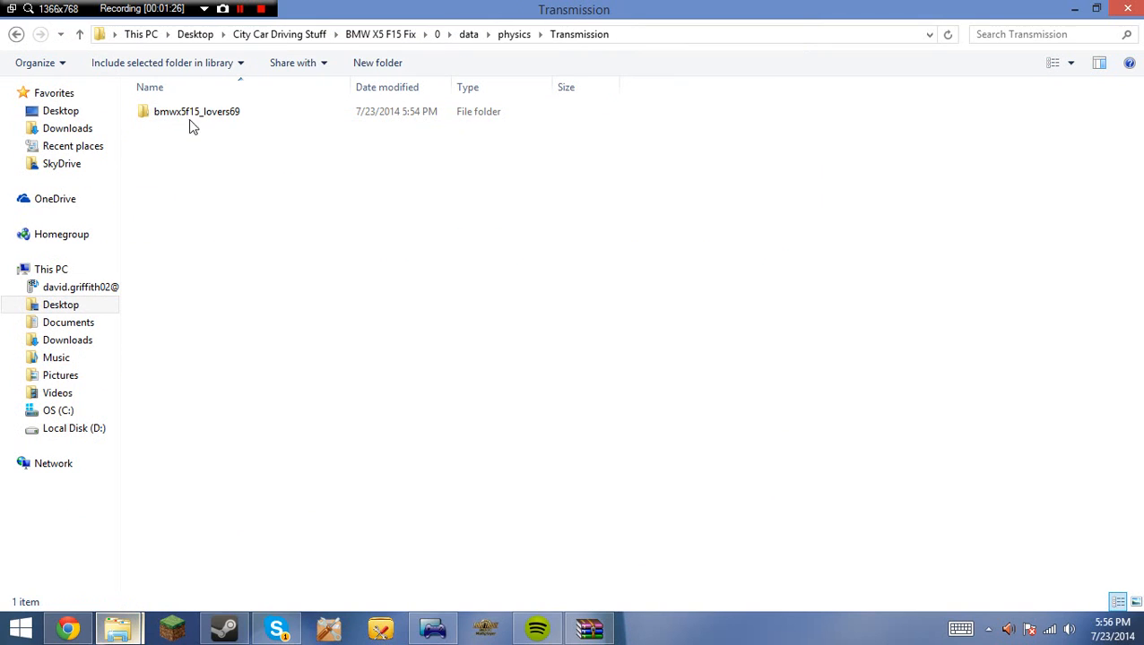
pyautogui.click(16, 33)
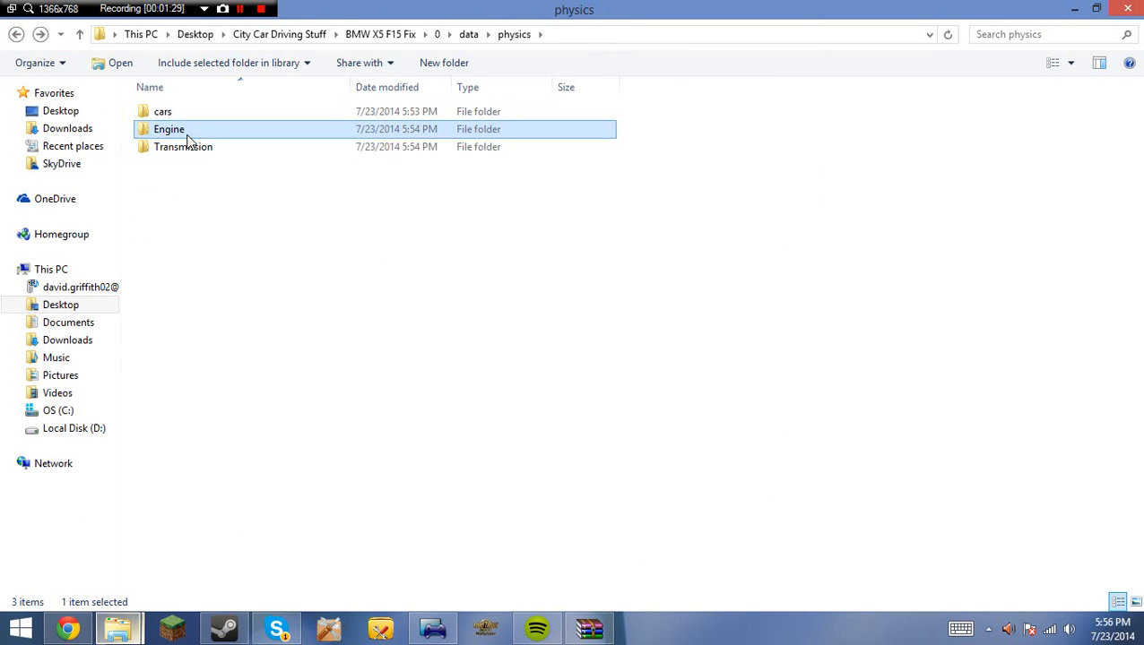
pyautogui.doubleClick(161, 111)
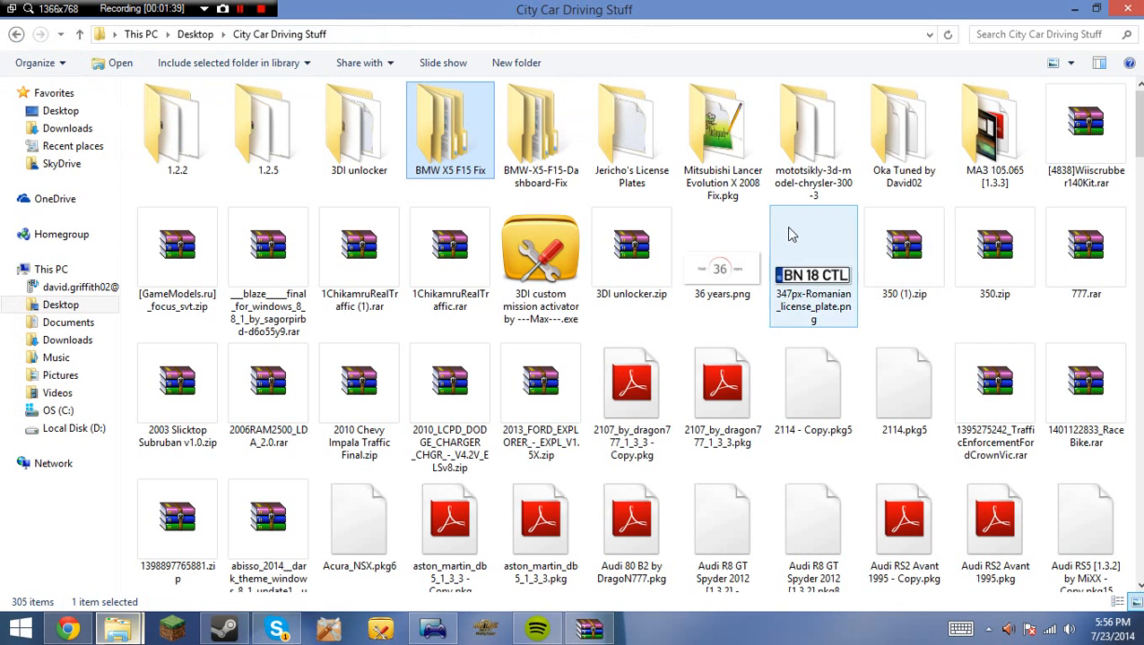
# Copy modparameters.ini from the Mitsubishi Lancer Evolution X 2008 Fix into BMW X5 F15 Fix and open it.
pyautogui.doubleClick(722, 129)
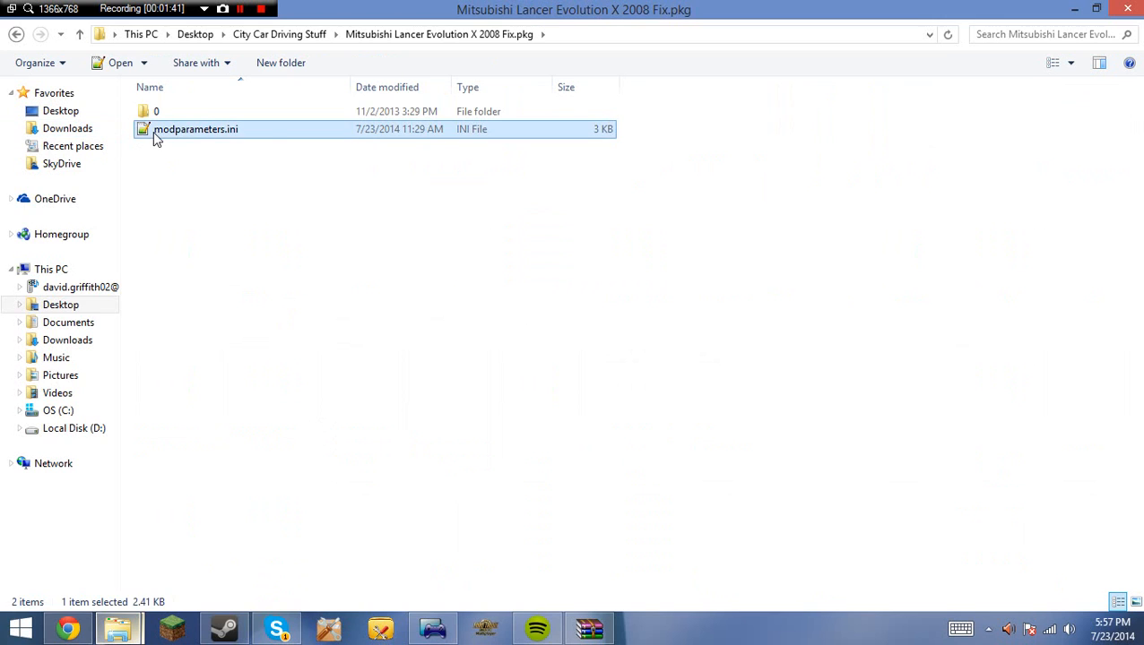
pyautogui.click(280, 34)
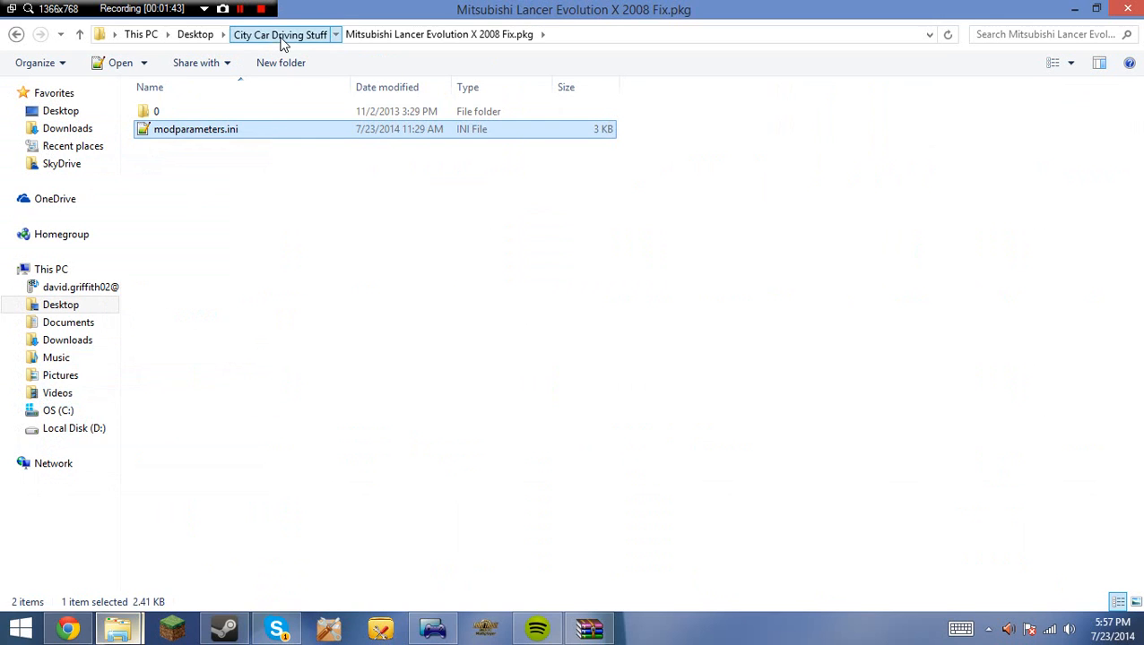
pyautogui.click(280, 35)
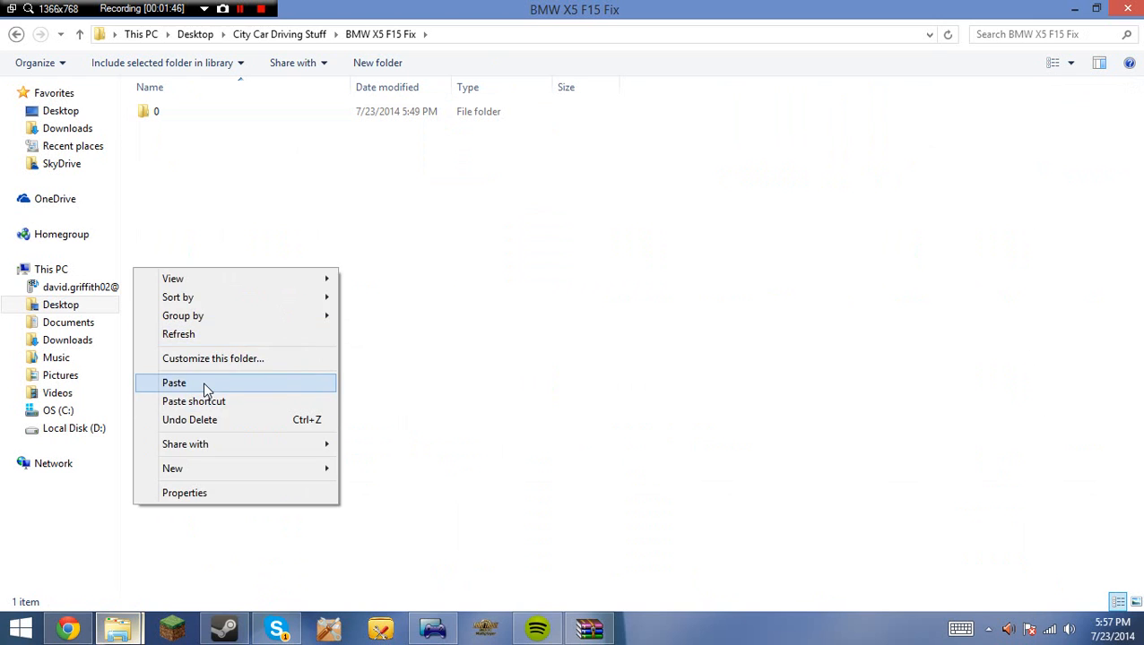
pyautogui.click(174, 383)
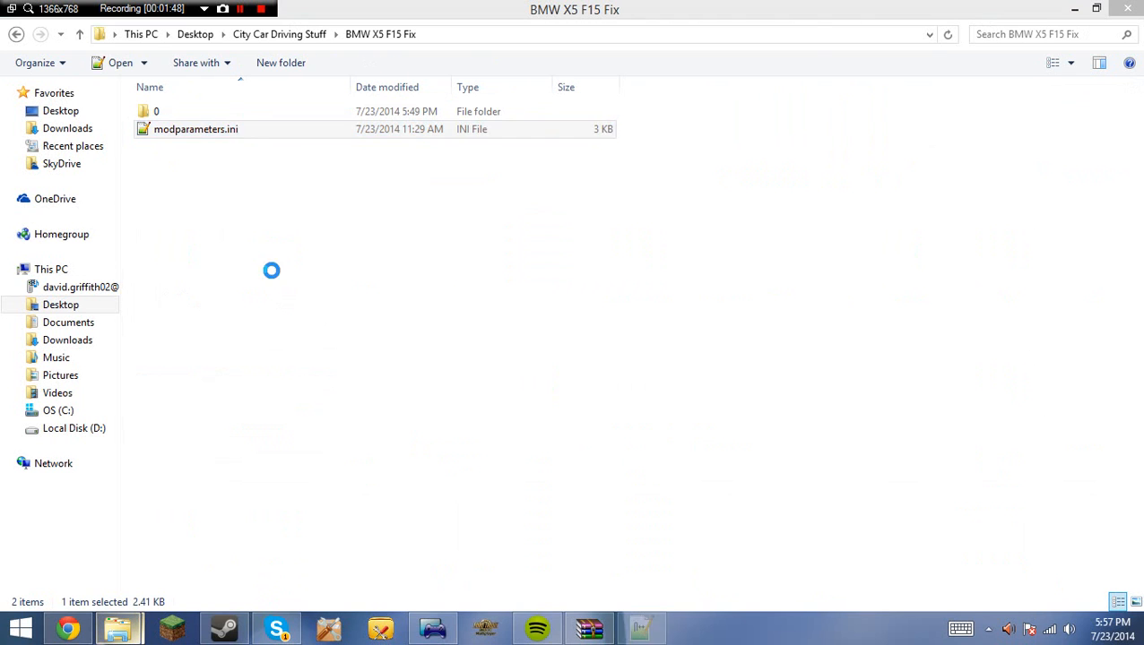
pyautogui.doubleClick(196, 130)
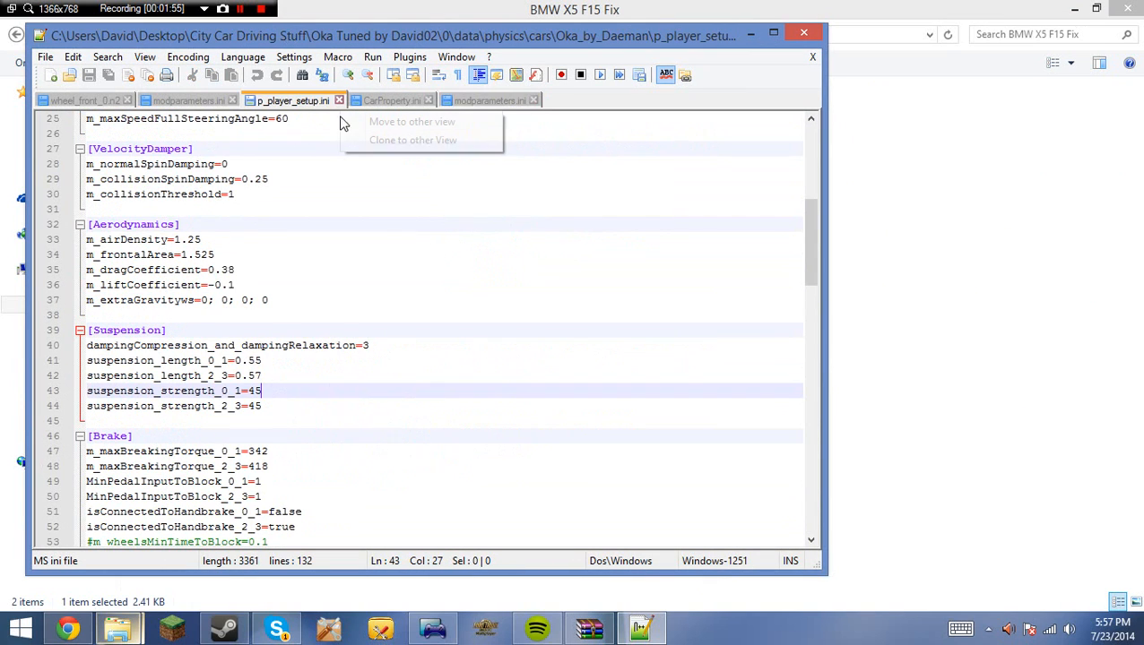
# Bring the copied modparameters.ini to the front in Notepad++ alongside CarProperty.ini.
pyautogui.click(391, 100)
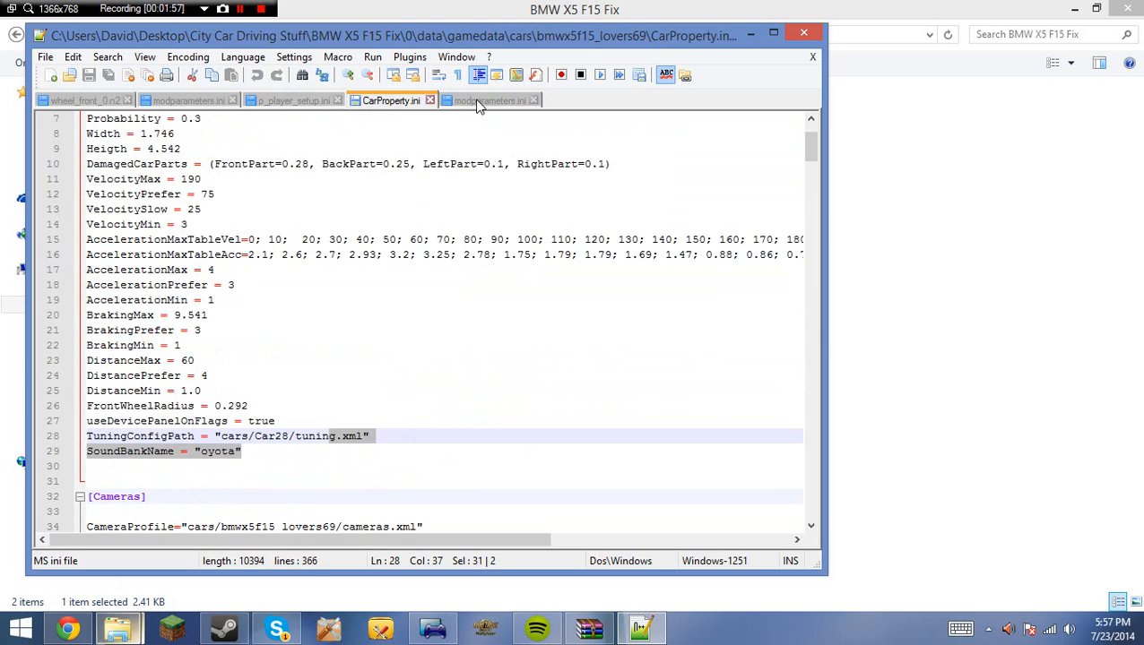
pyautogui.click(491, 101)
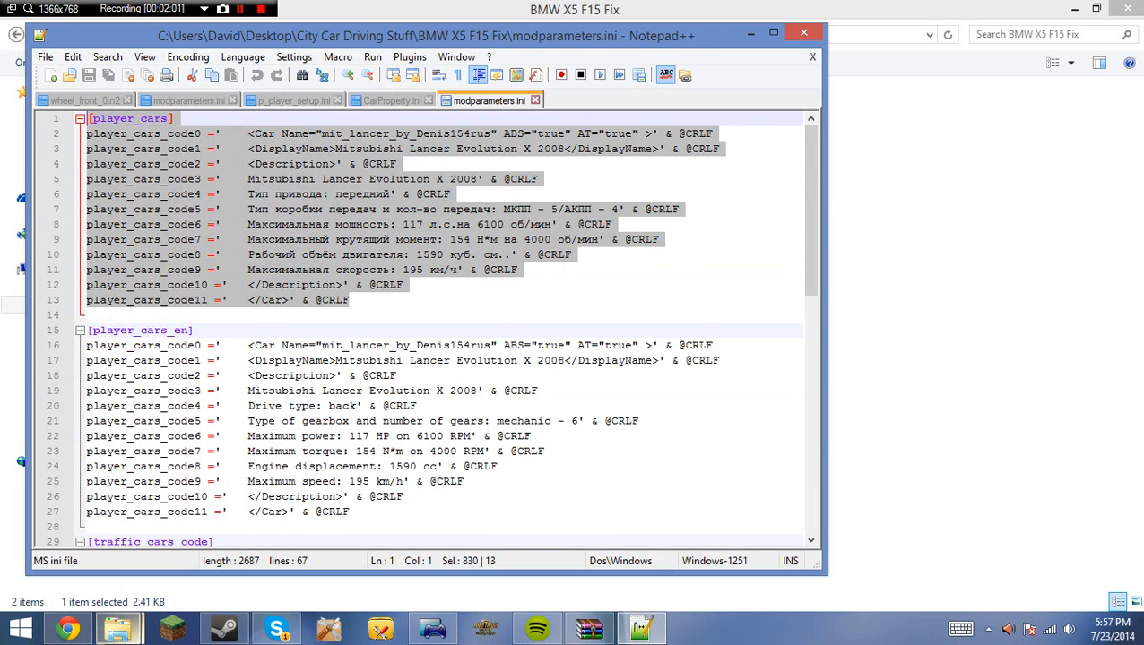
pyautogui.click(350, 510)
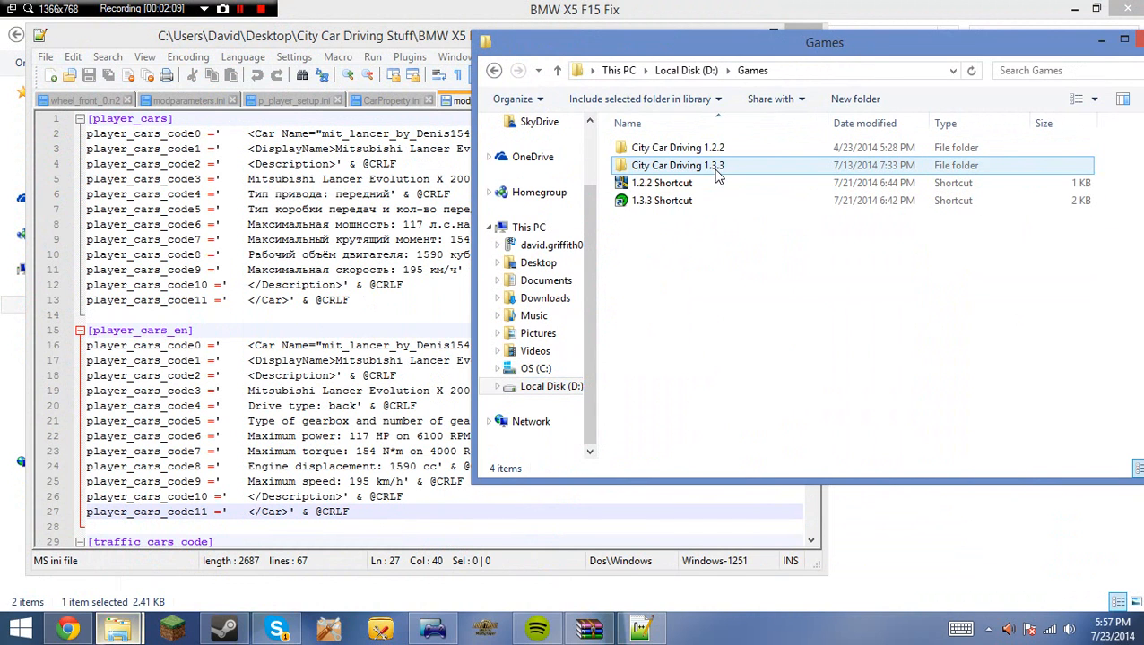
# Open player_cars.xml from City Car Driving 1.3.3's config folder in WordPad and scan its entries.
pyautogui.doubleClick(677, 165)
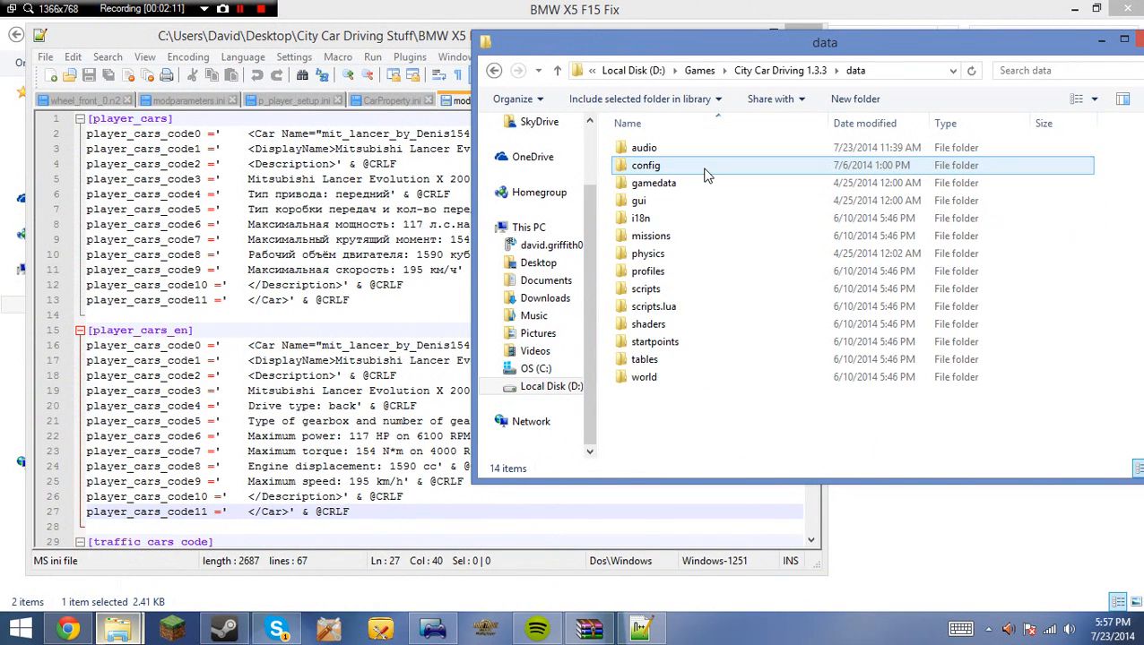
pyautogui.doubleClick(646, 165)
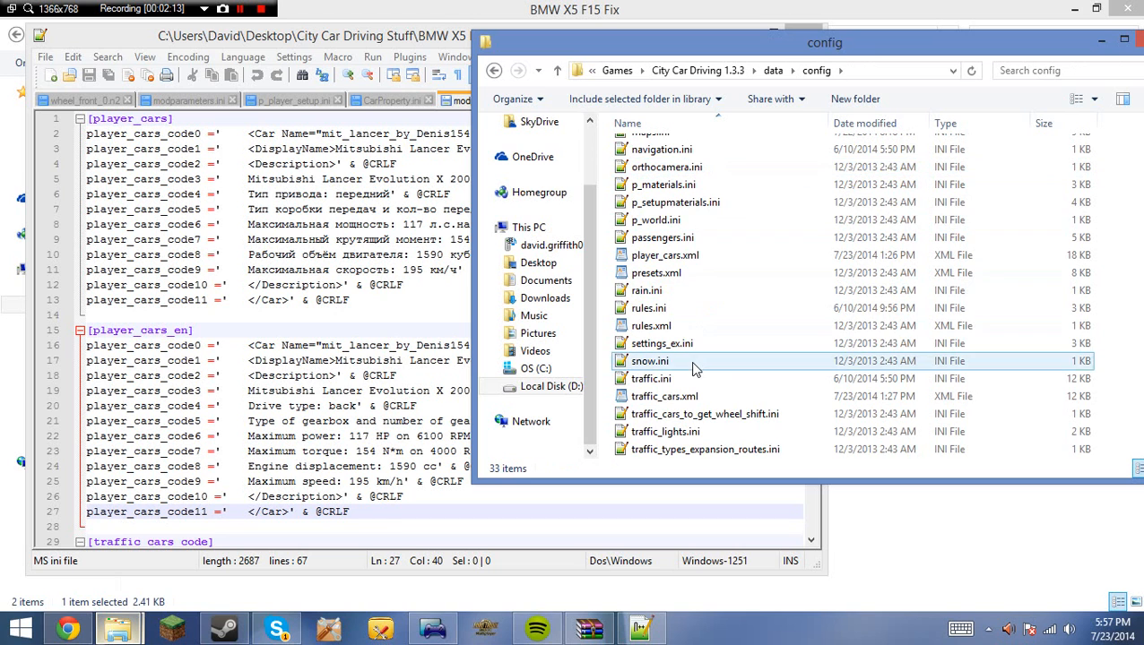
pyautogui.click(665, 255)
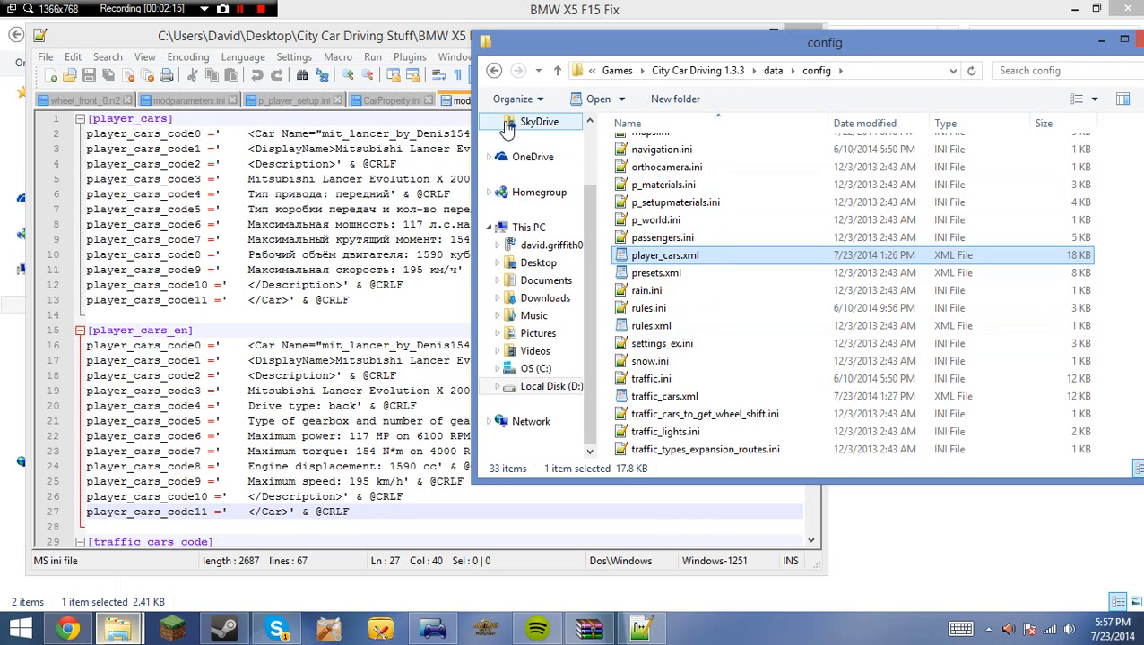
pyautogui.doubleClick(663, 254)
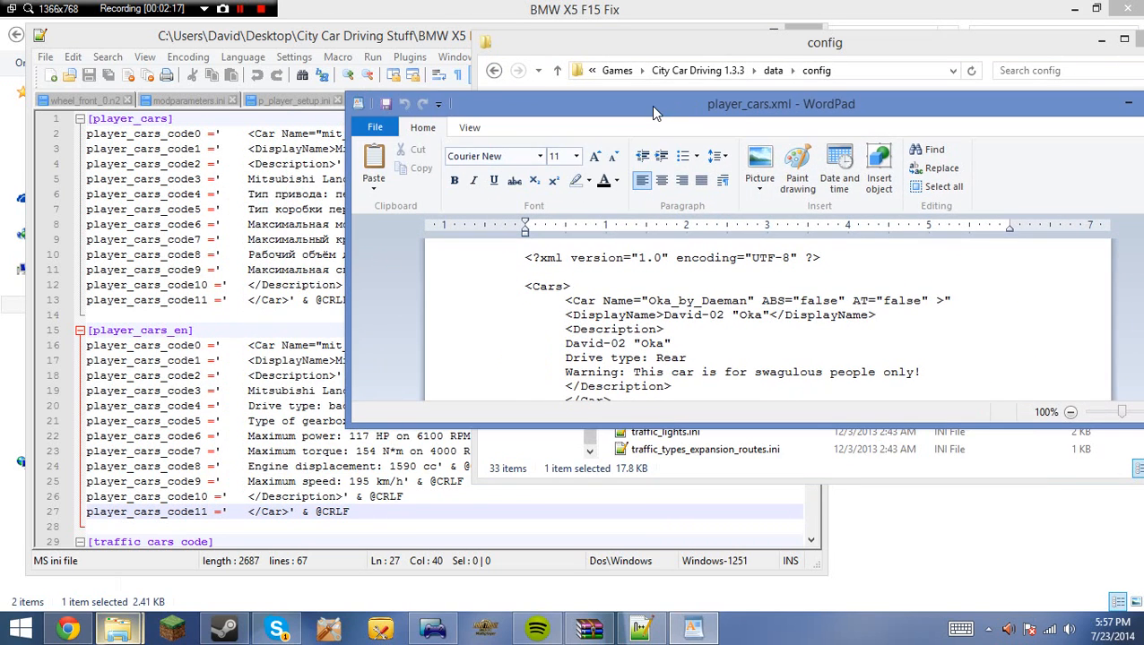
pyautogui.scroll(-3)
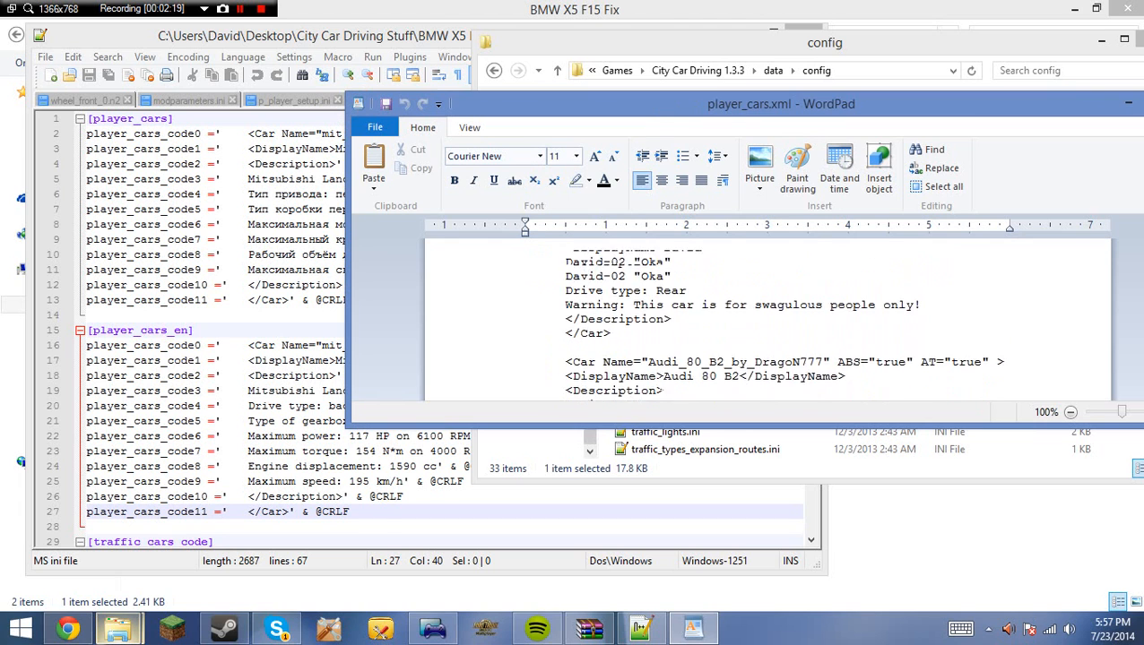
pyautogui.scroll(-3)
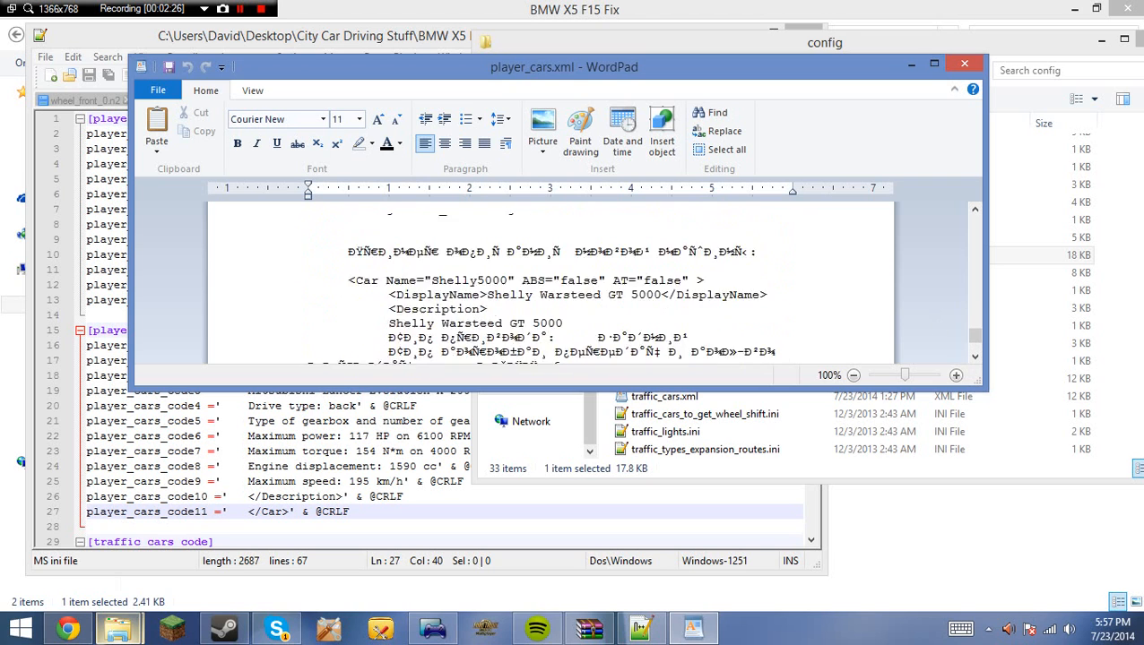
pyautogui.scroll(-3)
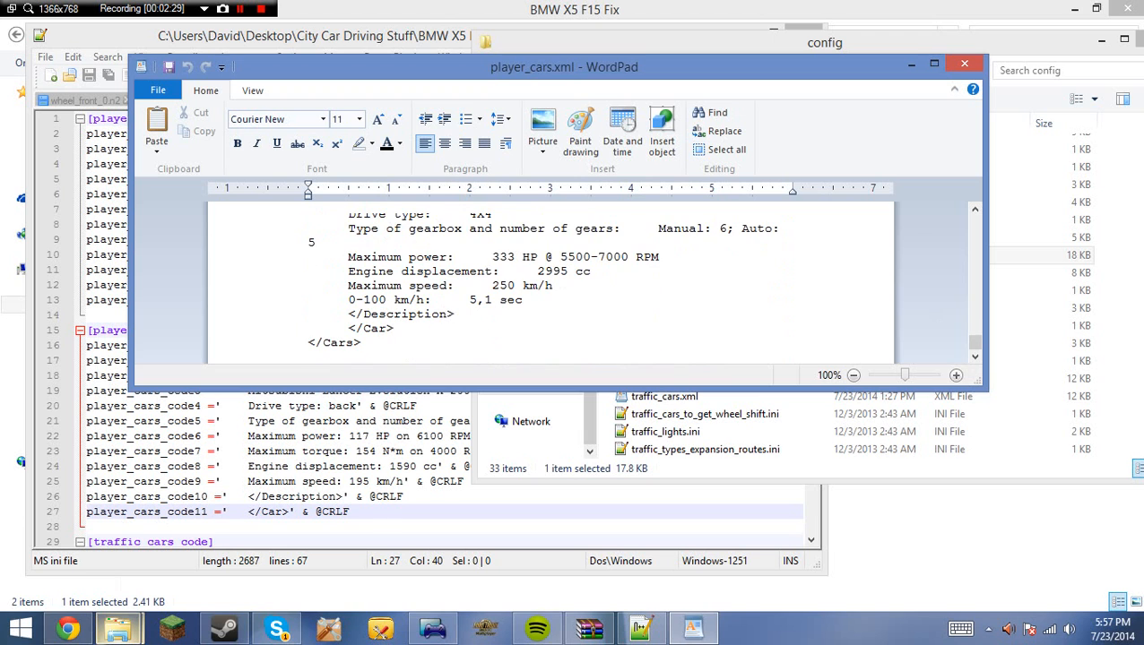
pyautogui.scroll(-3)
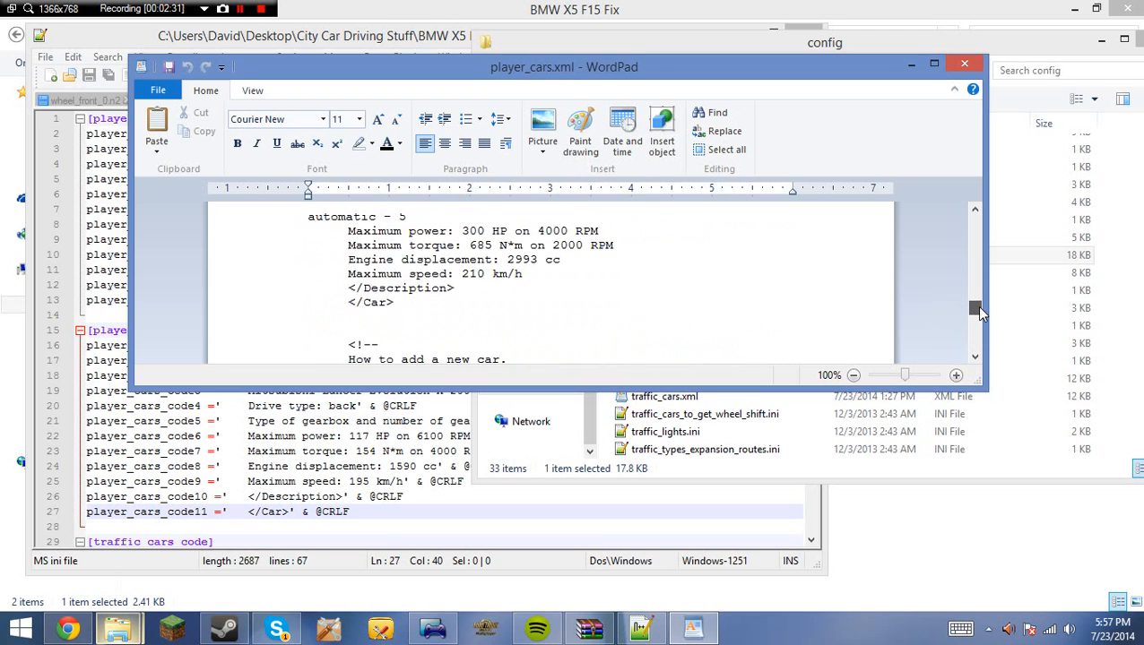
pyautogui.scroll(3)
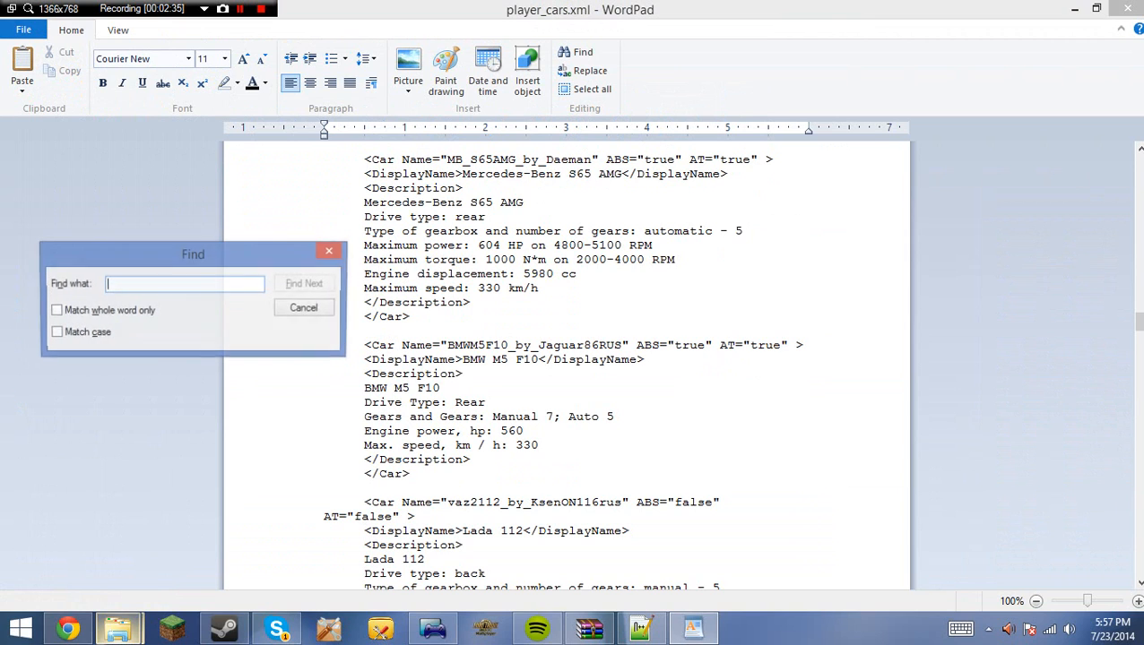
# Search for 'bmw' through the matches to the bmwx5f15 car entry, then return to modparameters.ini.
pyautogui.write('bmw')
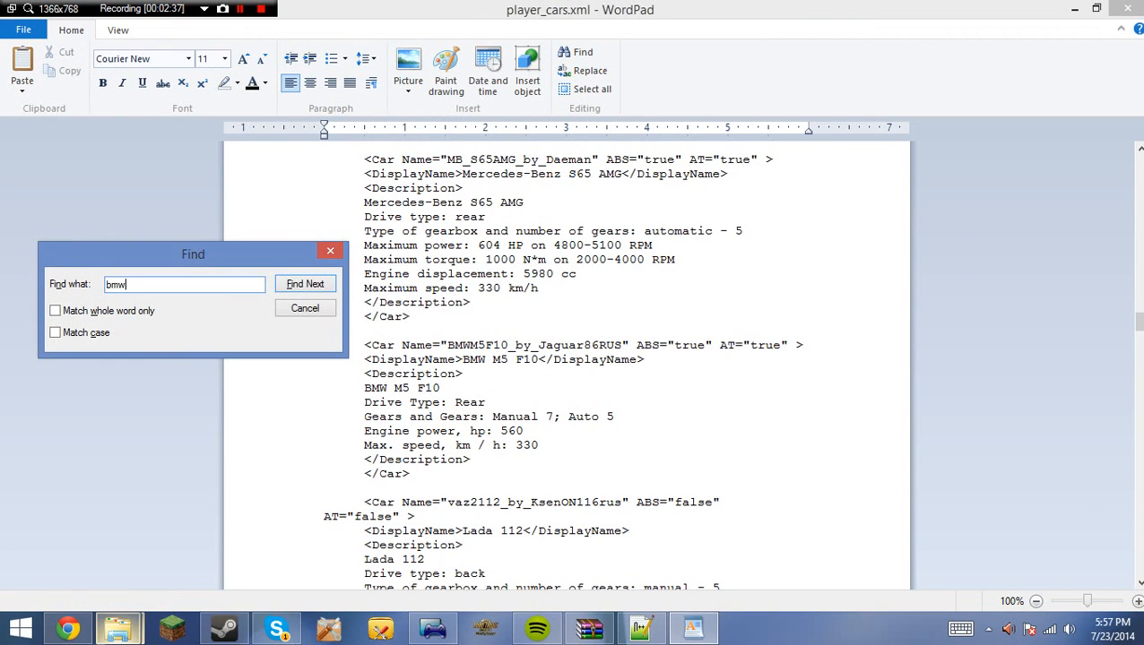
pyautogui.click(305, 283)
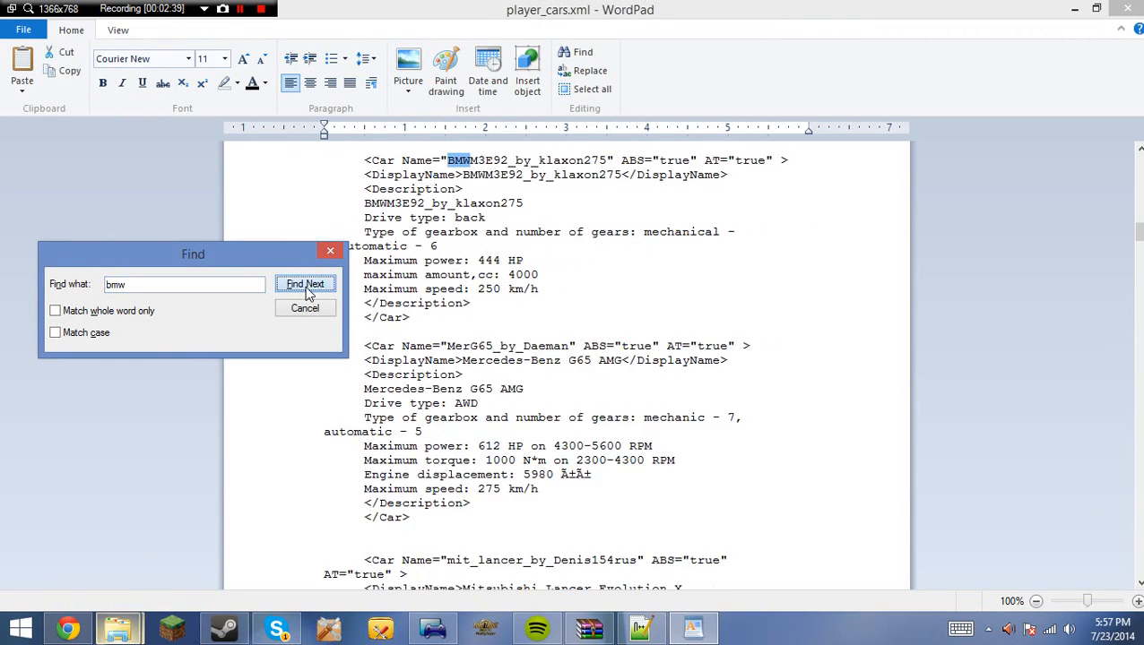
pyautogui.click(304, 283)
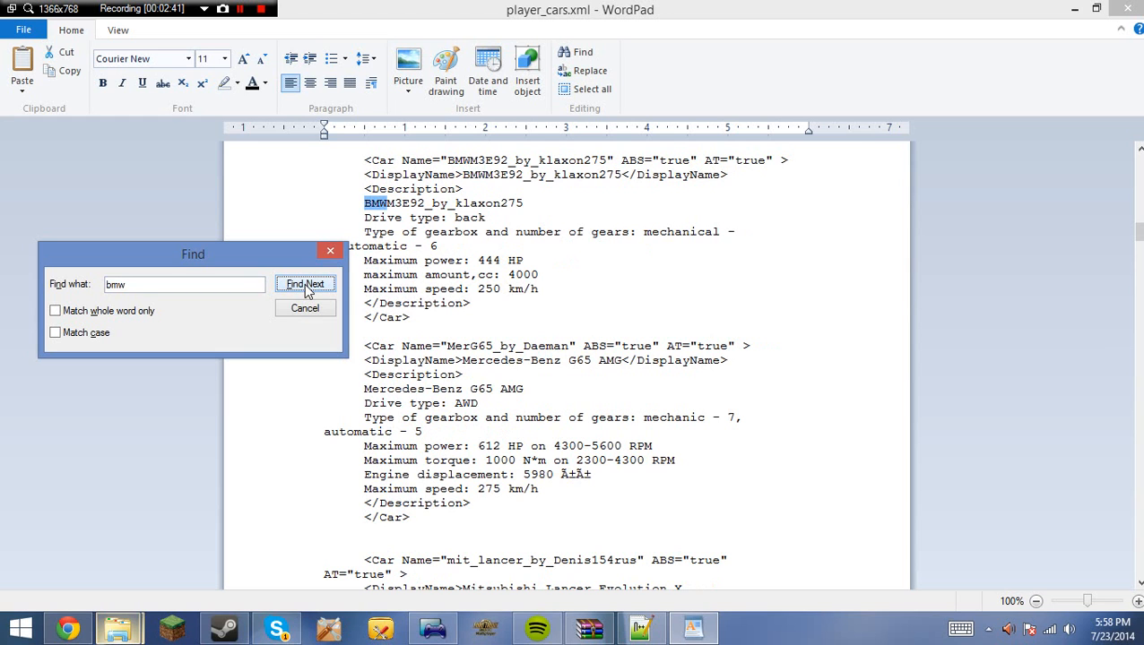
pyautogui.click(307, 283)
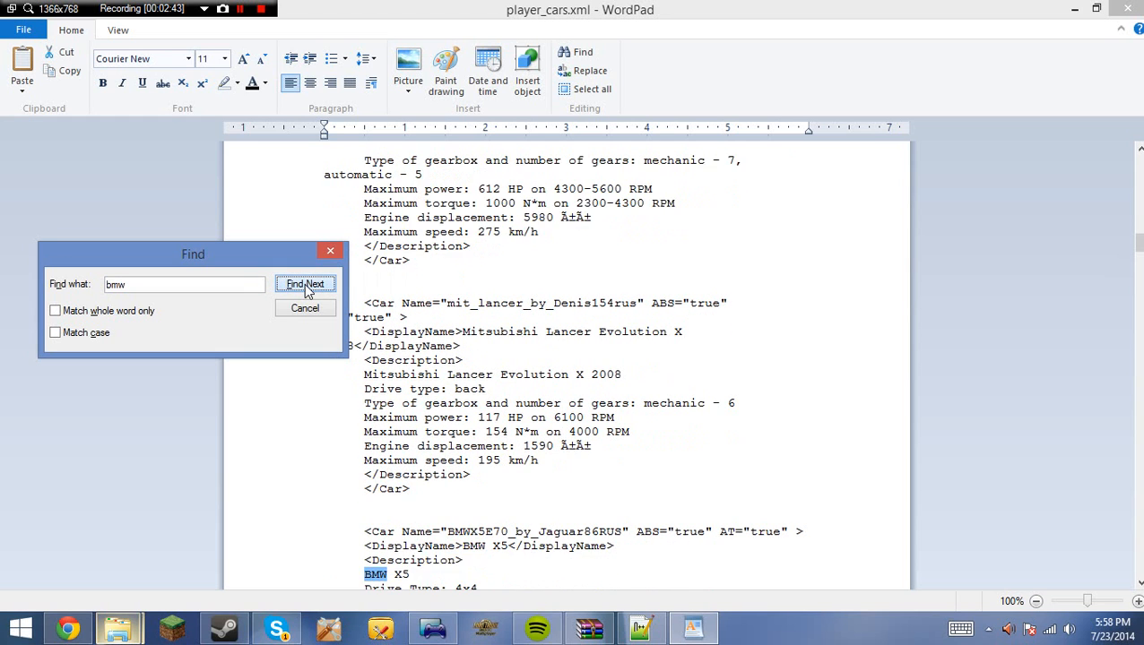
pyautogui.click(305, 283)
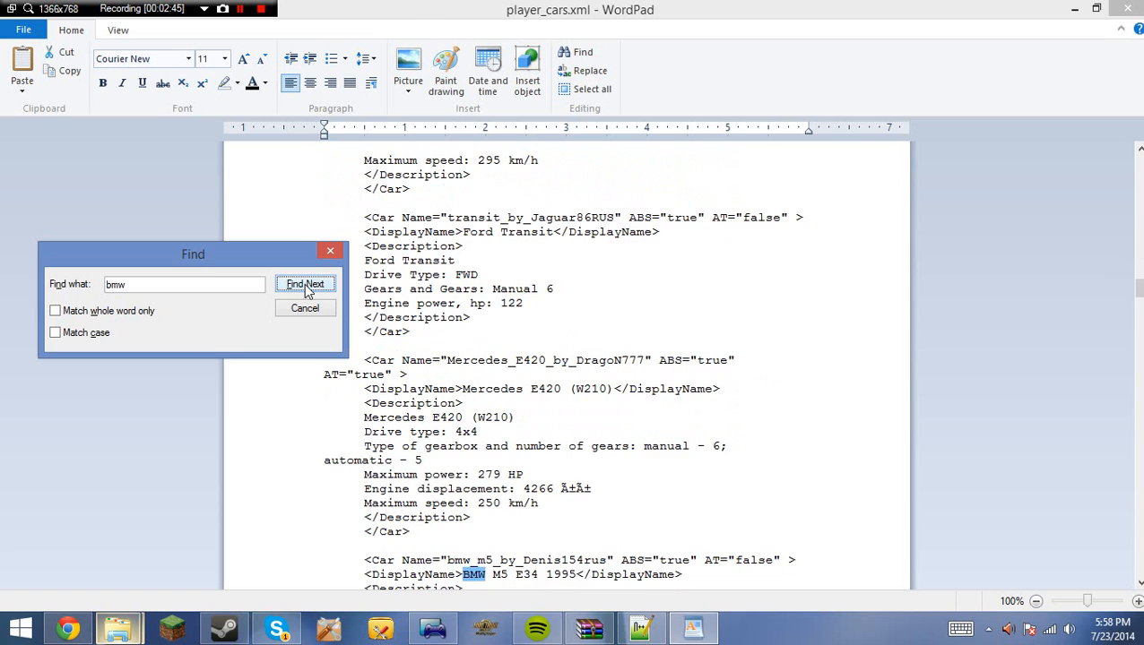
pyautogui.click(305, 283)
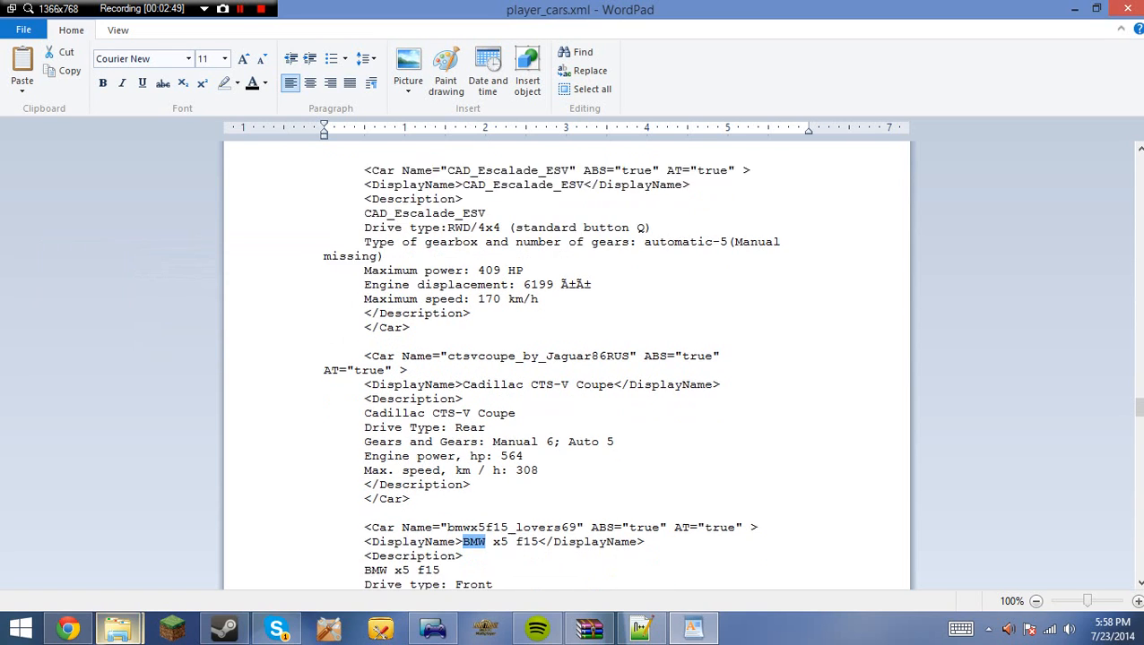
pyautogui.scroll(-3)
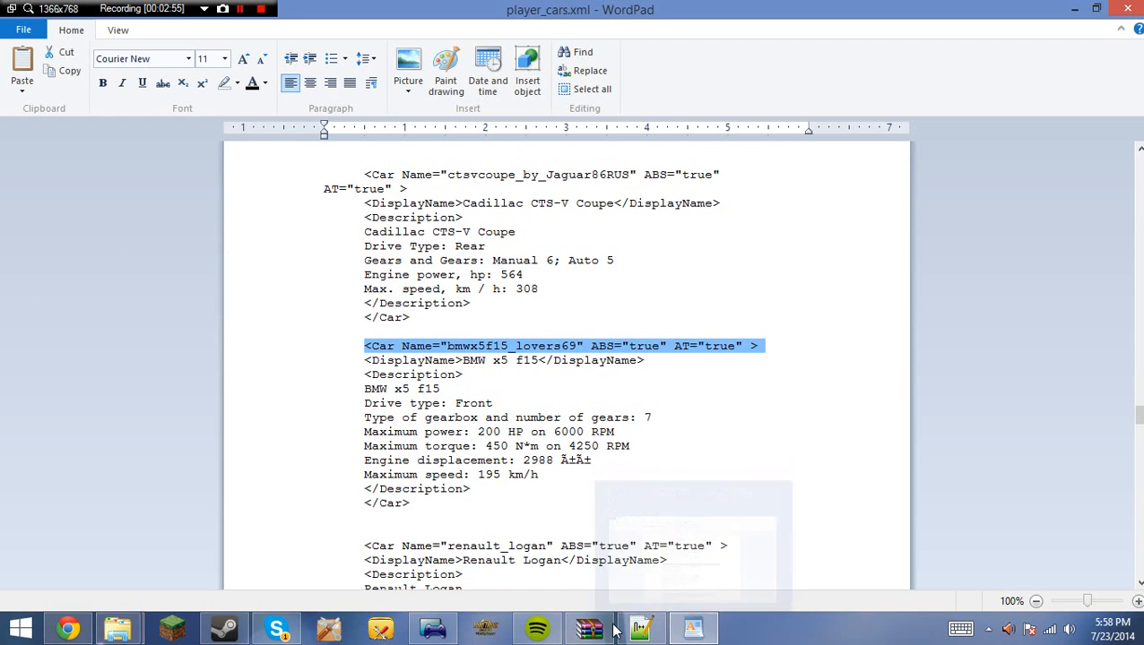
pyautogui.click(640, 628)
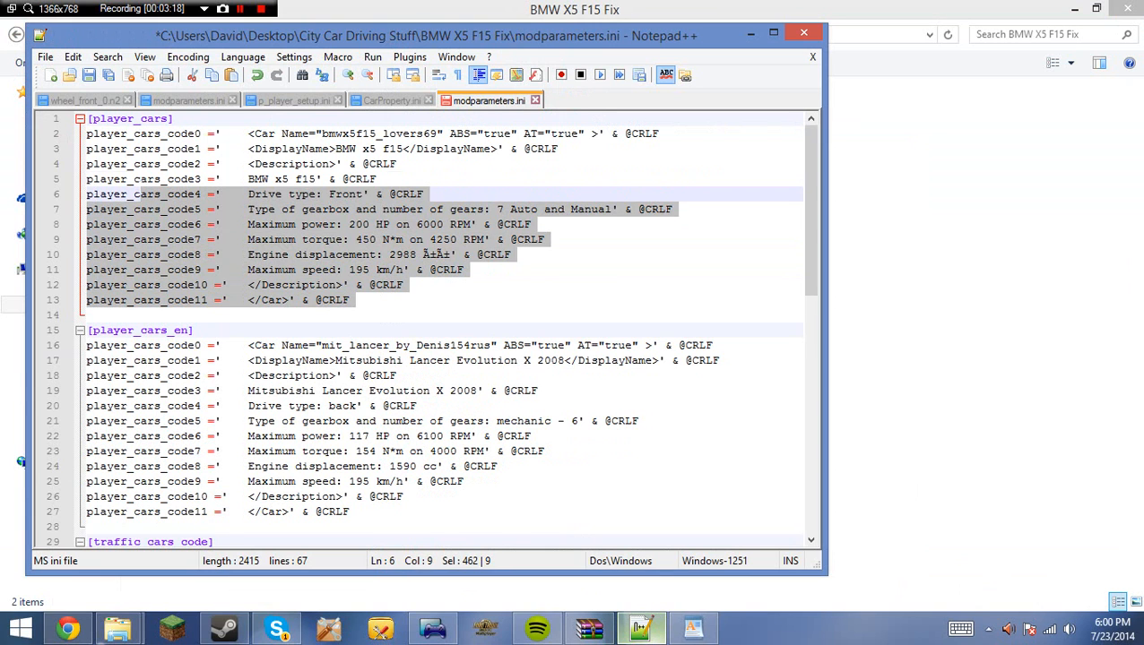
# Fill the first player_cars block with the BMW x5 f15 name, drive type and specs.
pyautogui.click(353, 299)
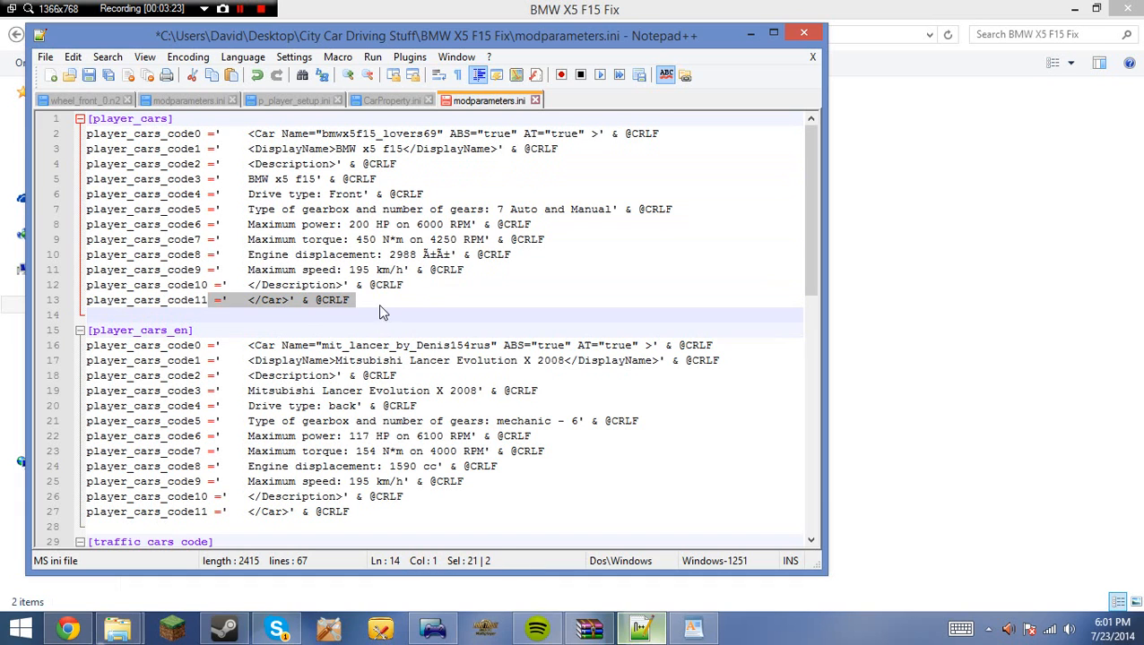
pyautogui.click(350, 299)
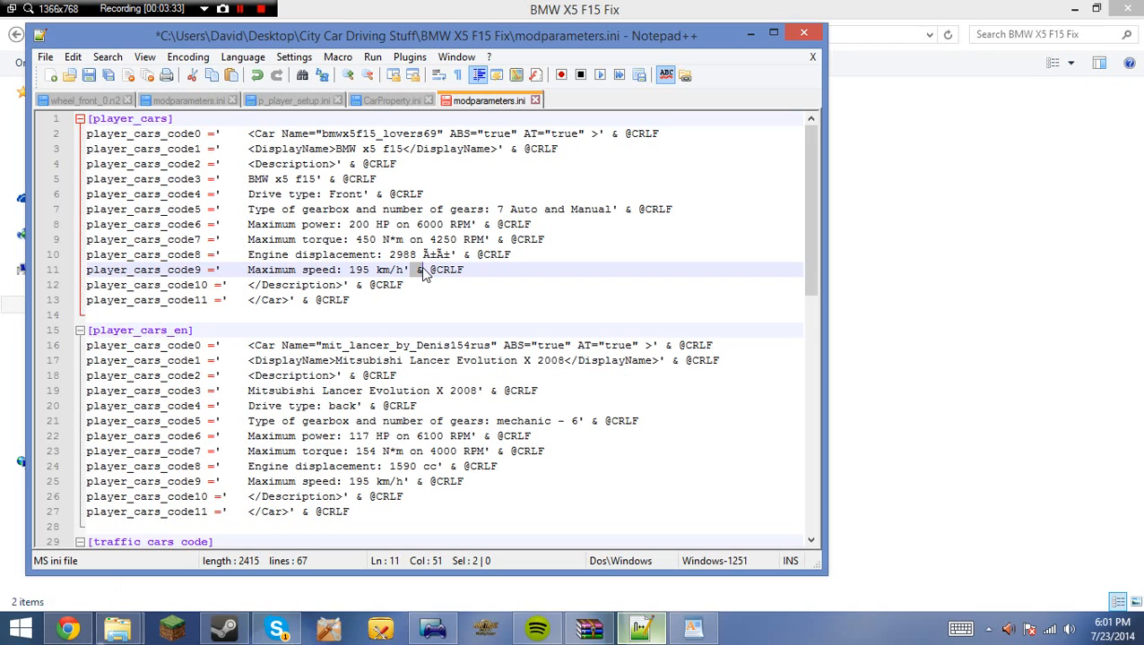
pyautogui.click(420, 269)
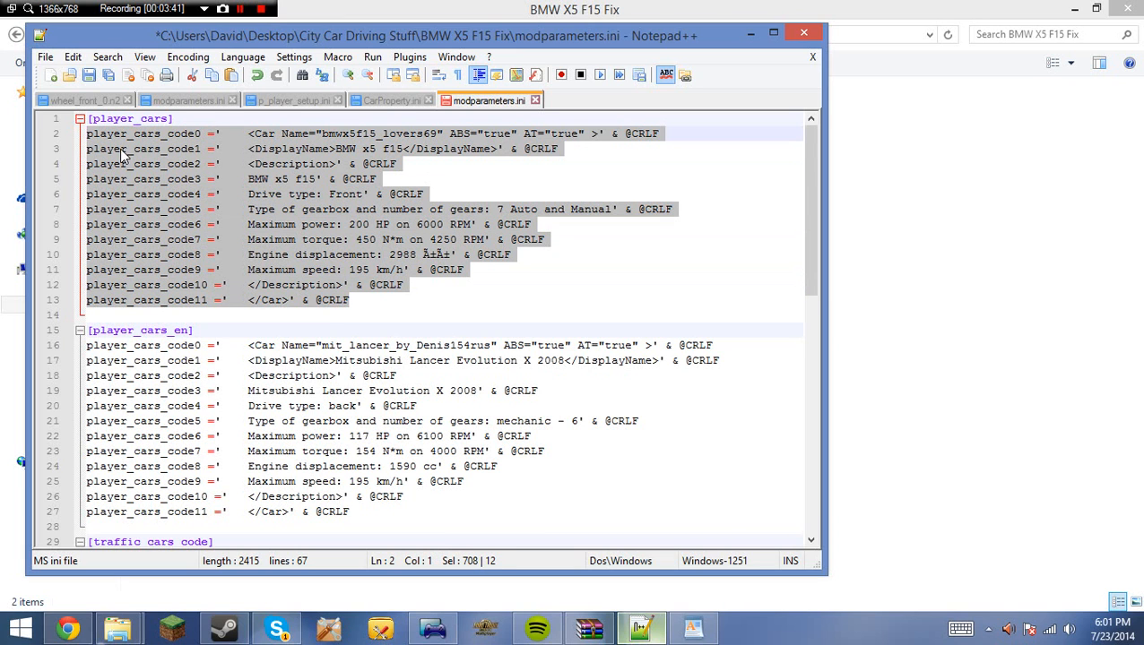
# Paste the BMW x5 f15 lines over the Lancer lines in the player_cars_en block.
pyautogui.scroll(-3)
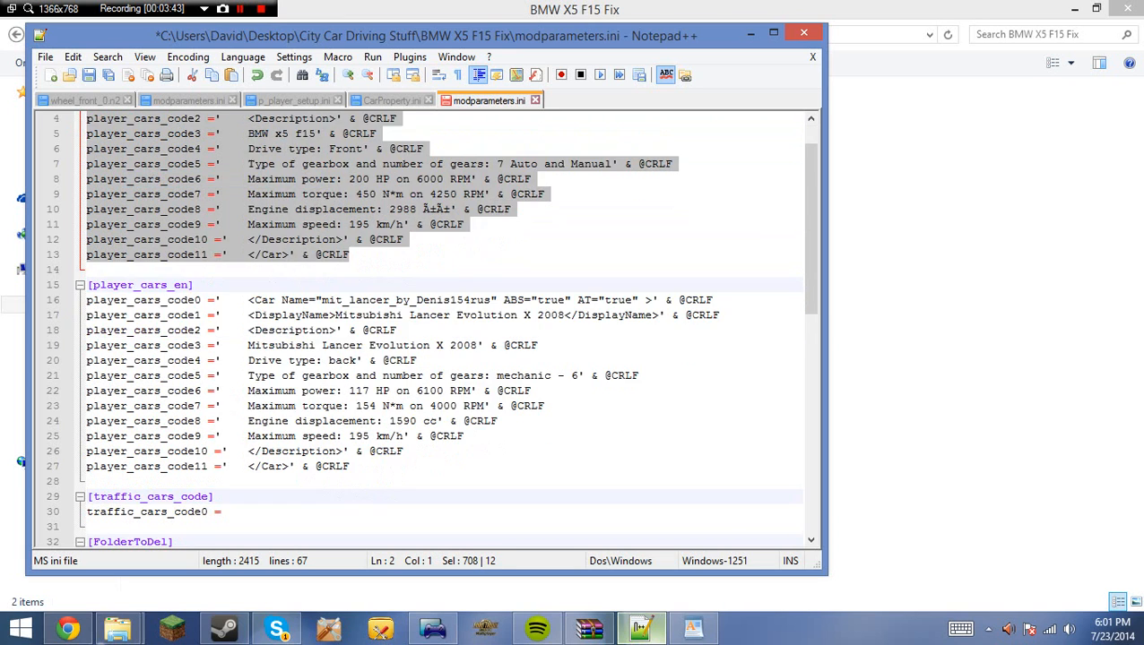
pyautogui.click(89, 299)
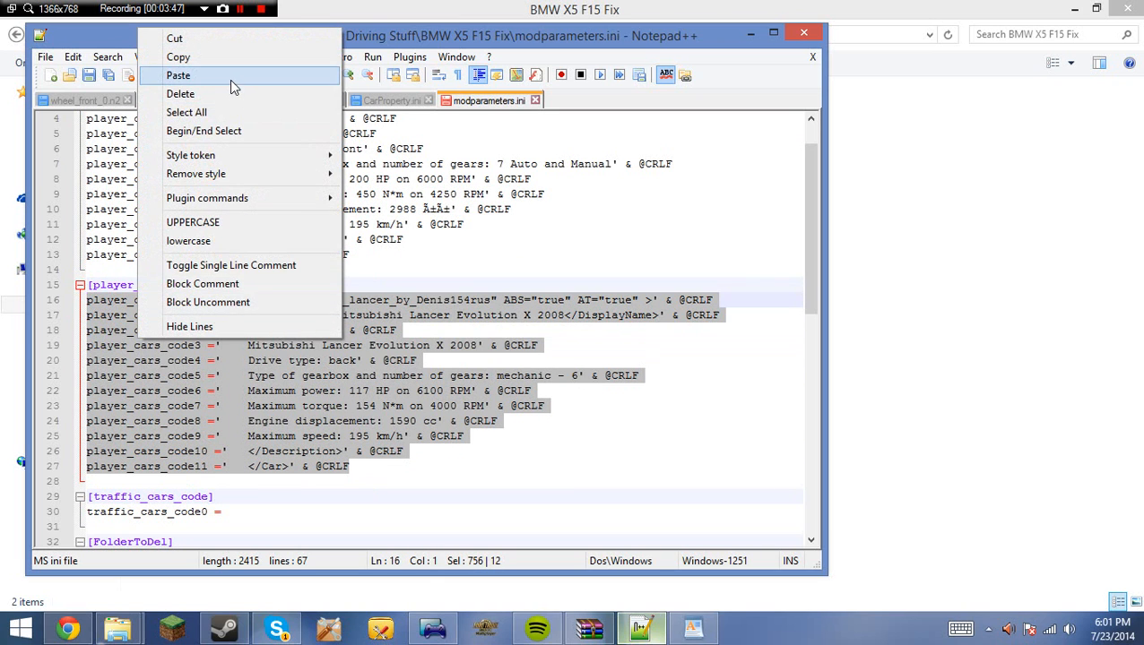
pyautogui.click(177, 75)
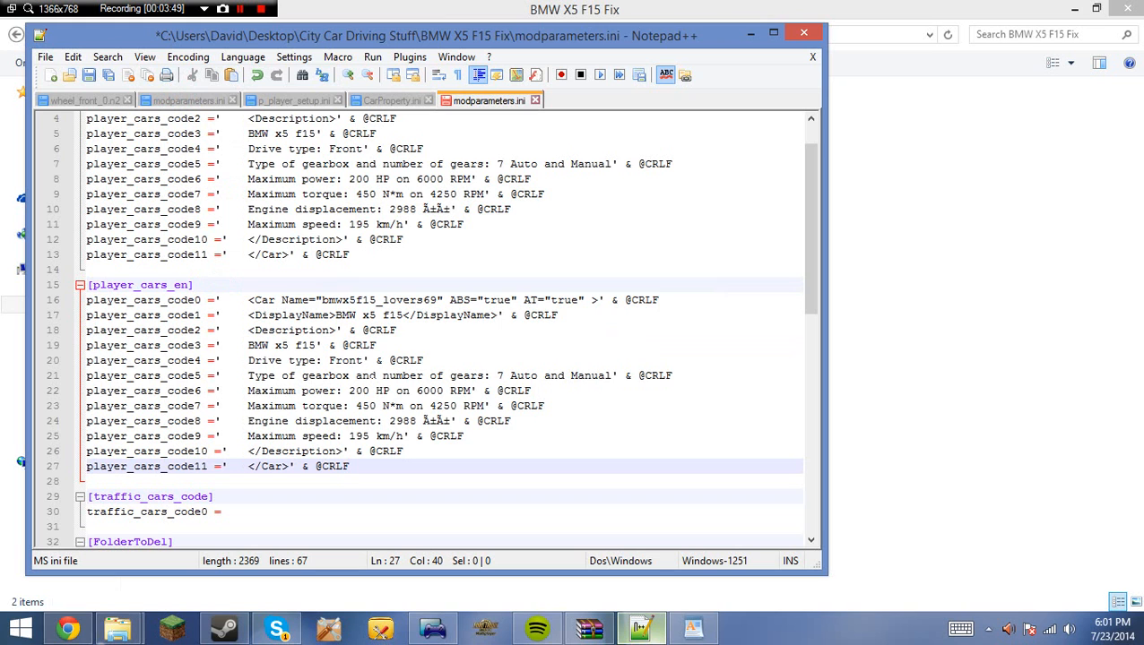
pyautogui.scroll(-3)
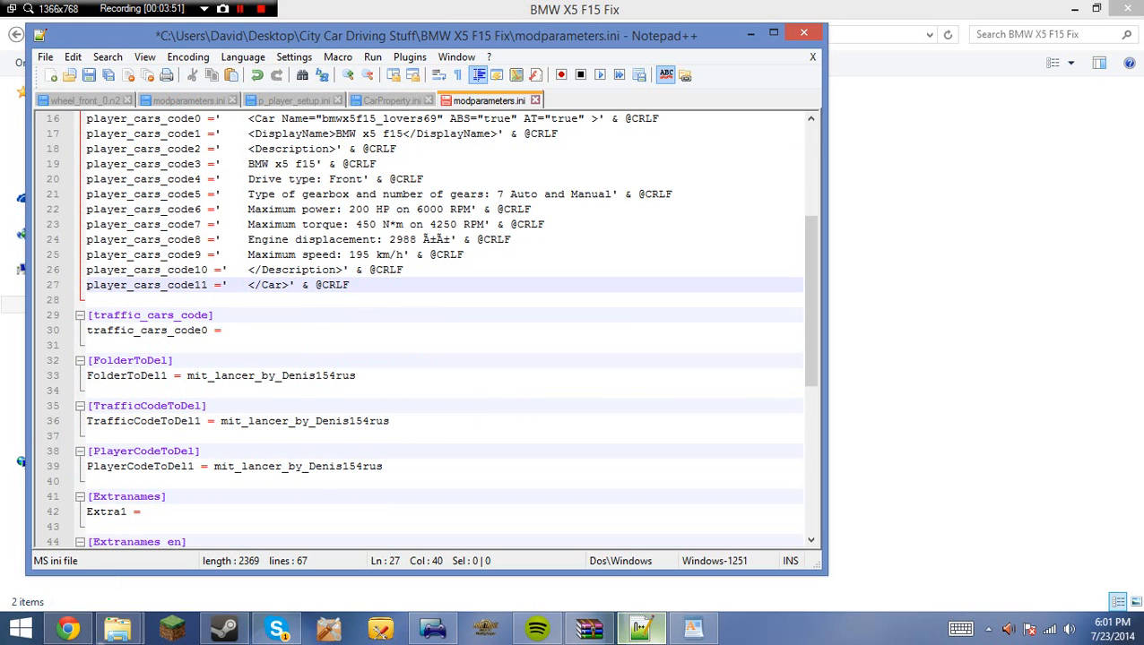
pyautogui.scroll(-3)
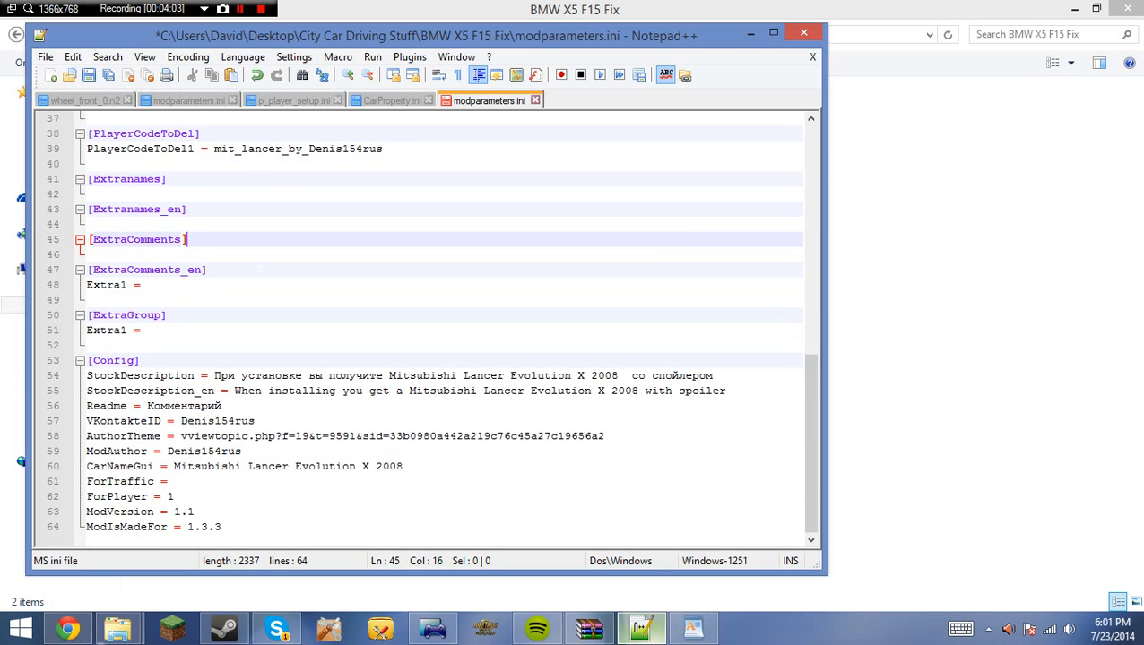
# Delete the Extra1 and ExtraGroup entries, set StockDescription_en to Stock, and select the VKontakteID value.
pyautogui.press('Delete')
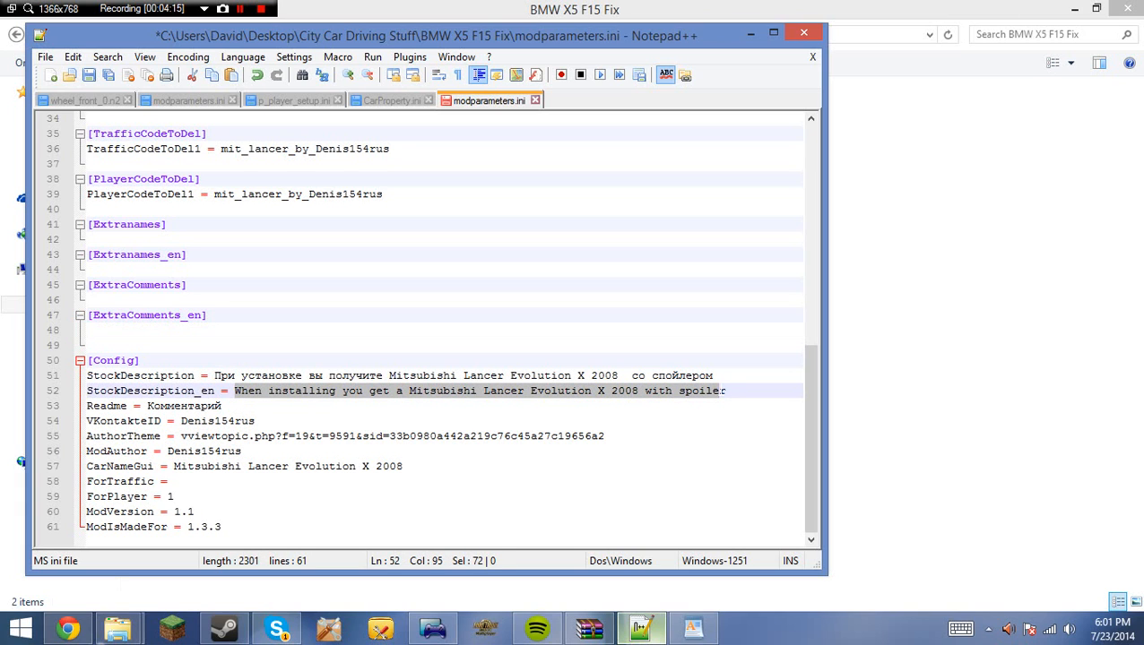
pyautogui.write('StockDescription_en = Stock')
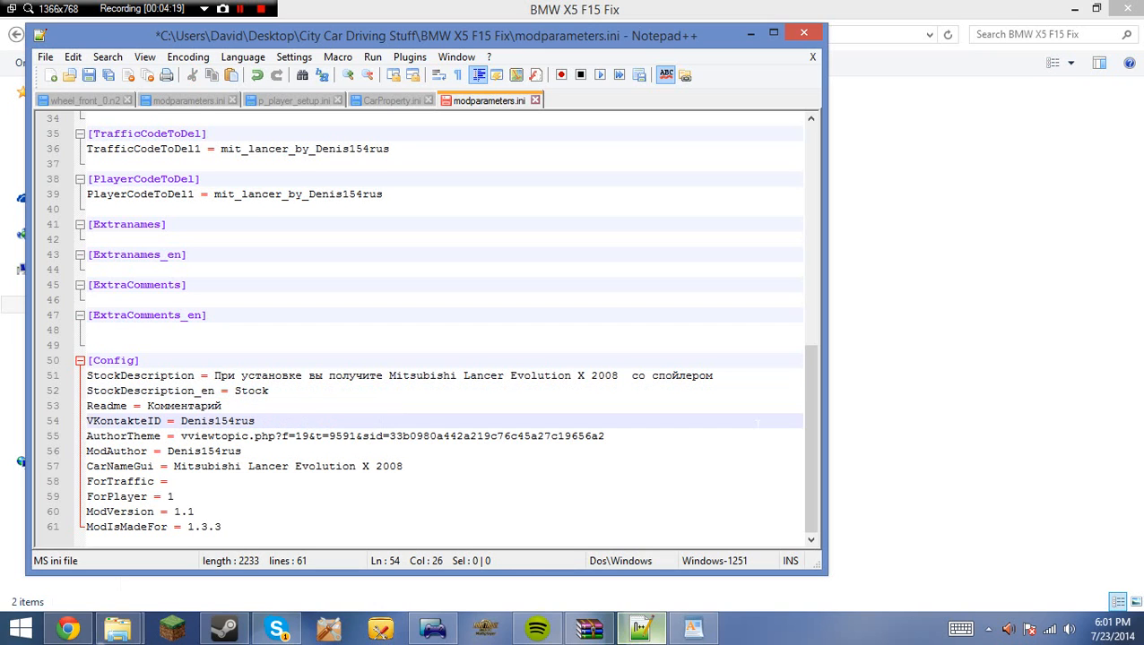
pyautogui.doubleClick(183, 405)
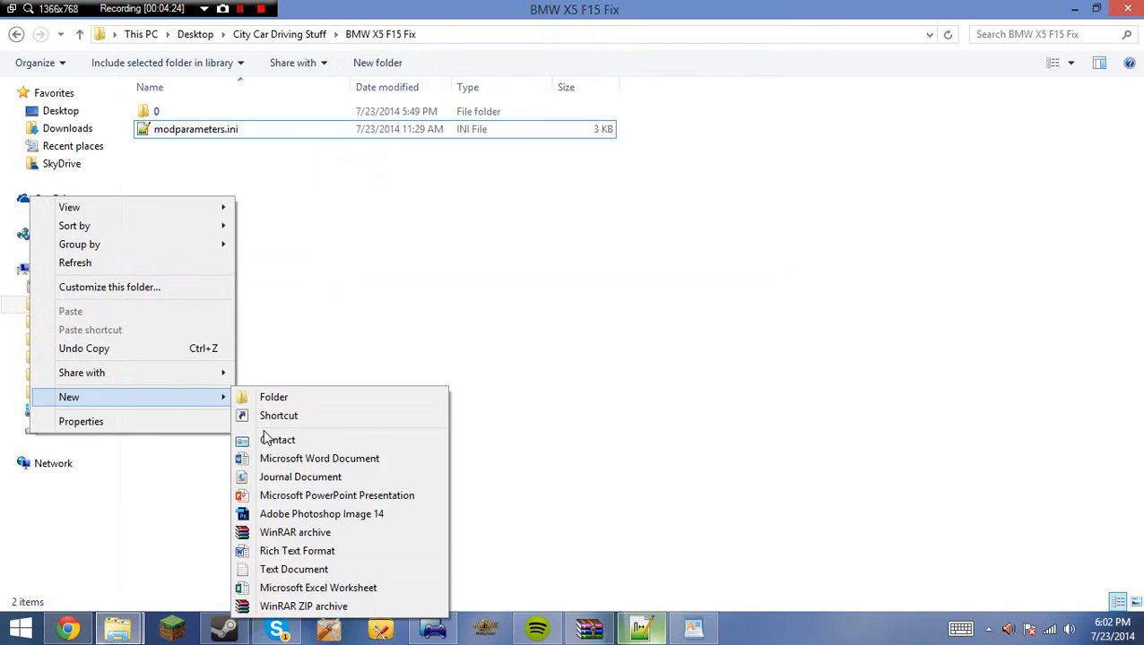
# Create a new README.txt in the BMW X5 F15 Fix folder and open it for editing.
pyautogui.click(294, 570)
pyautogui.write('README.txt')
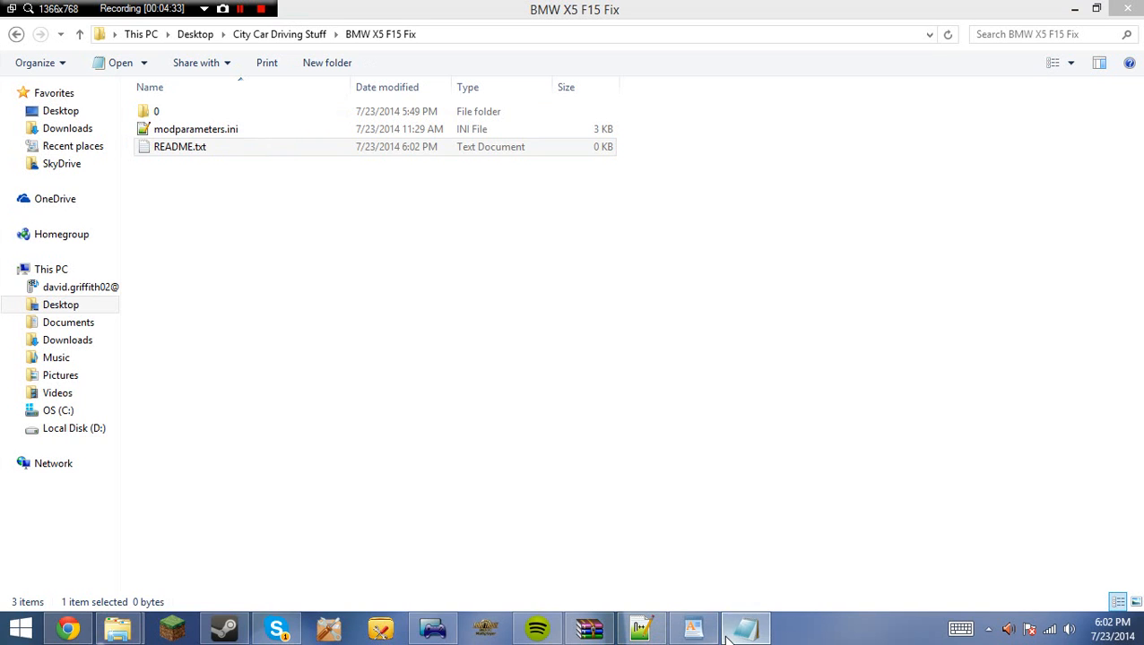
pyautogui.click(179, 147)
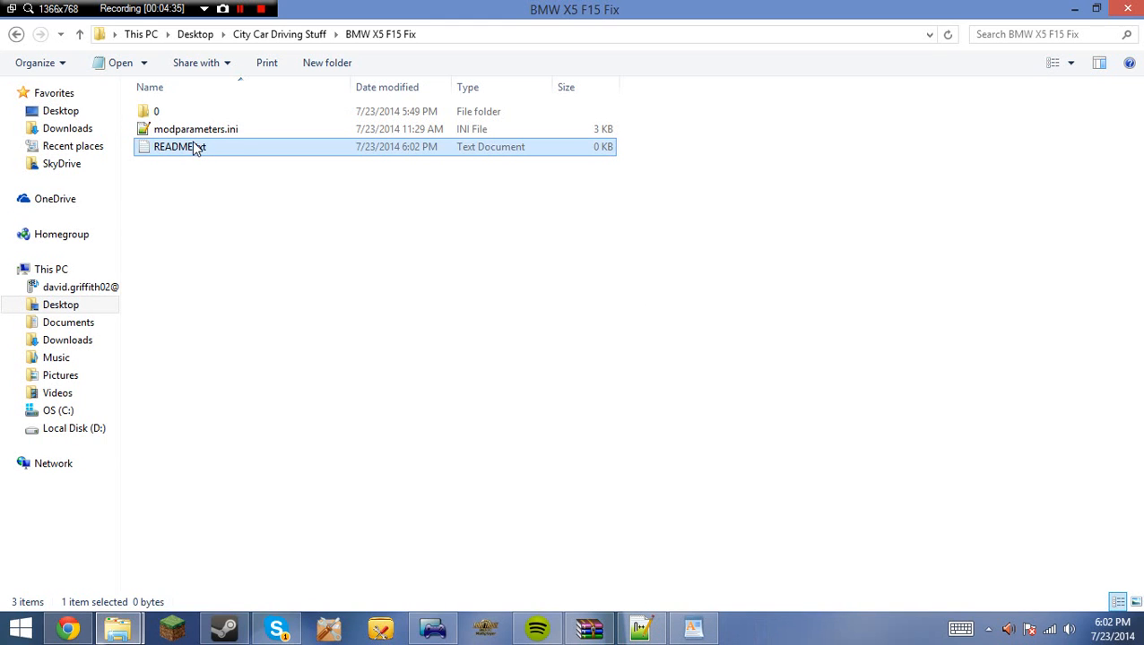
pyautogui.rightClick(180, 147)
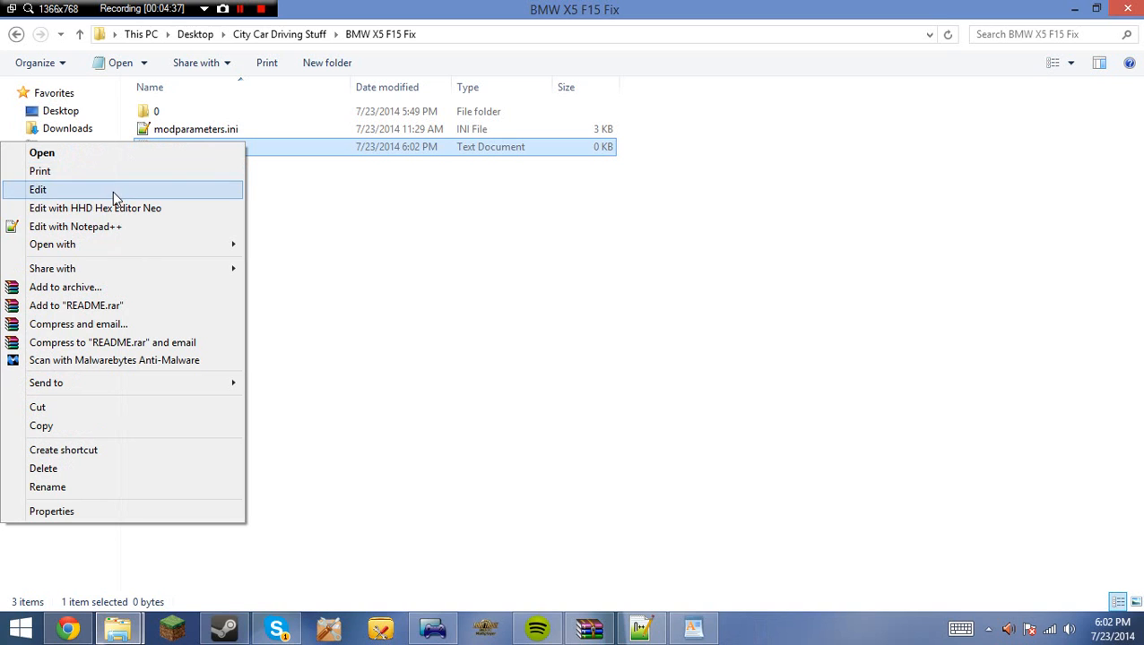
pyautogui.click(76, 225)
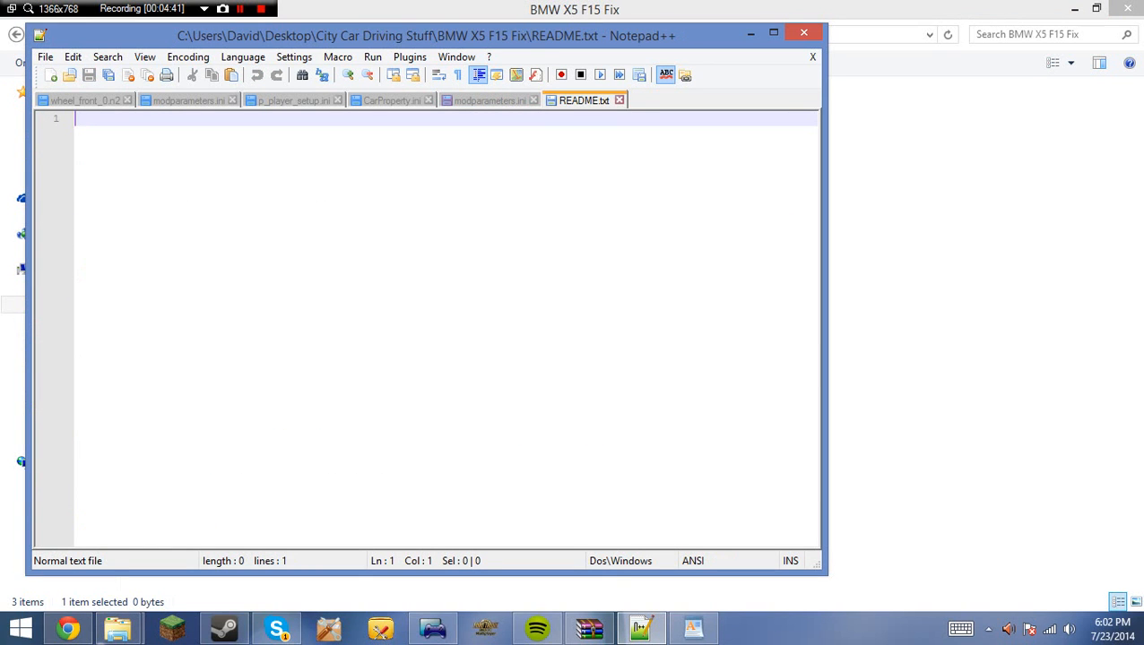
# Write the README line "This fix was made in a video!".
pyautogui.write('This fix')
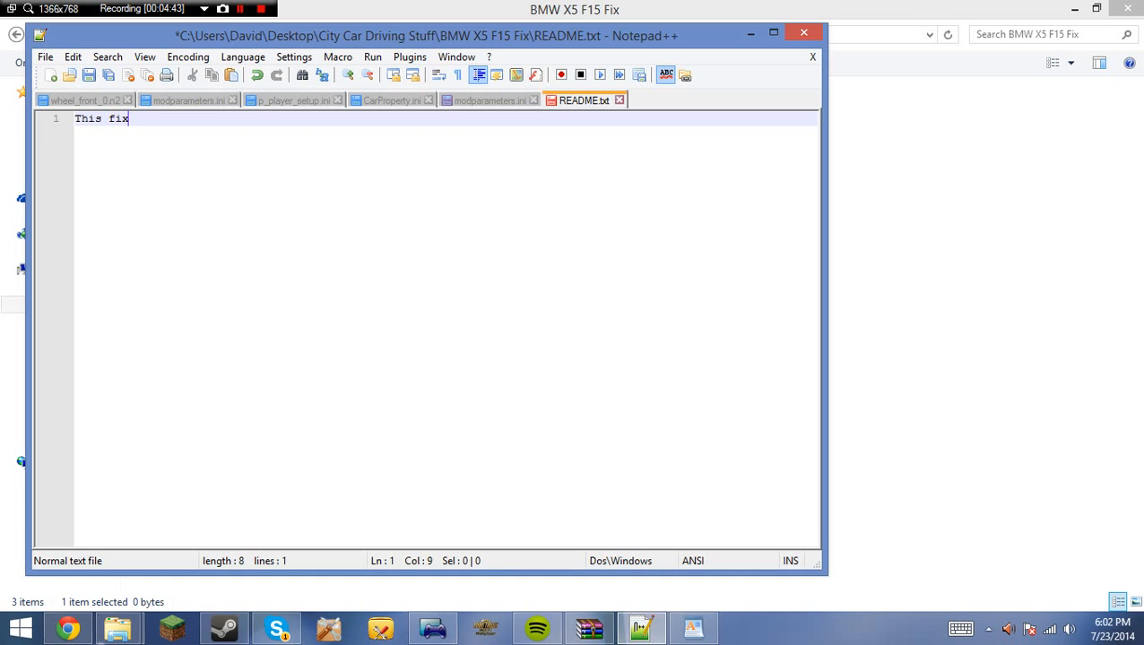
pyautogui.write('was made in a vid')
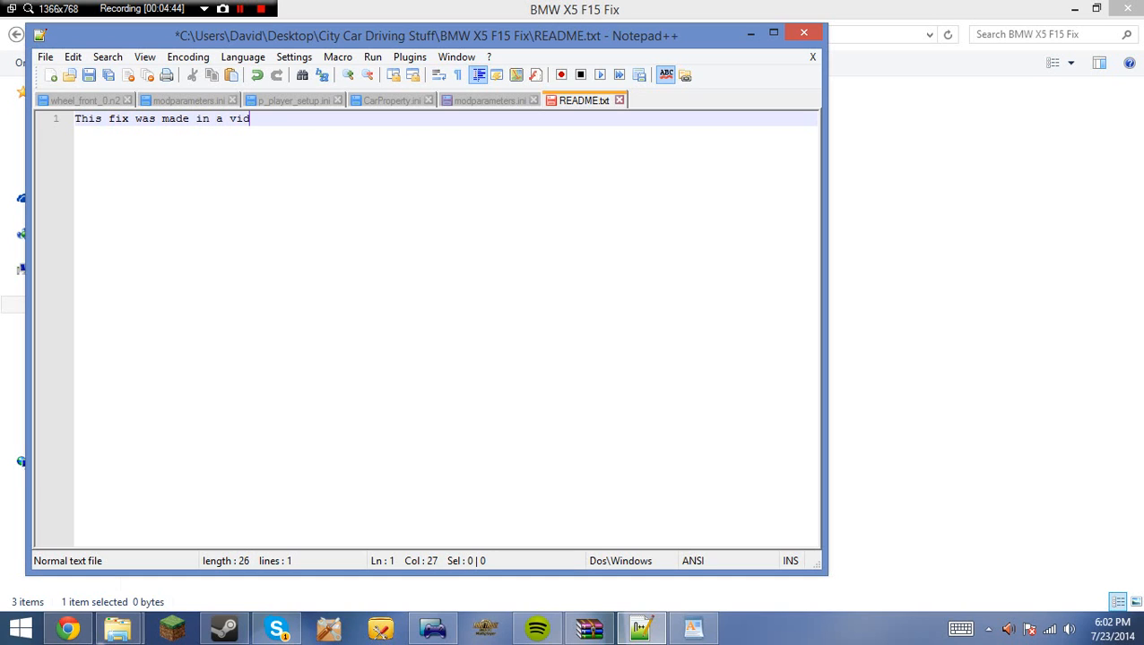
pyautogui.write('eo!')
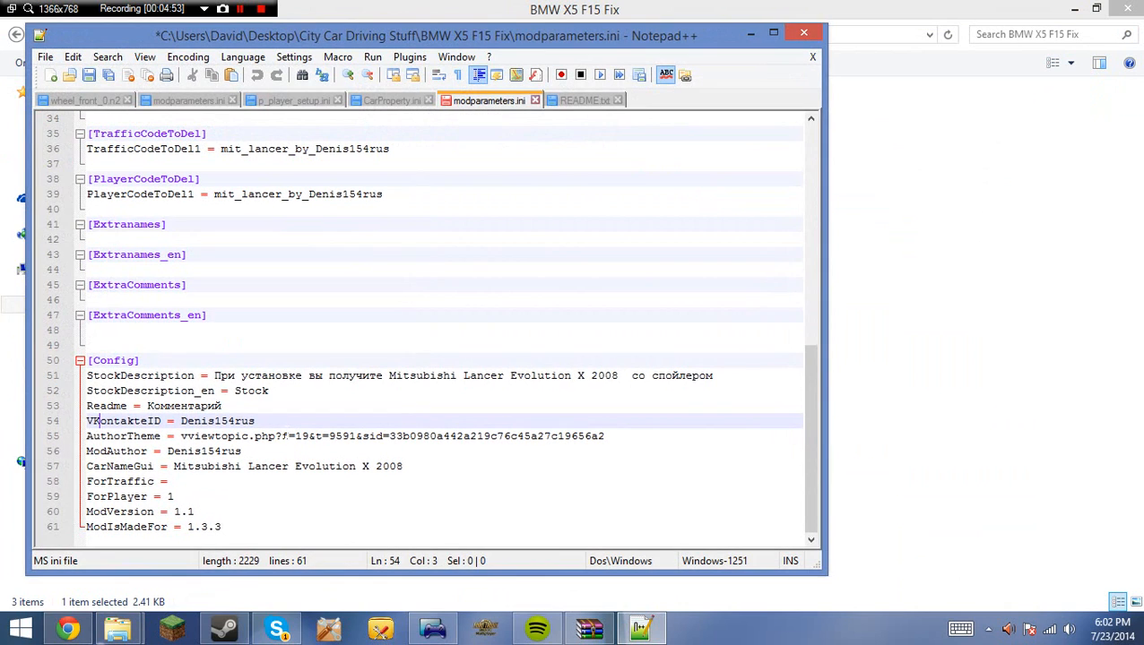
# Set Readme to README and VKontakteID to Davidcitycardriving under [Config].
pyautogui.scroll(3)
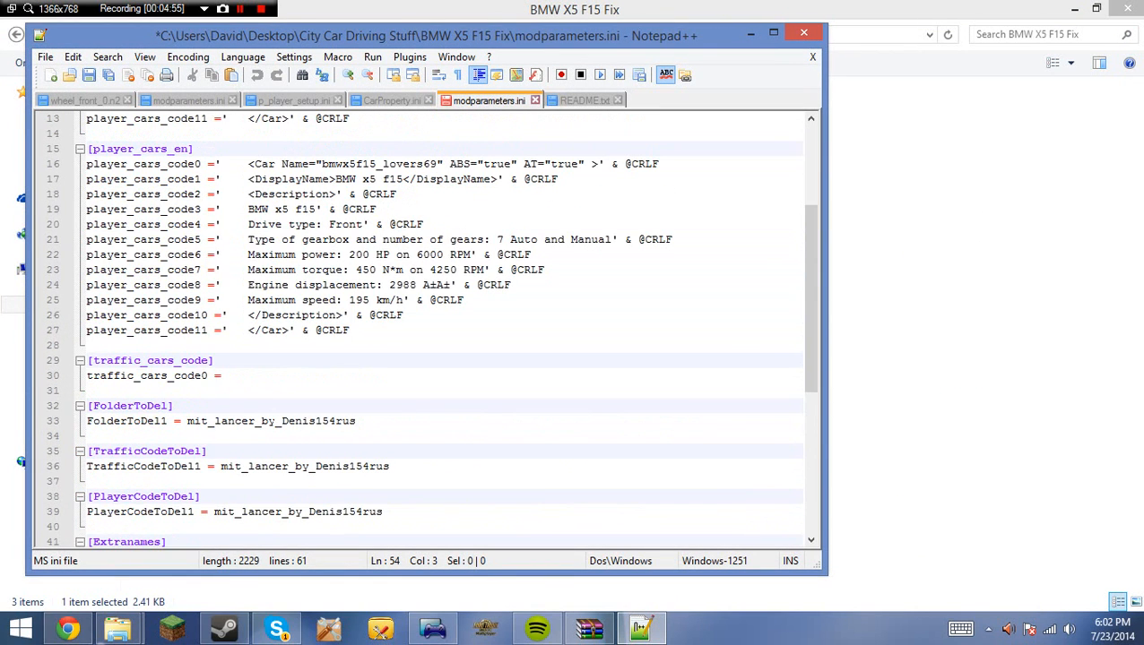
pyautogui.scroll(-3)
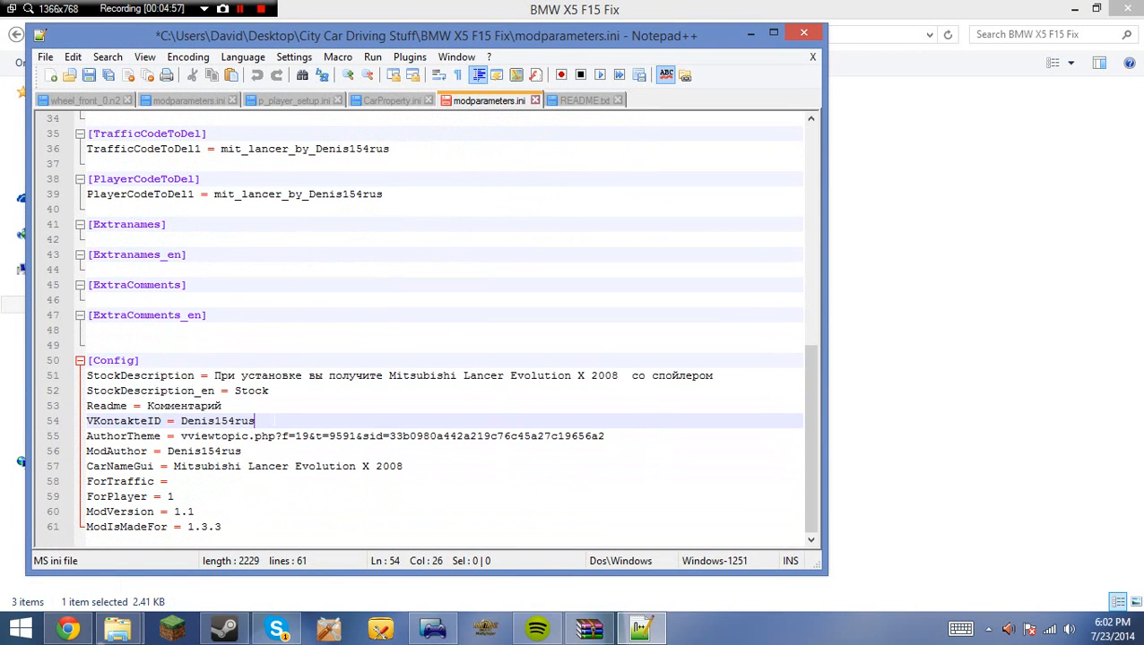
pyautogui.doubleClick(183, 405)
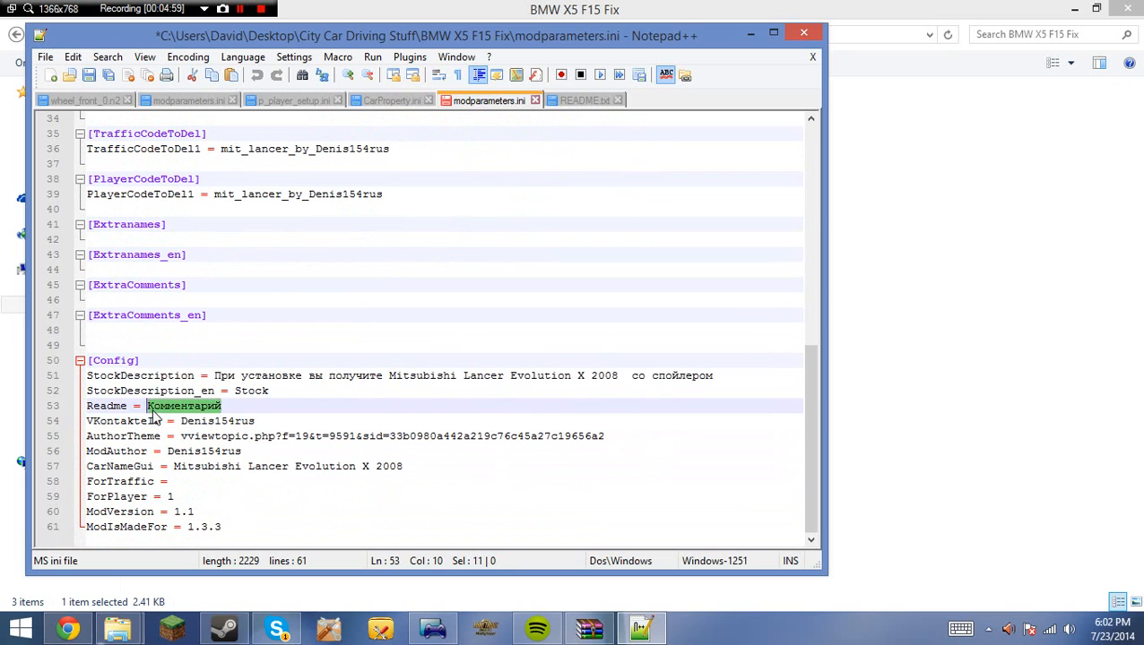
pyautogui.write('README')
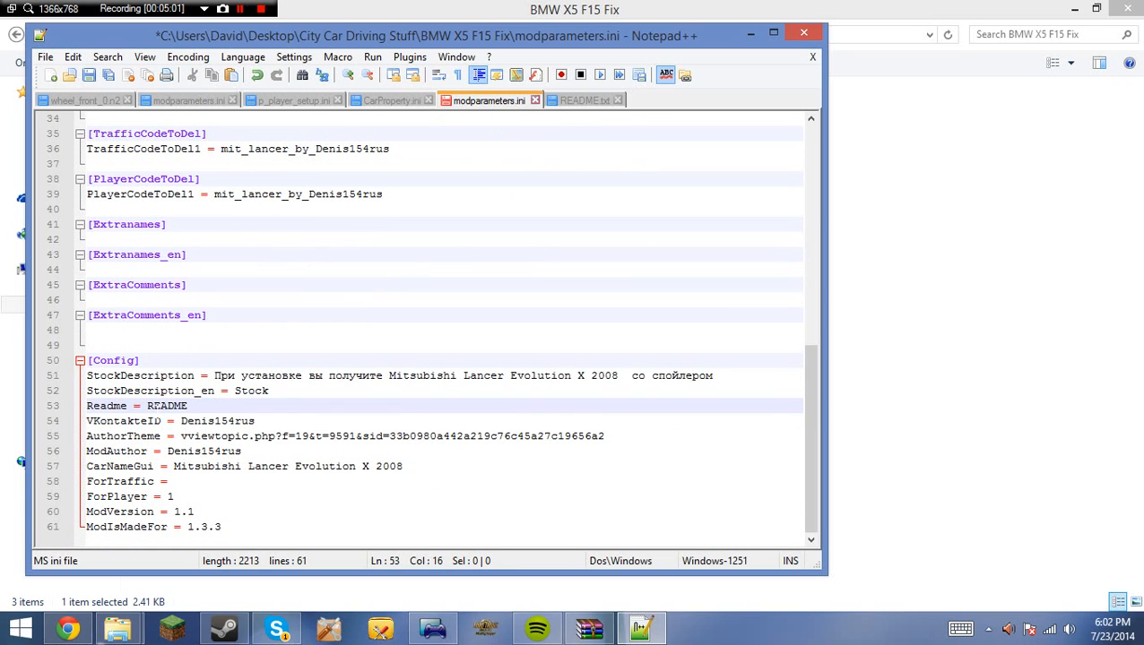
pyautogui.doubleClick(219, 421)
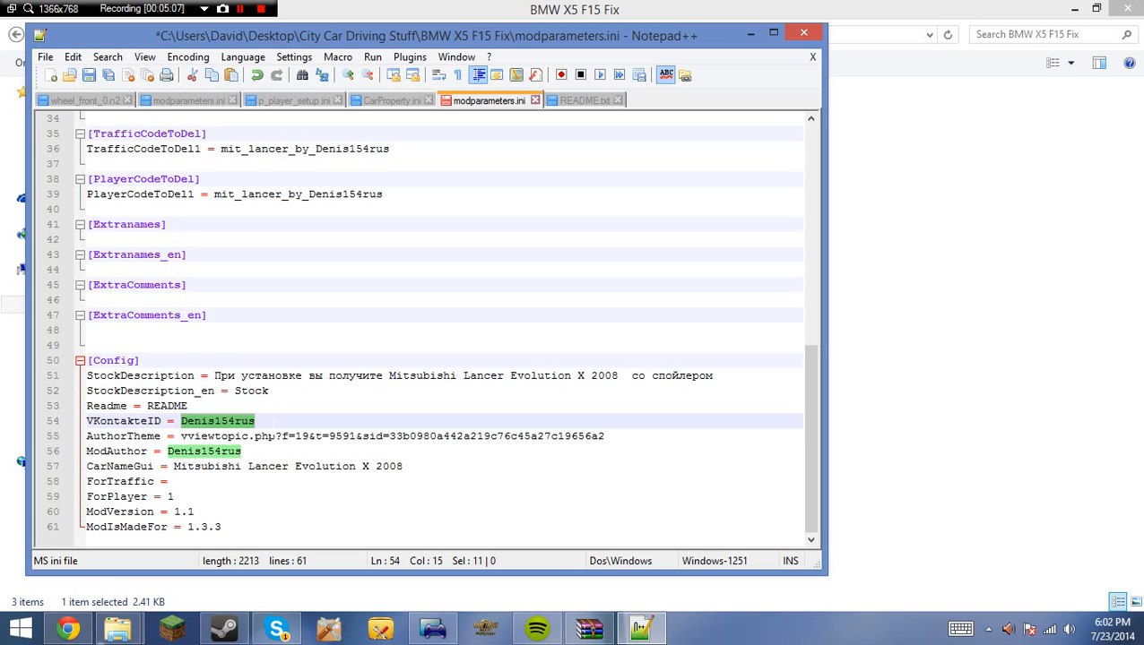
pyautogui.write('D')
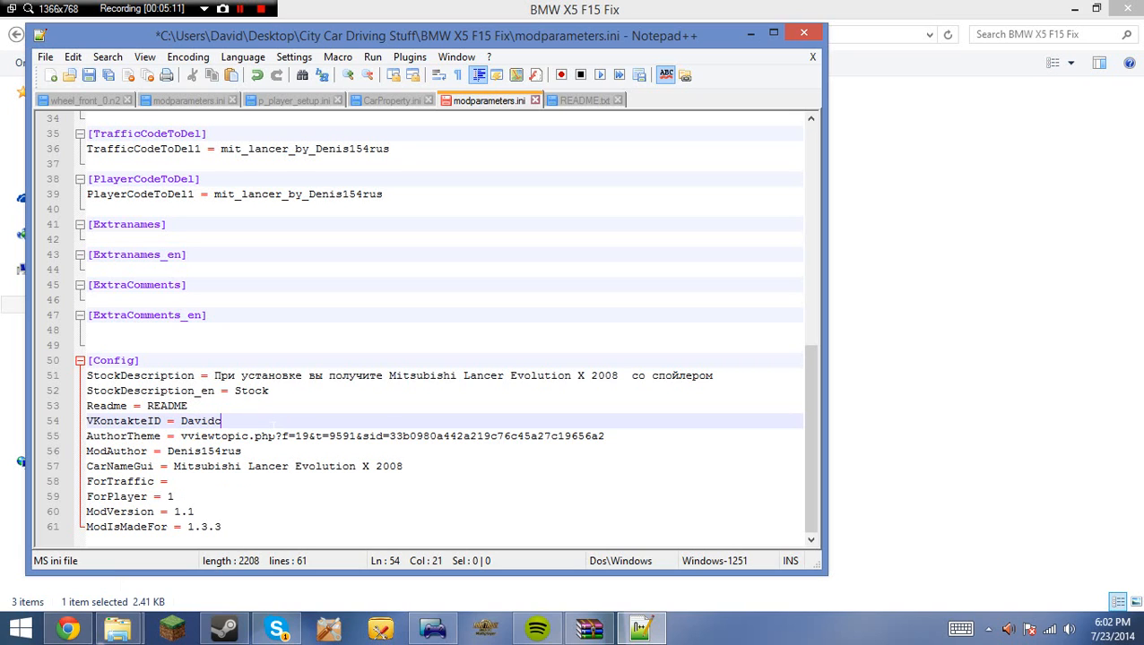
pyautogui.write('citycardz')
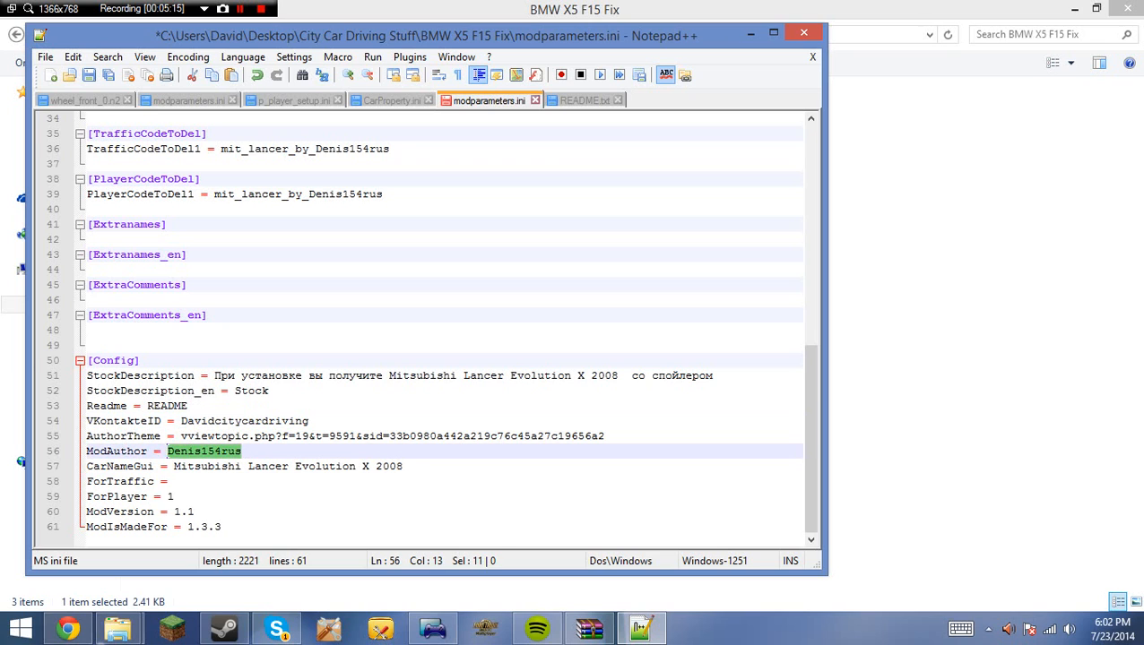
# Set ModAuthor to LoveRS69 and CarNameGui to BMW X5 F15.
pyautogui.write('LoveR')
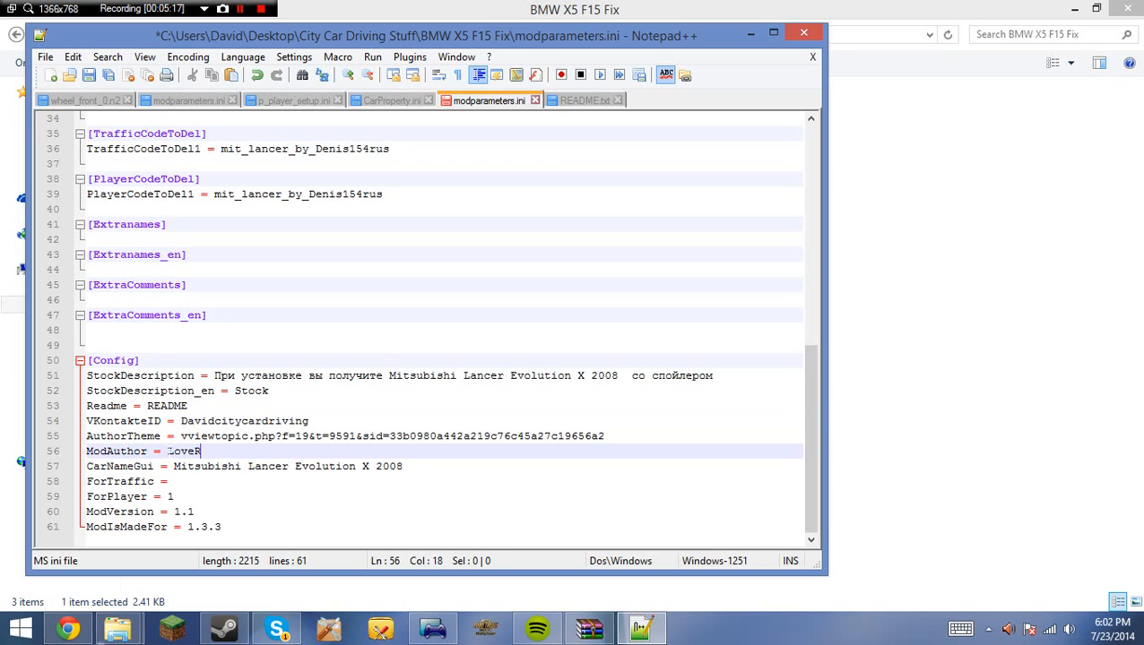
pyautogui.write('S69')
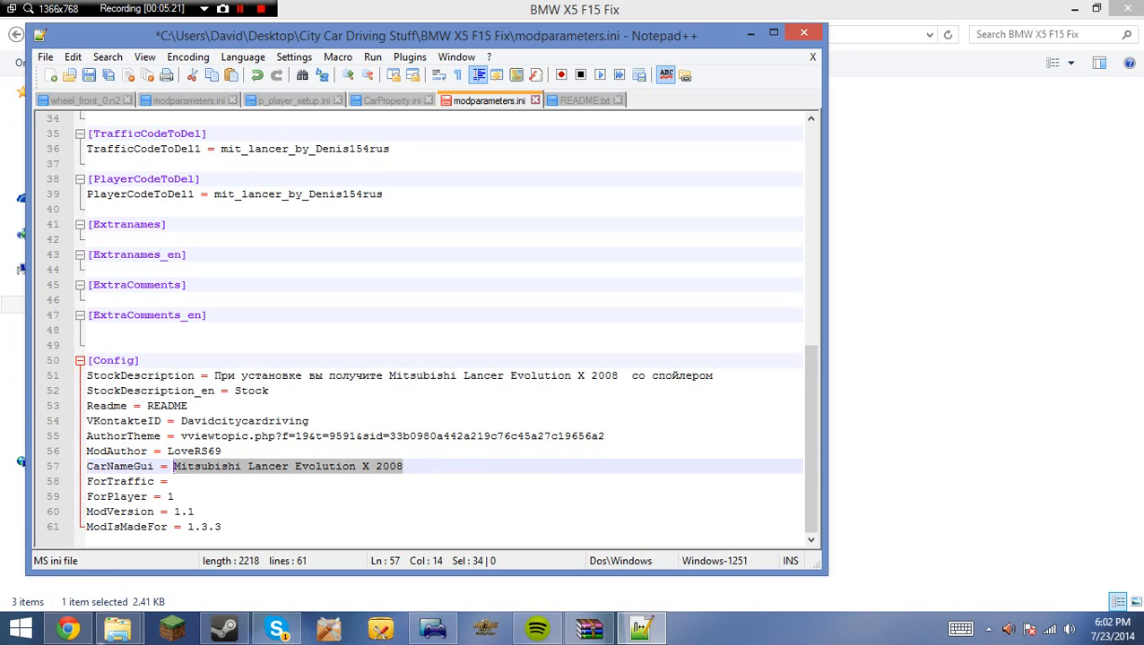
pyautogui.press('Delete')
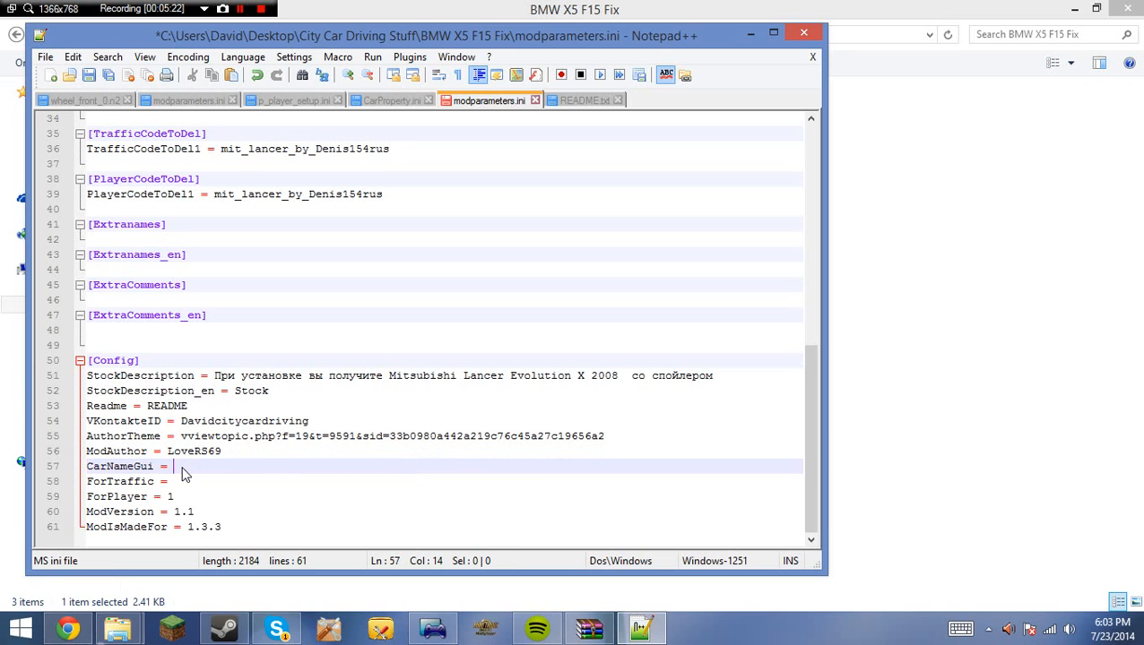
pyautogui.write('BMW X5 F15')
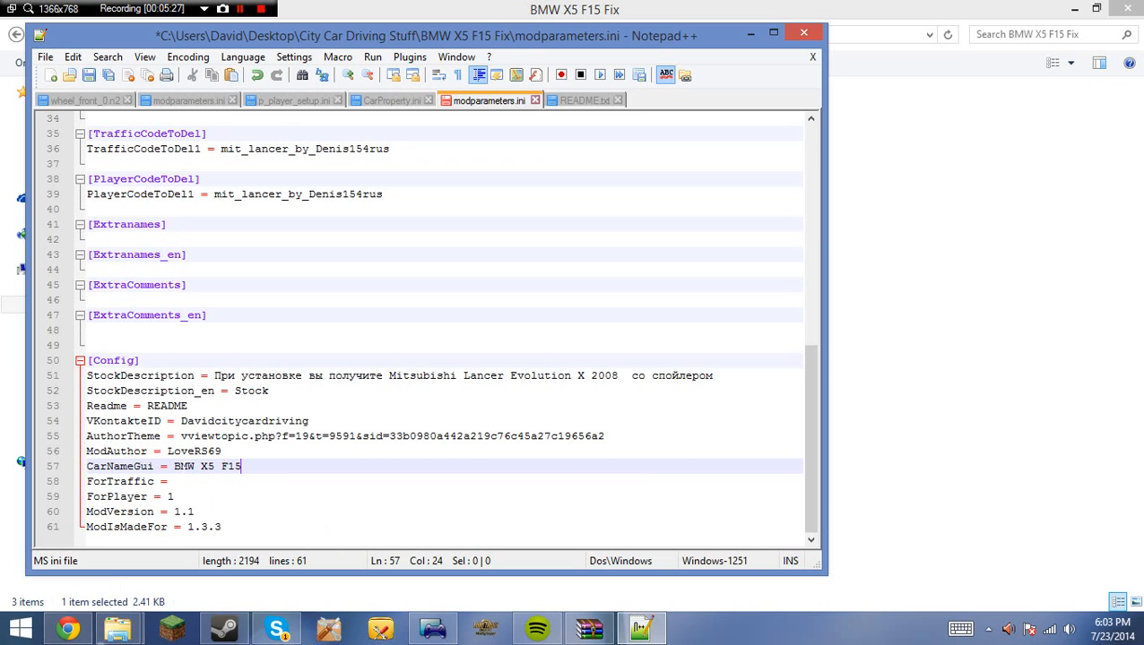
pyautogui.click(174, 480)
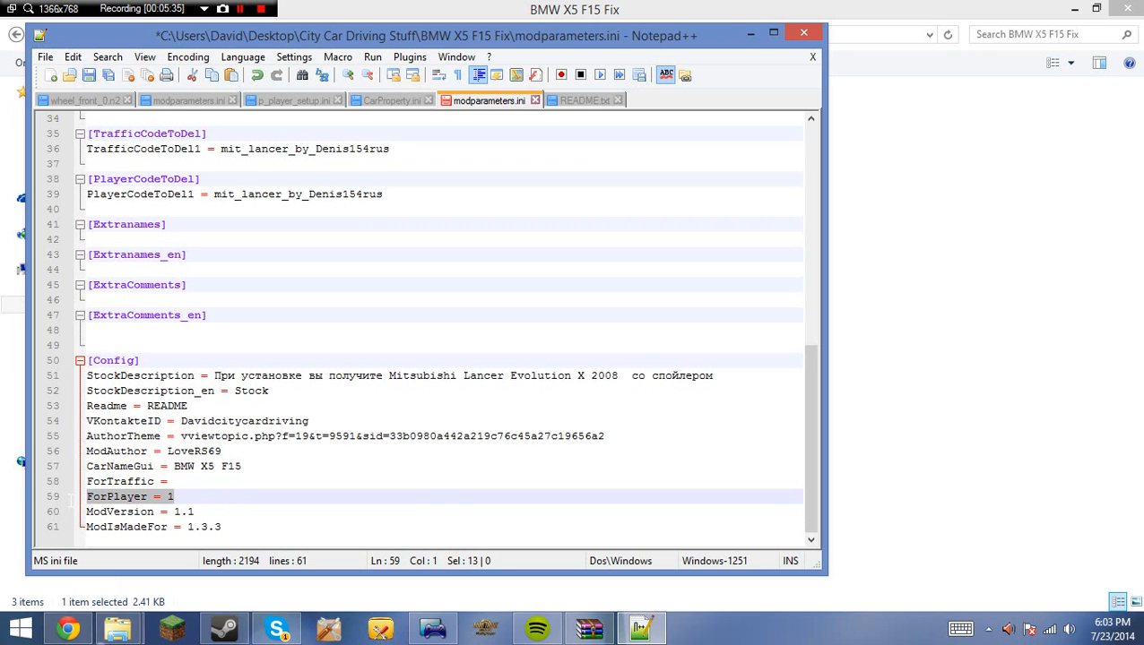
# Copy bmwx5f15_lovers69 from the Car Name line over the Lancer name in the three ToDel entries.
pyautogui.scroll(3)
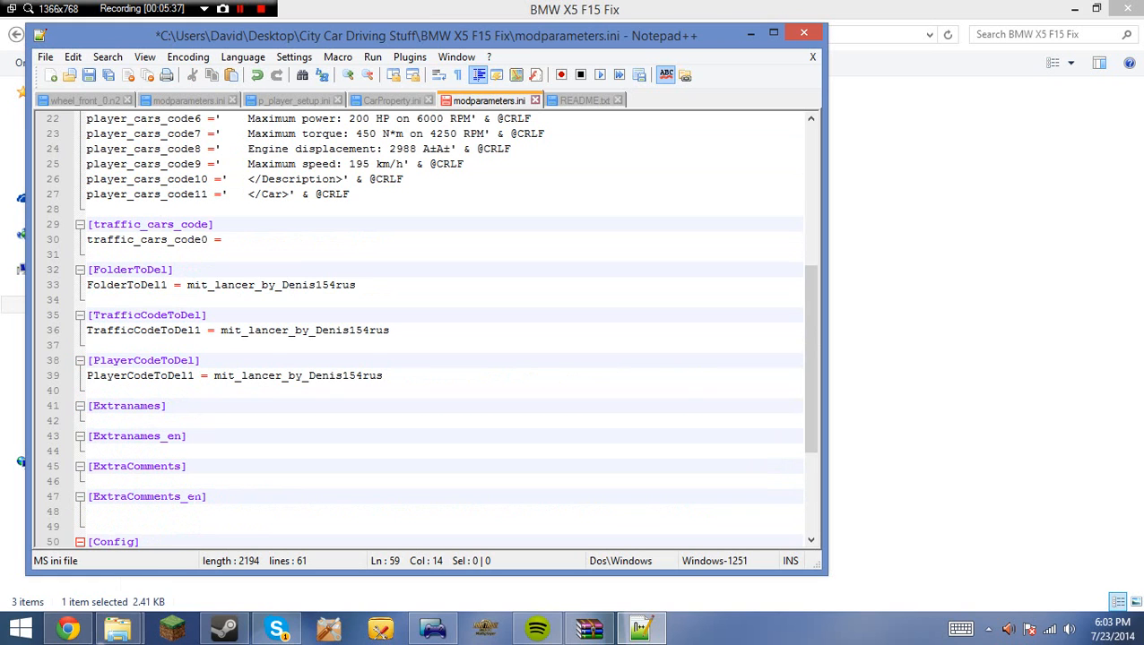
pyautogui.click(251, 241)
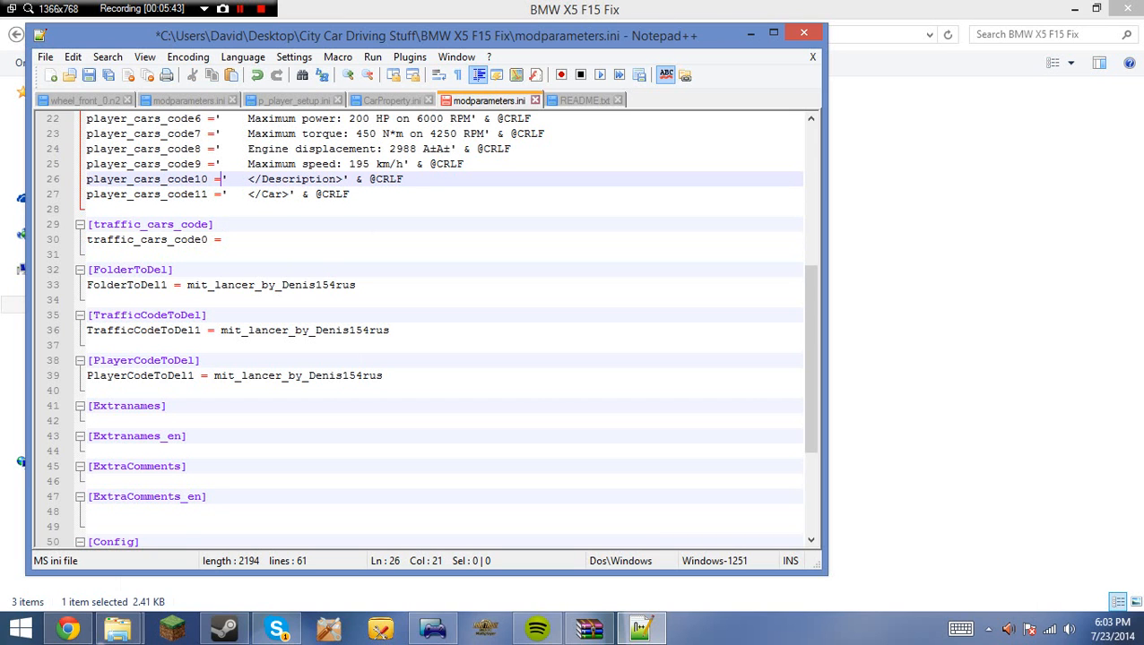
pyautogui.scroll(-3)
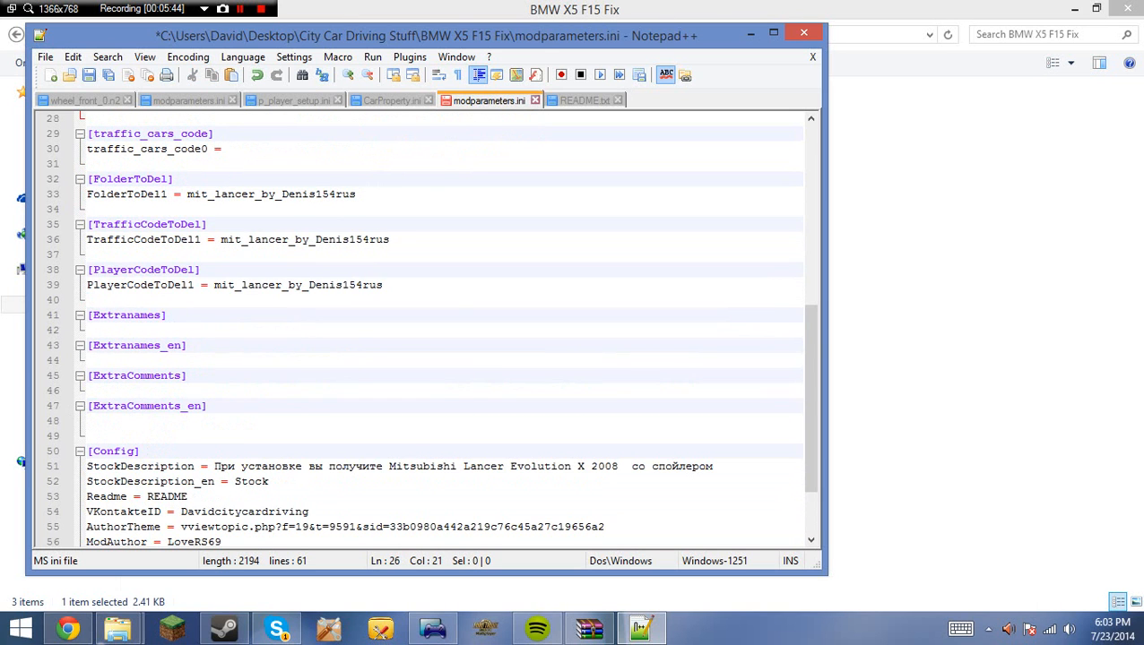
pyautogui.scroll(3)
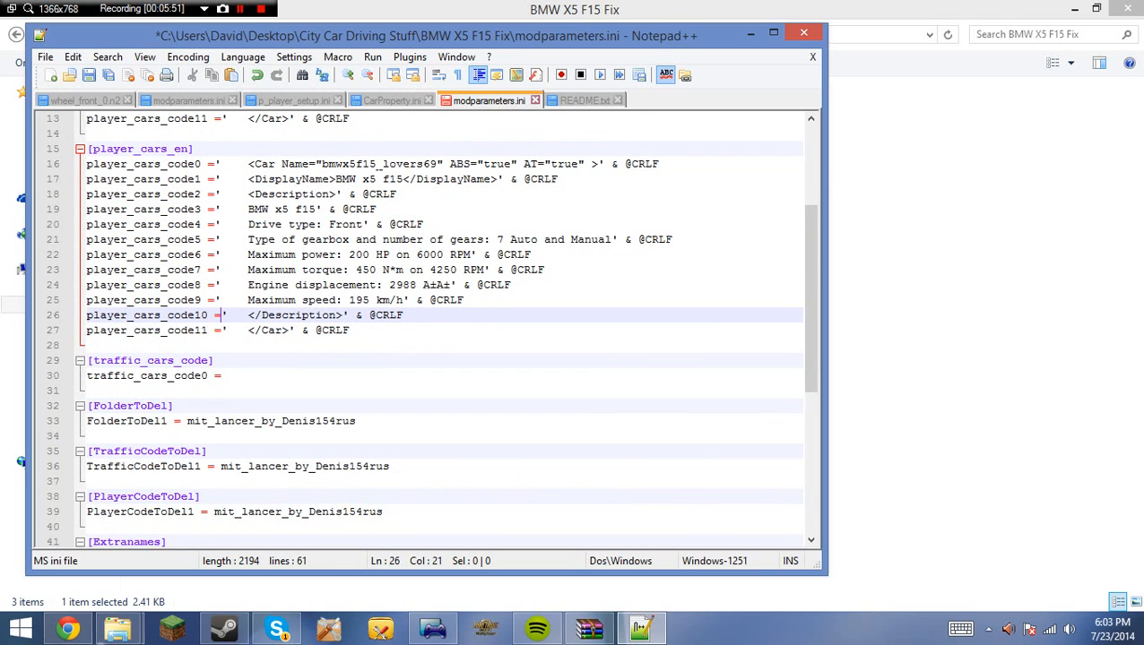
pyautogui.doubleClick(377, 165)
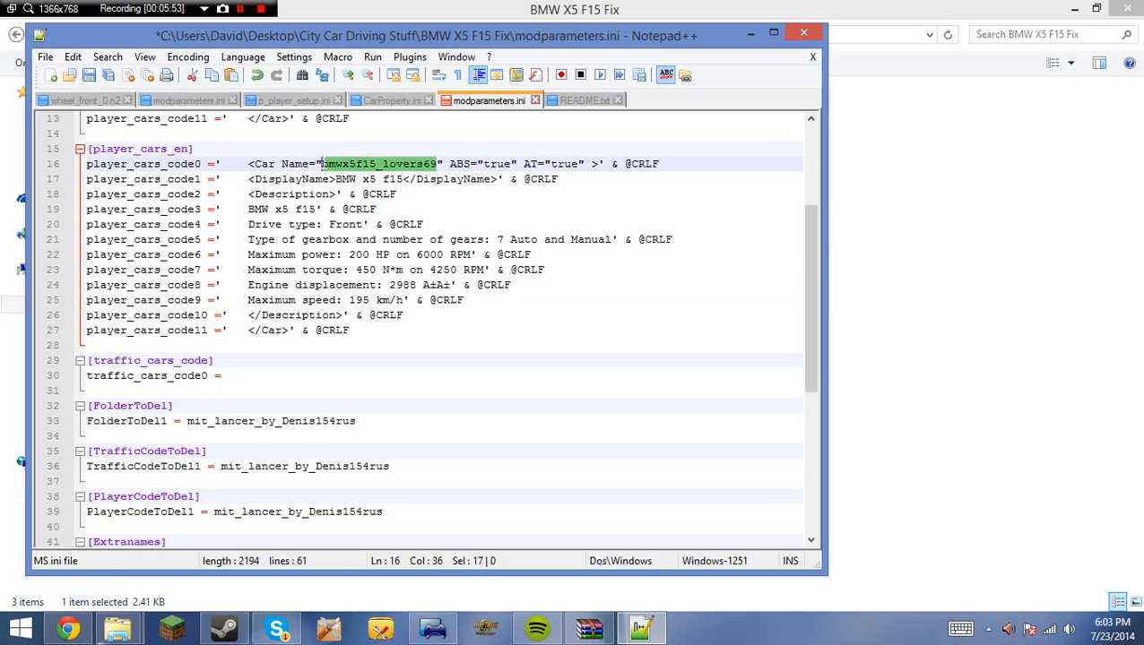
pyautogui.scroll(-3)
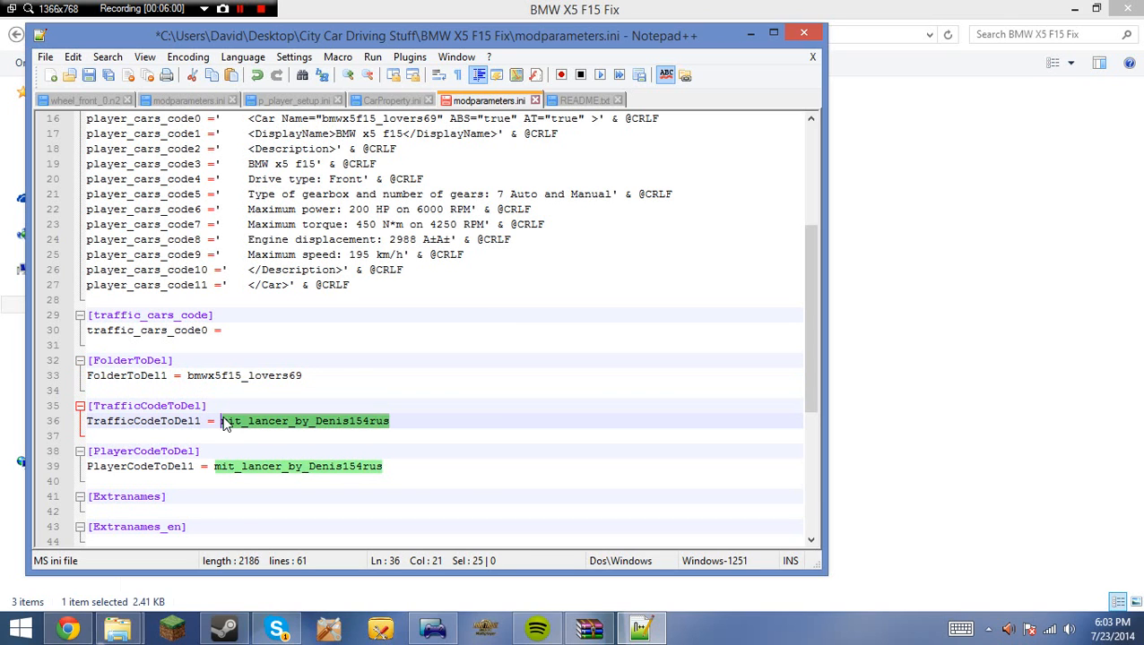
pyautogui.write('bmwx5f15_lovers69')
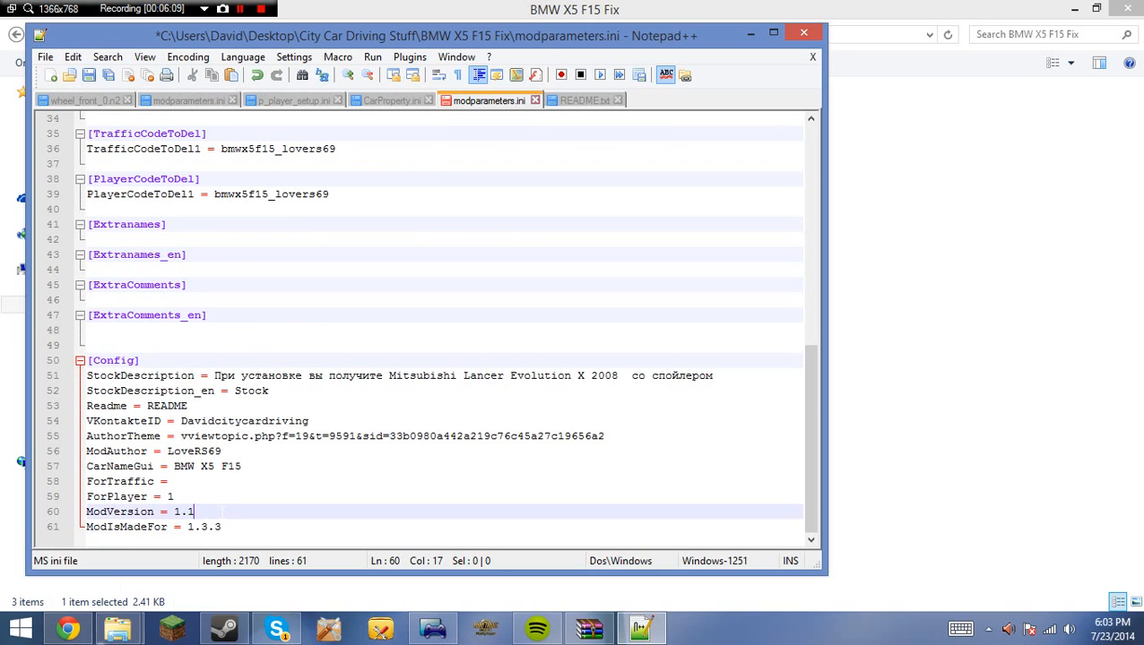
# Set ModVersion to 1.0 and StockDescription to Stock.
pyautogui.press('BackSpace')
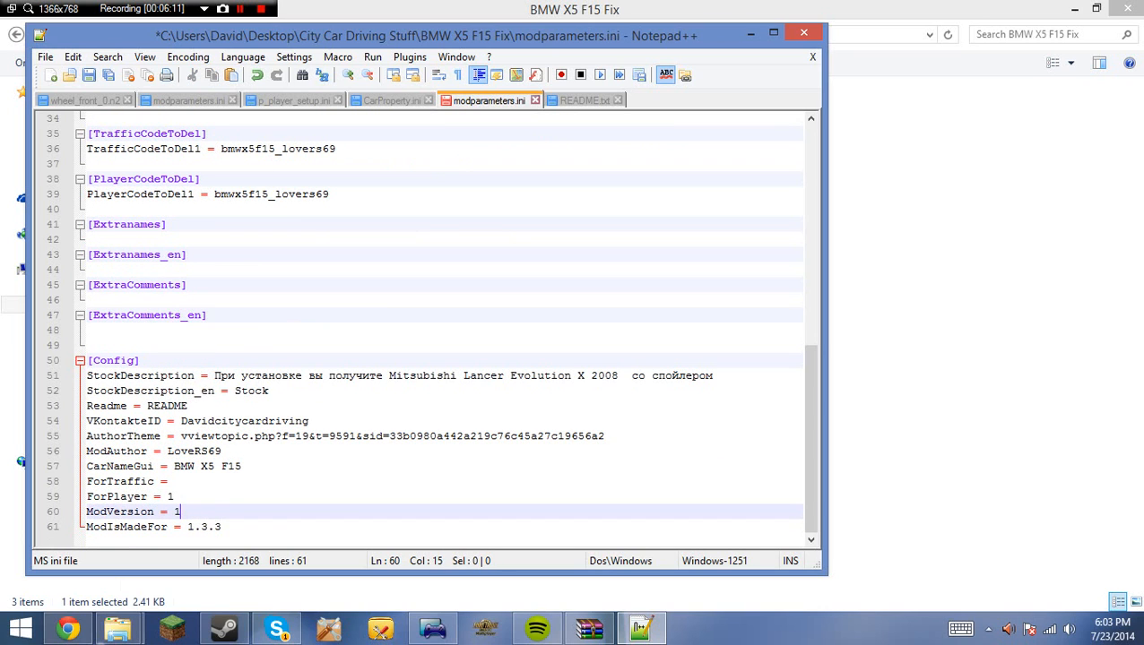
pyautogui.press('Backspace')
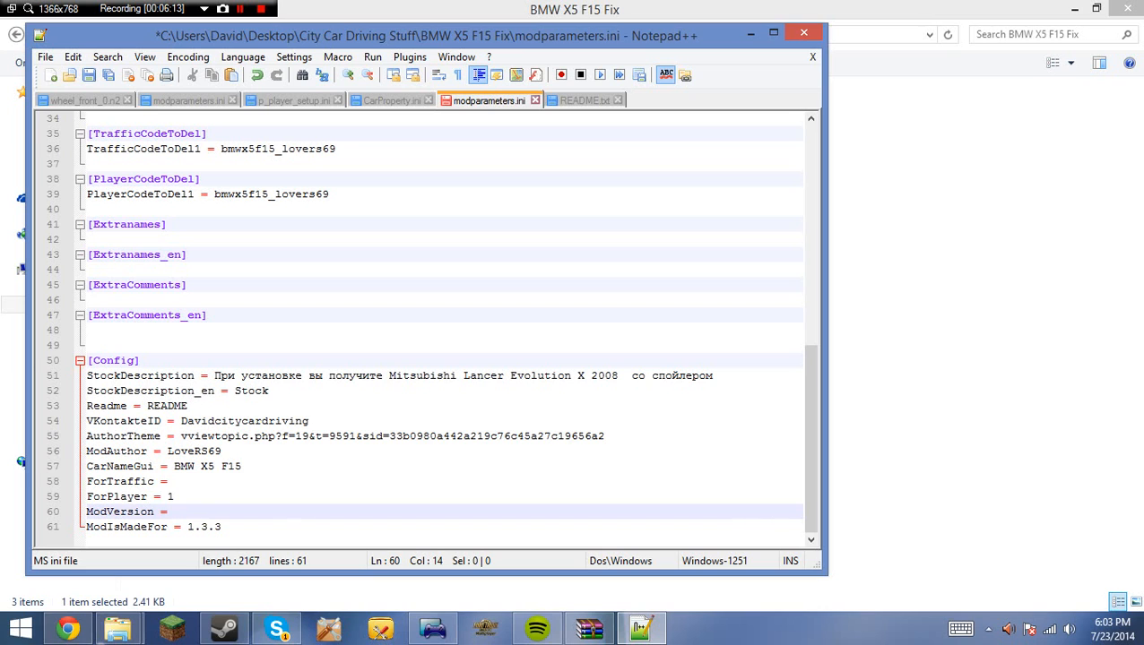
pyautogui.write('1.0')
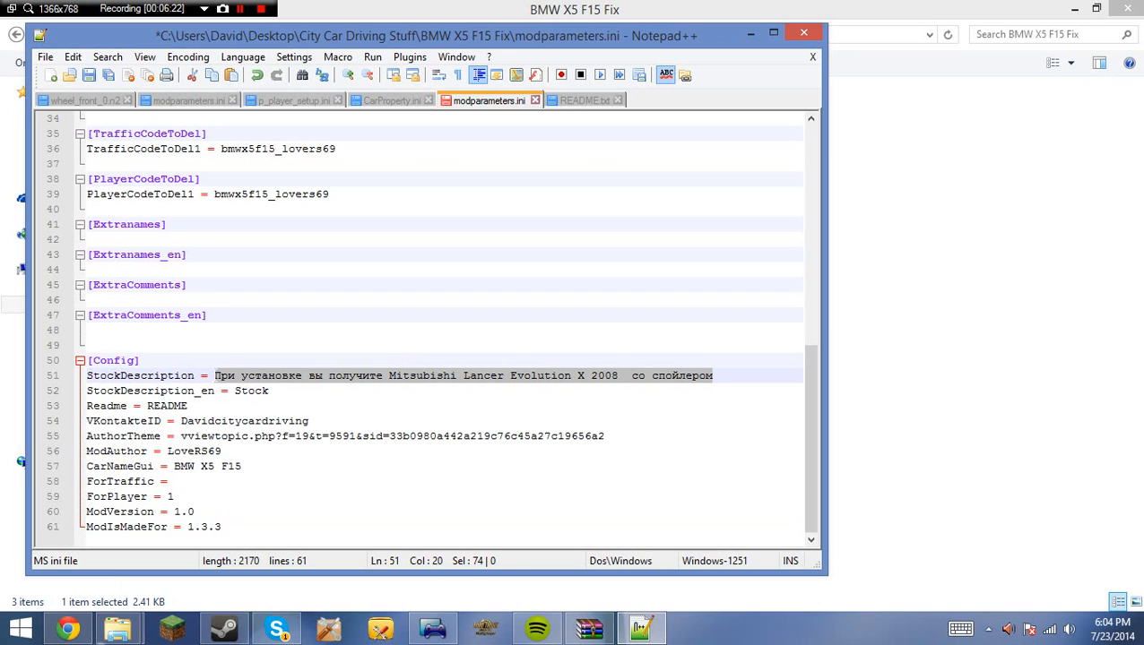
pyautogui.write('Stock')
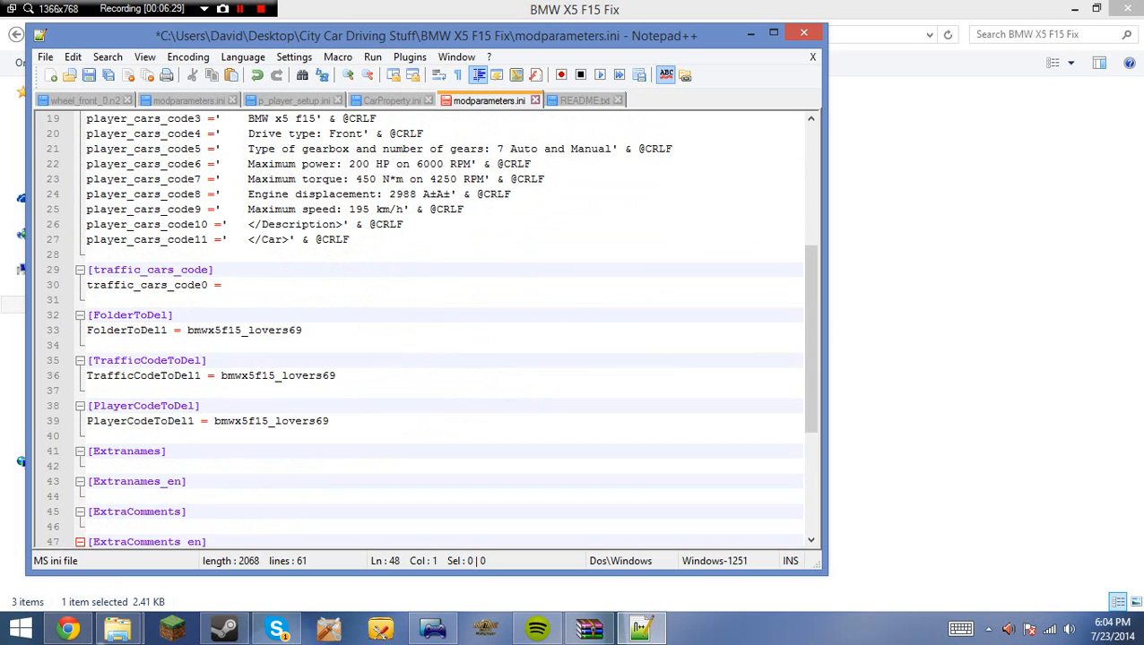
pyautogui.scroll(3)
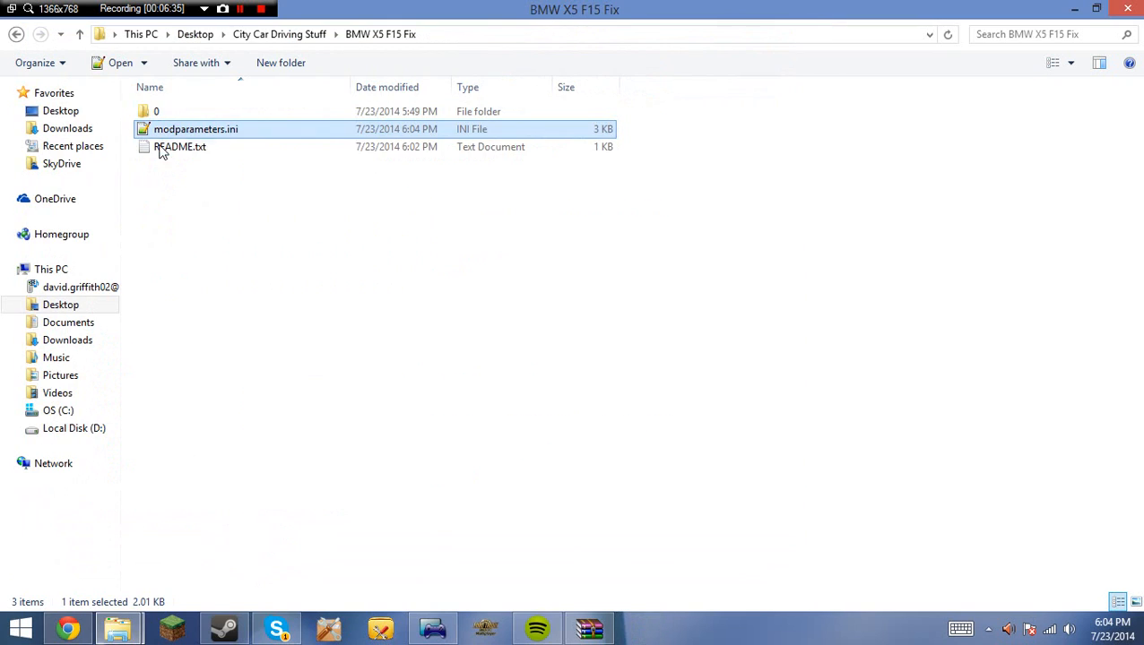
# Rename the archive to BMW X5 F15 Fix.pkg15 and accept the extension-change warning.
pyautogui.rightClick(179, 147)
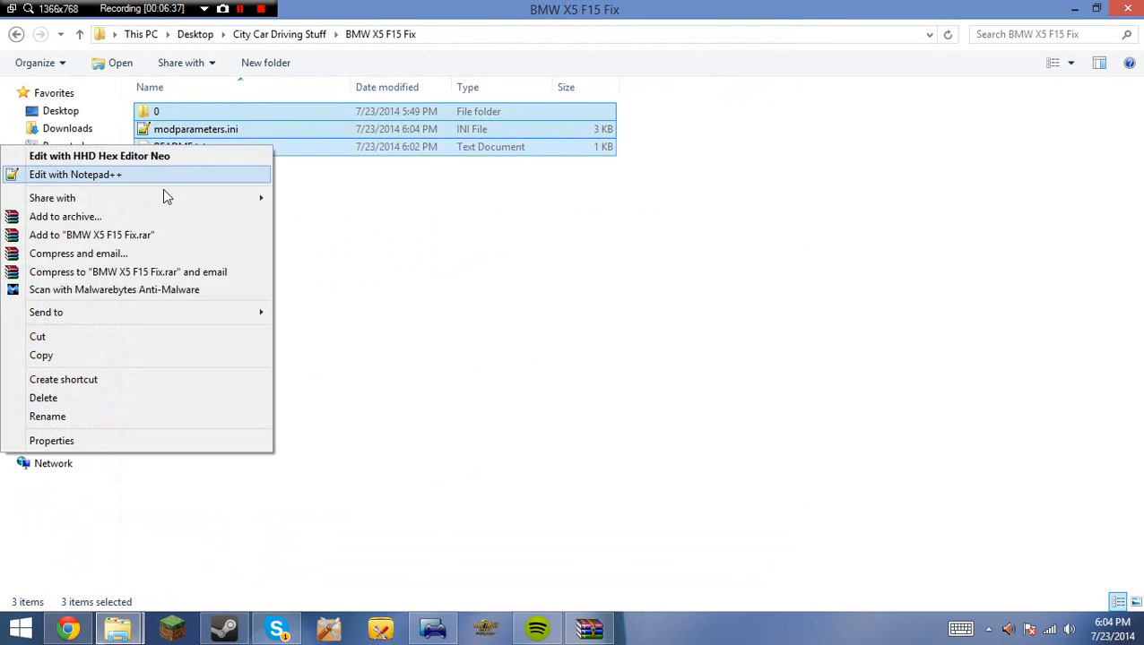
pyautogui.moveTo(117, 235)
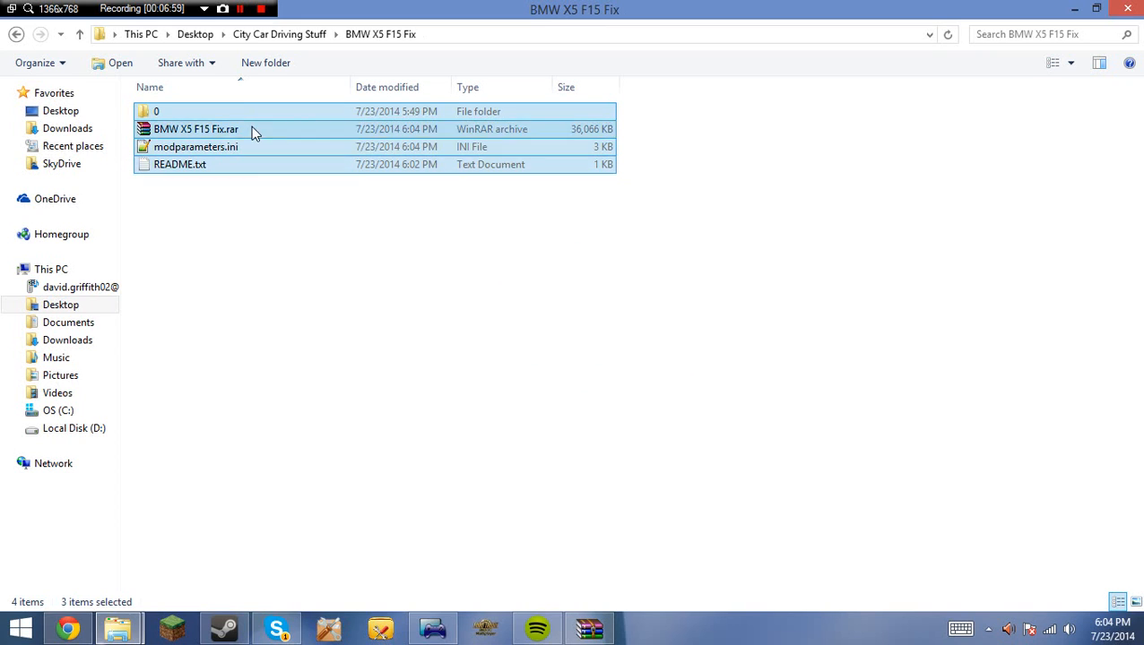
pyautogui.doubleClick(196, 129)
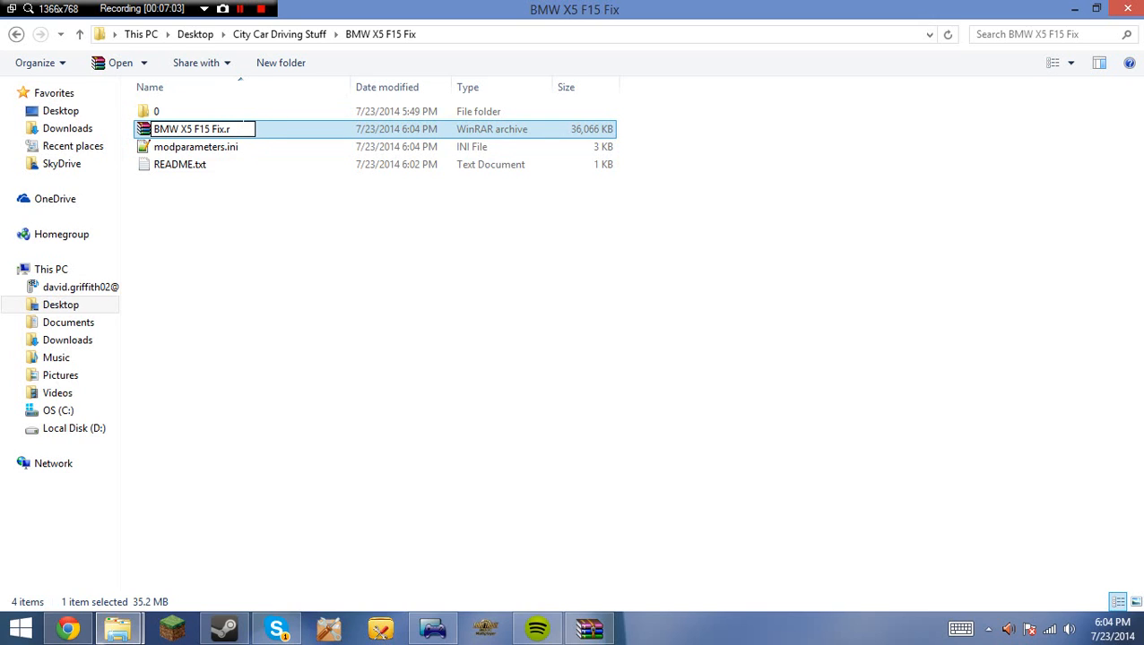
pyautogui.write('pkg')
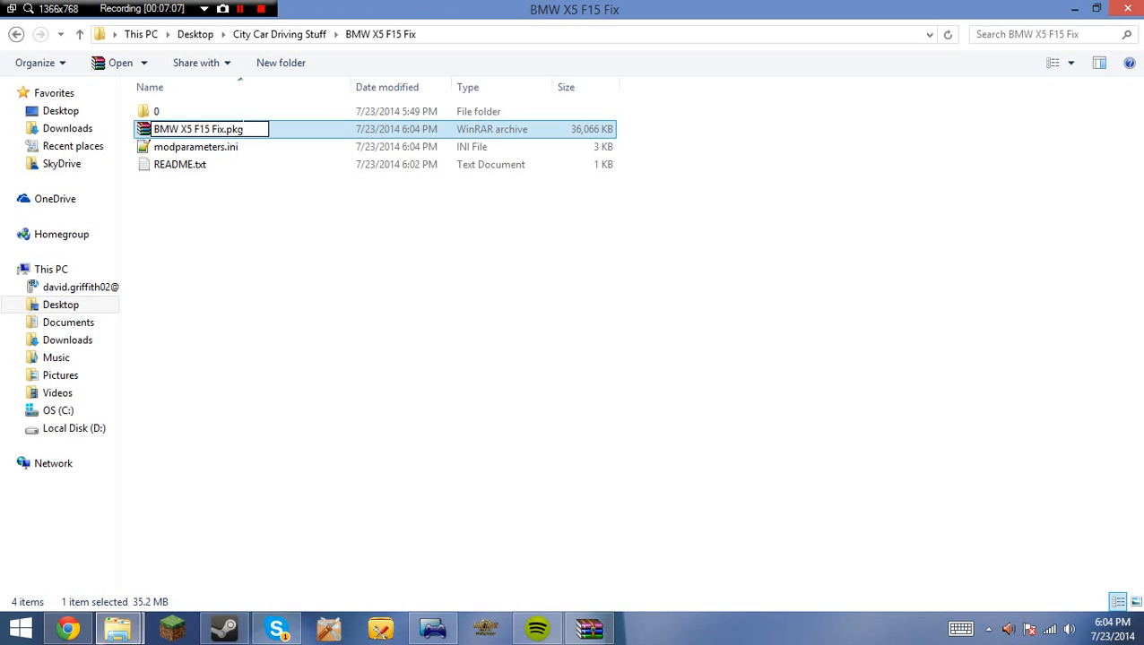
pyautogui.press('Return')
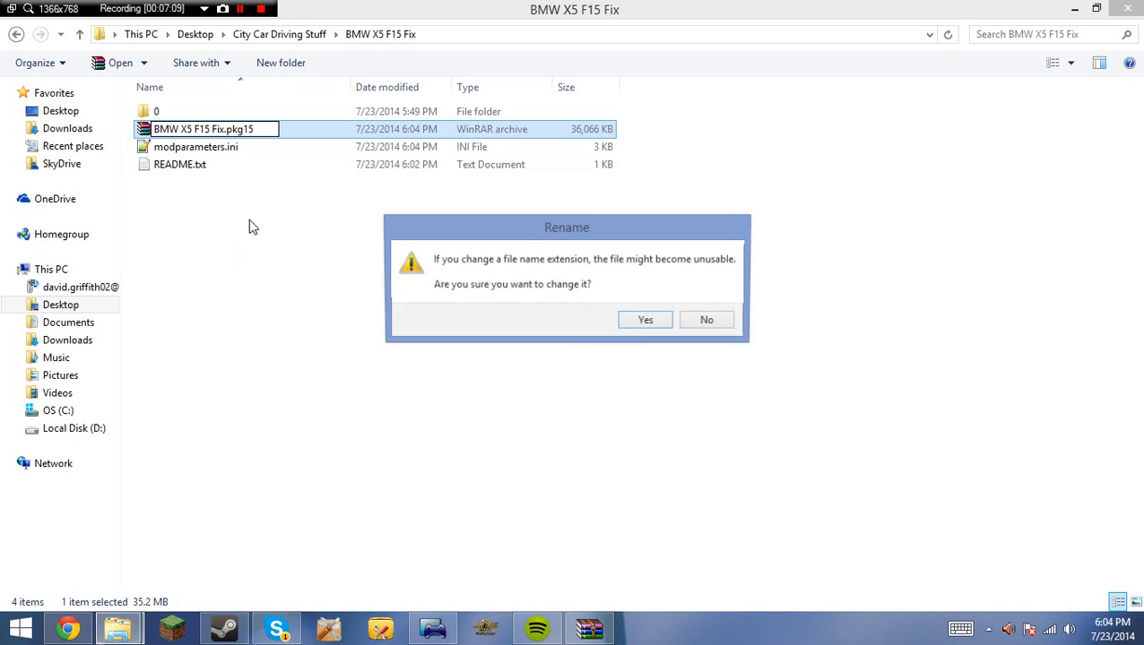
pyautogui.click(645, 319)
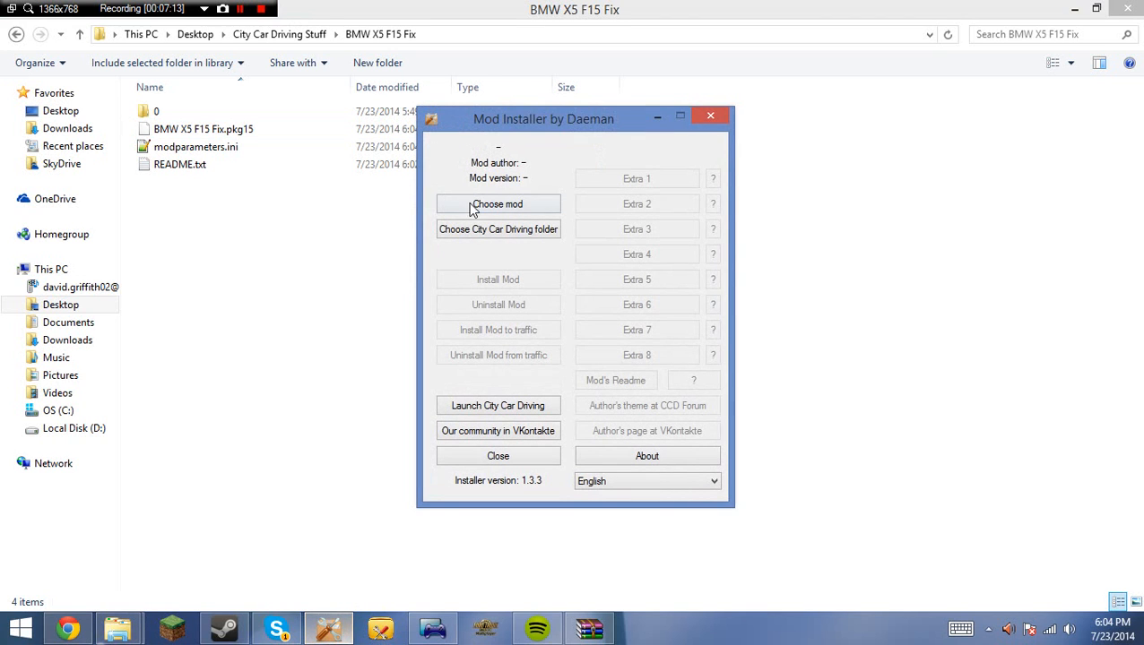
# Load the suggested bmw_x5.pkg5 package twice via Choose mod, not the intended fix.
pyautogui.click(498, 205)
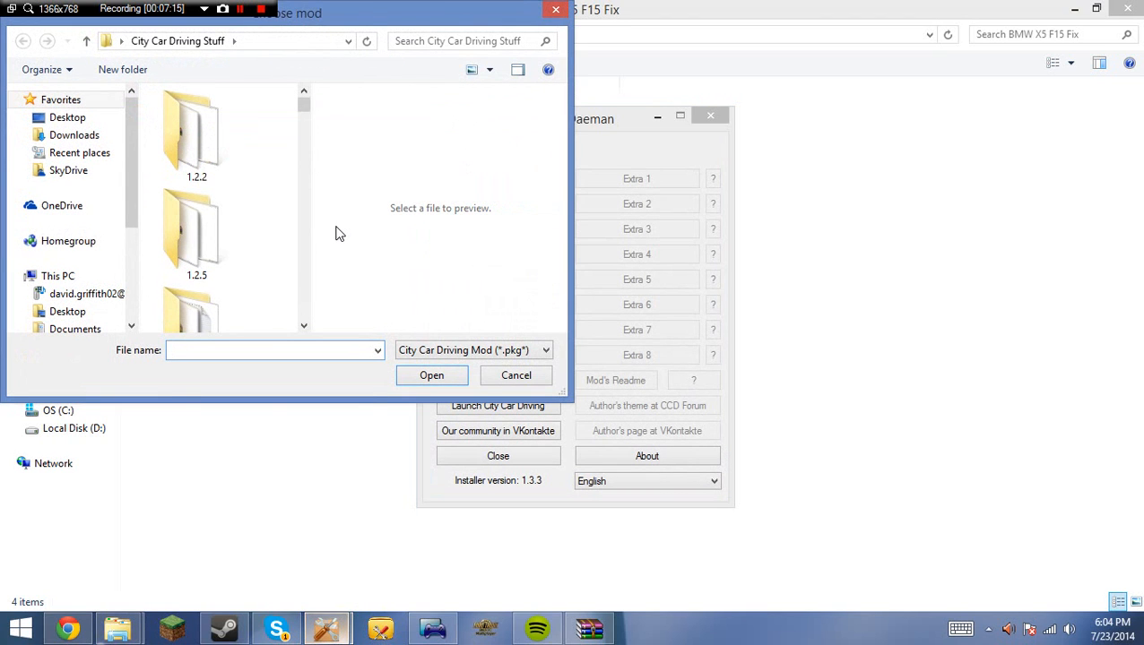
pyautogui.write('bmx')
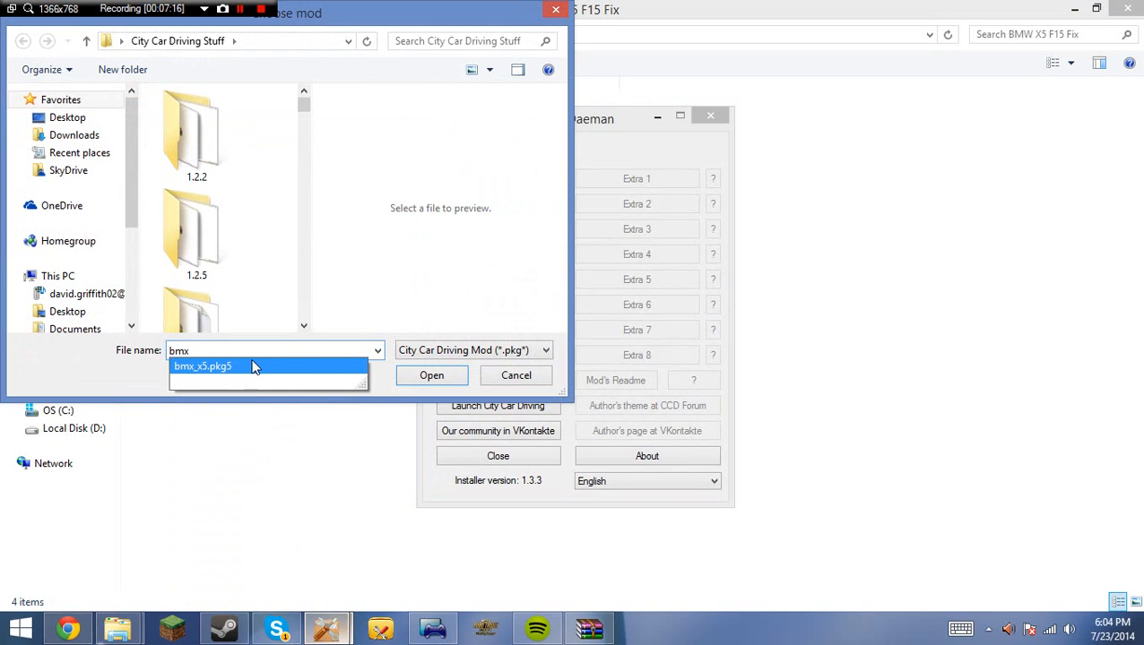
pyautogui.click(430, 375)
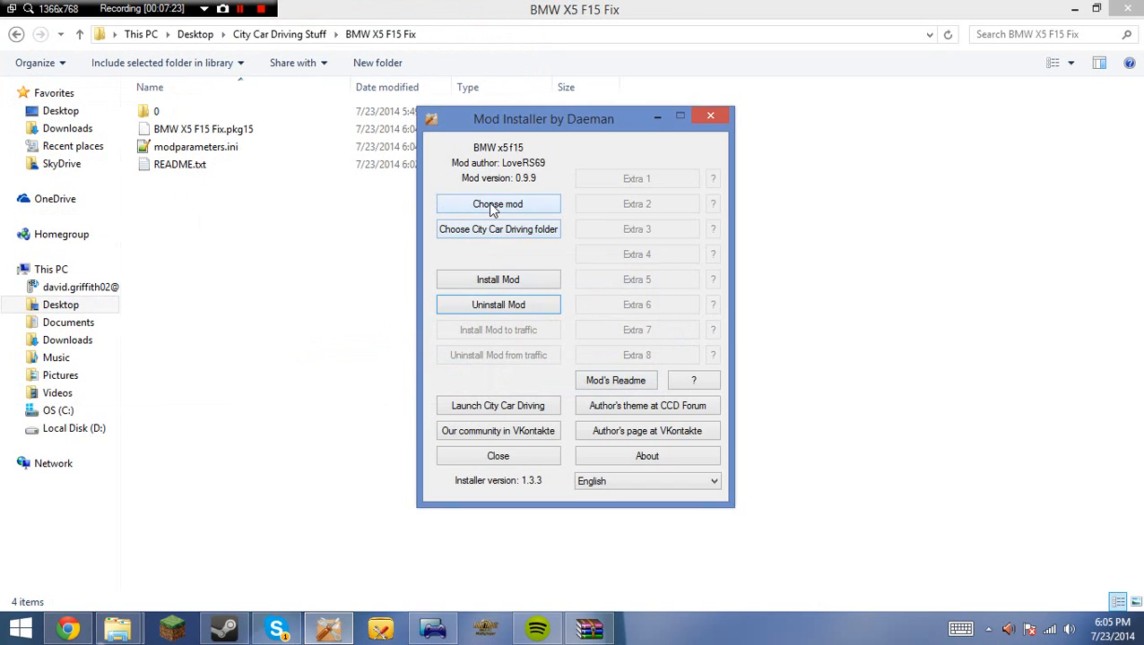
pyautogui.click(498, 204)
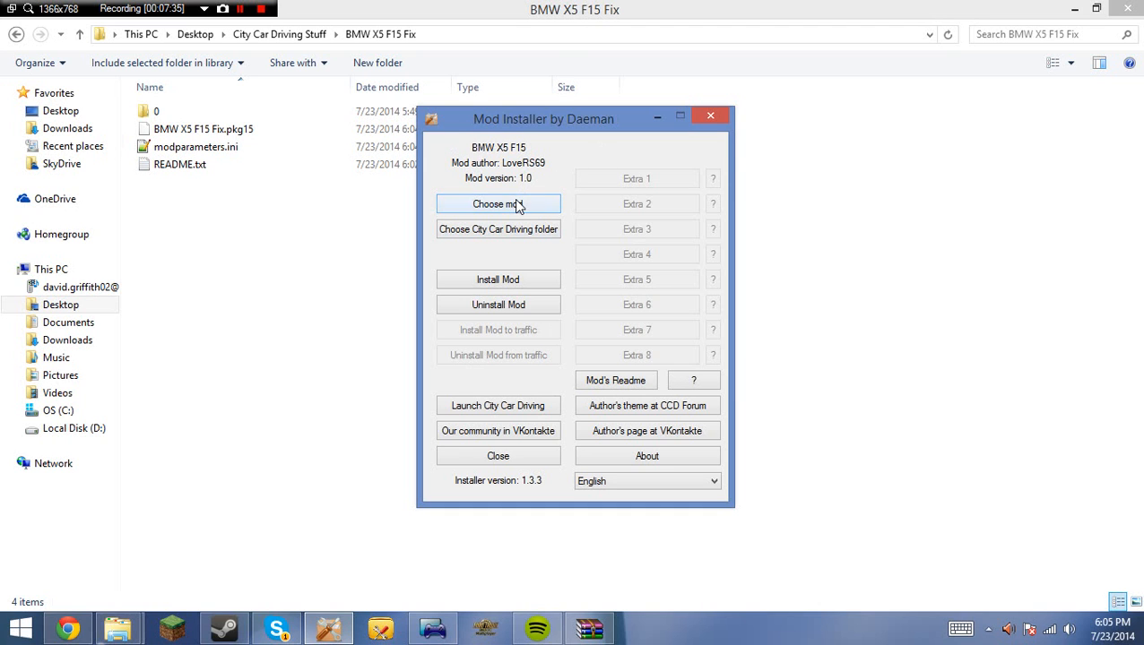
pyautogui.click(498, 205)
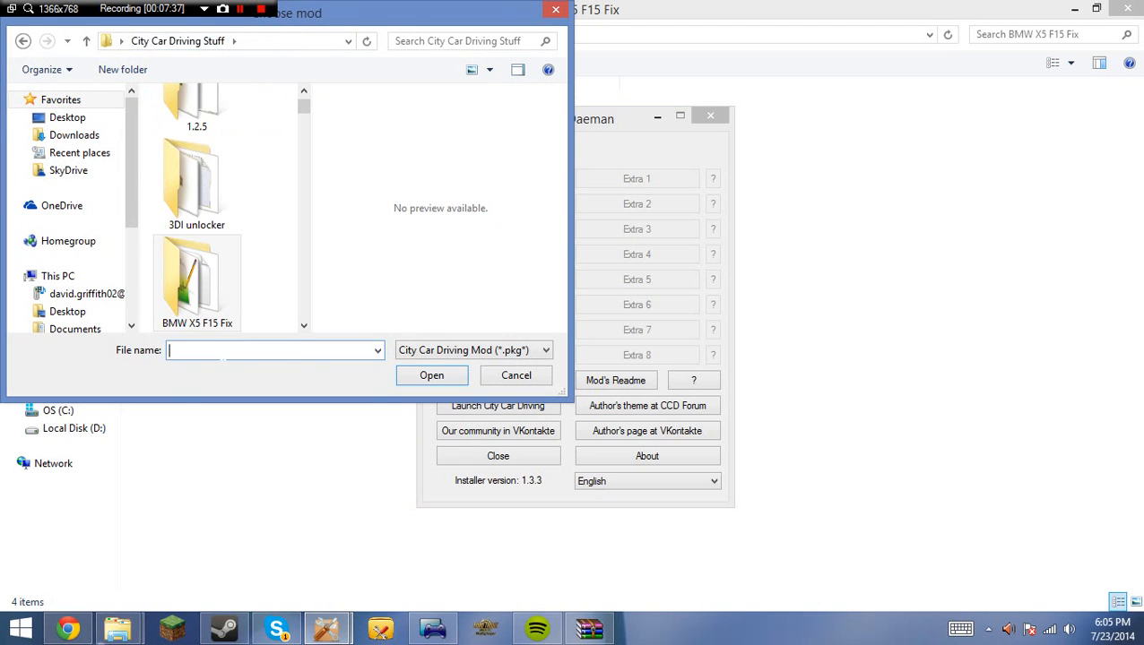
pyautogui.write('bmx')
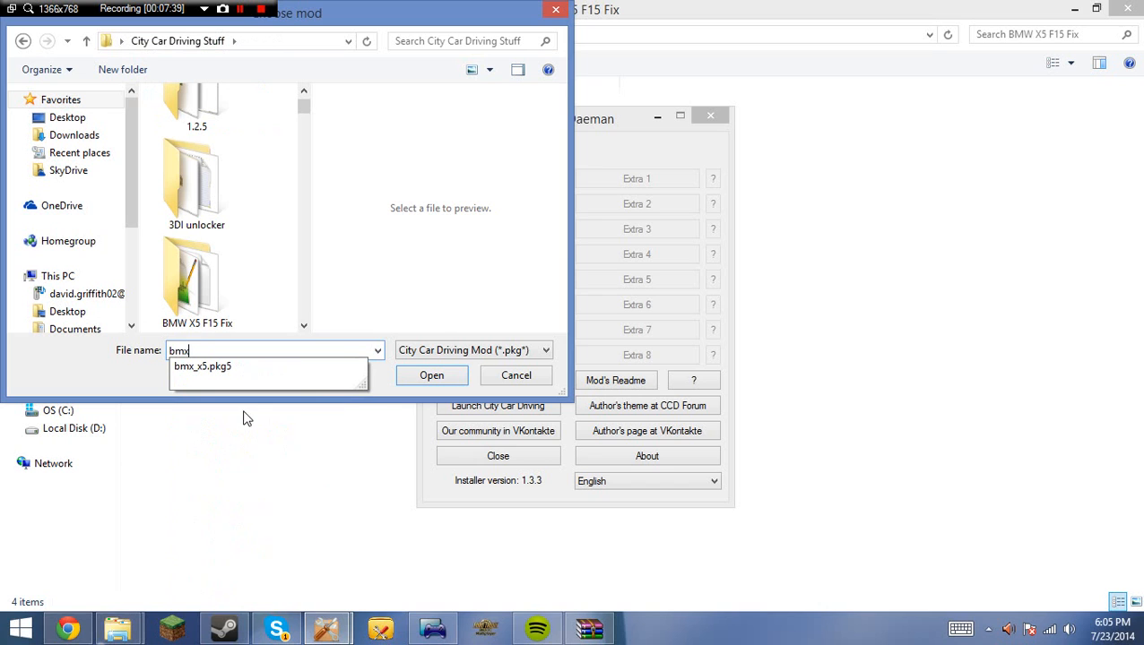
pyautogui.click(203, 365)
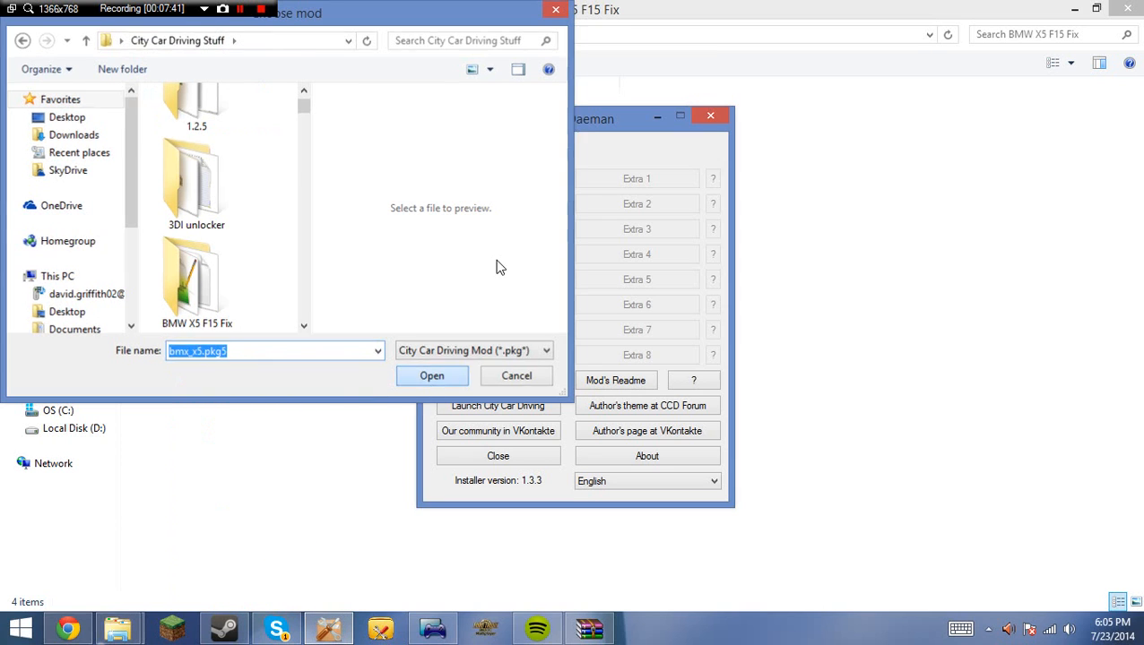
pyautogui.click(430, 376)
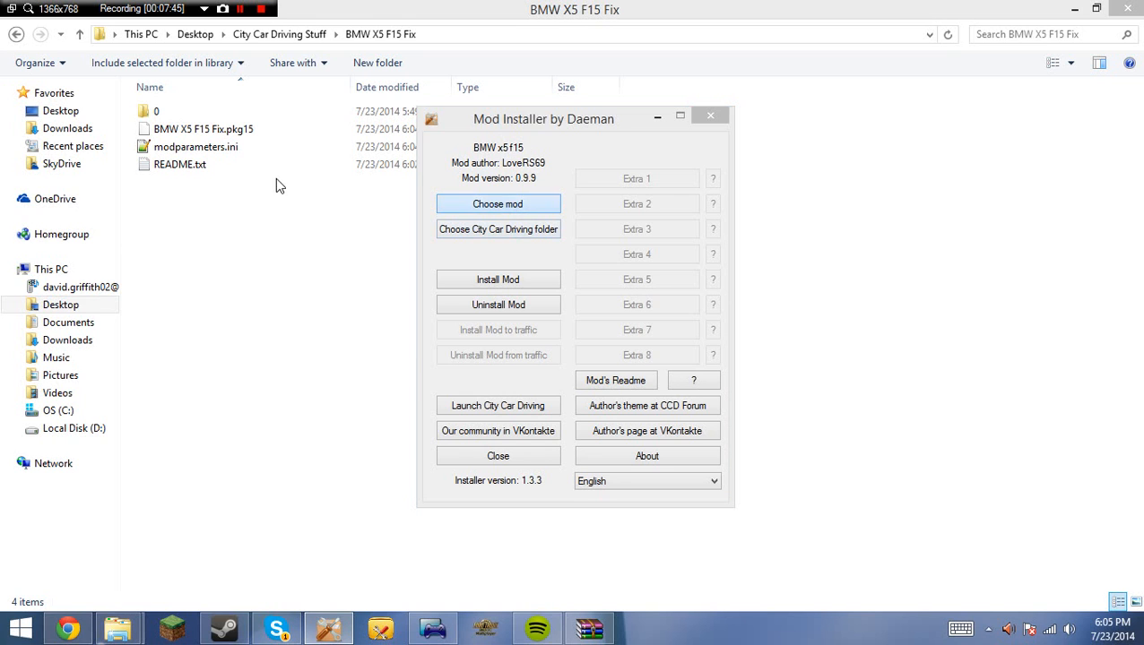
# Load BMW X5 F15 Fix.pkg15 from the BMW X5 F15 Fix folder instead.
pyautogui.click(496, 204)
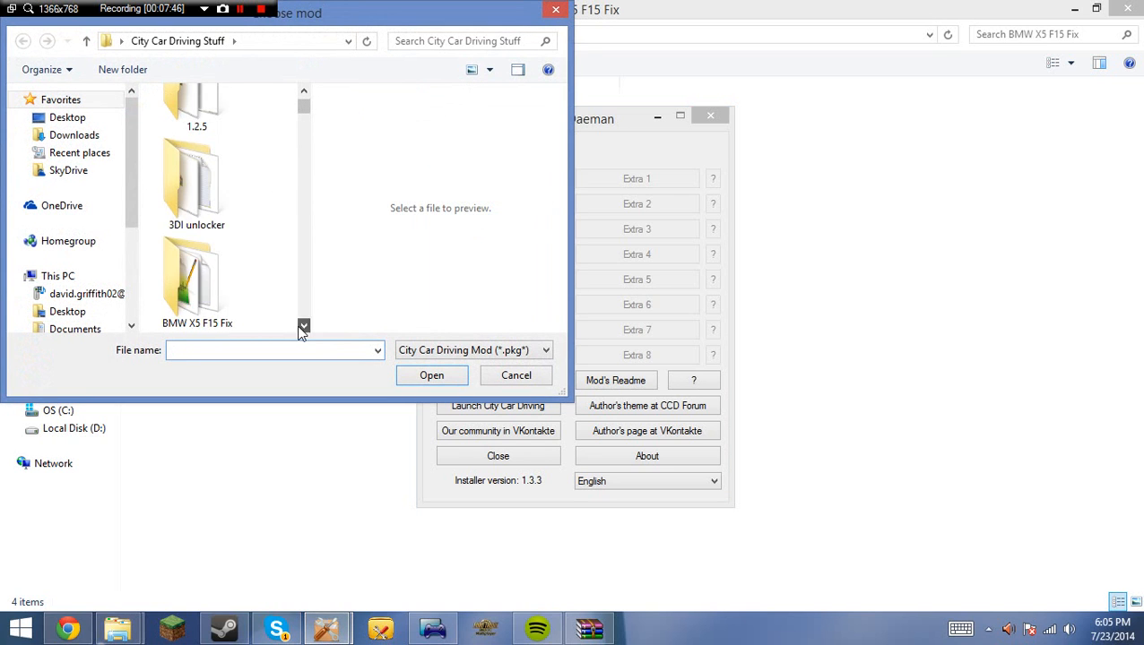
pyautogui.doubleClick(197, 278)
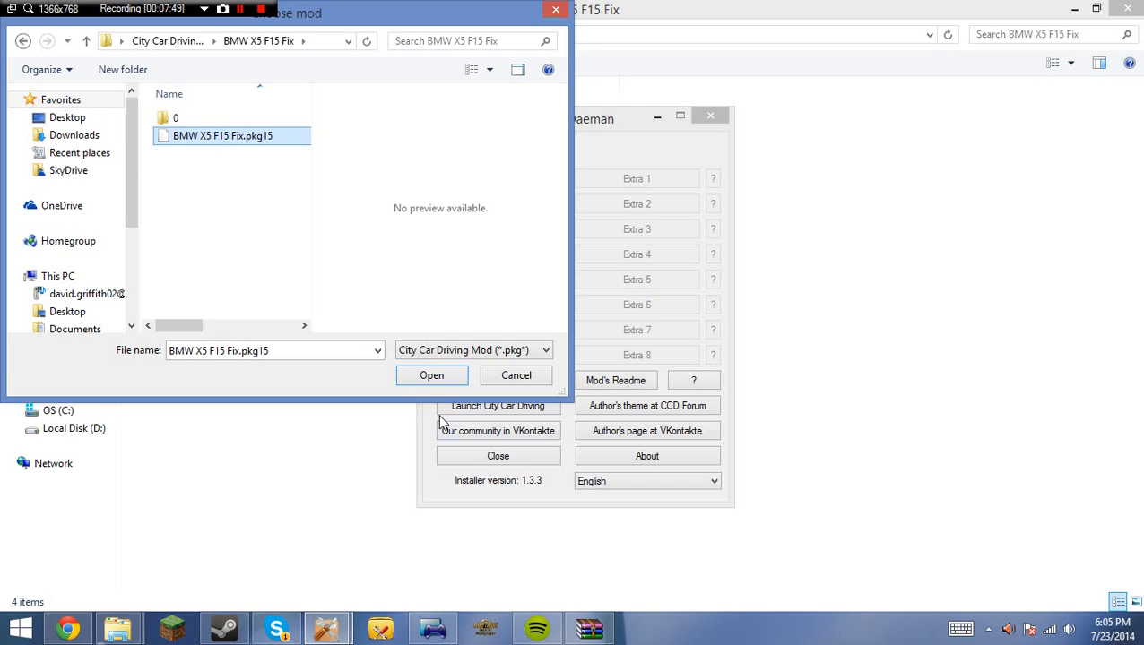
pyautogui.click(430, 375)
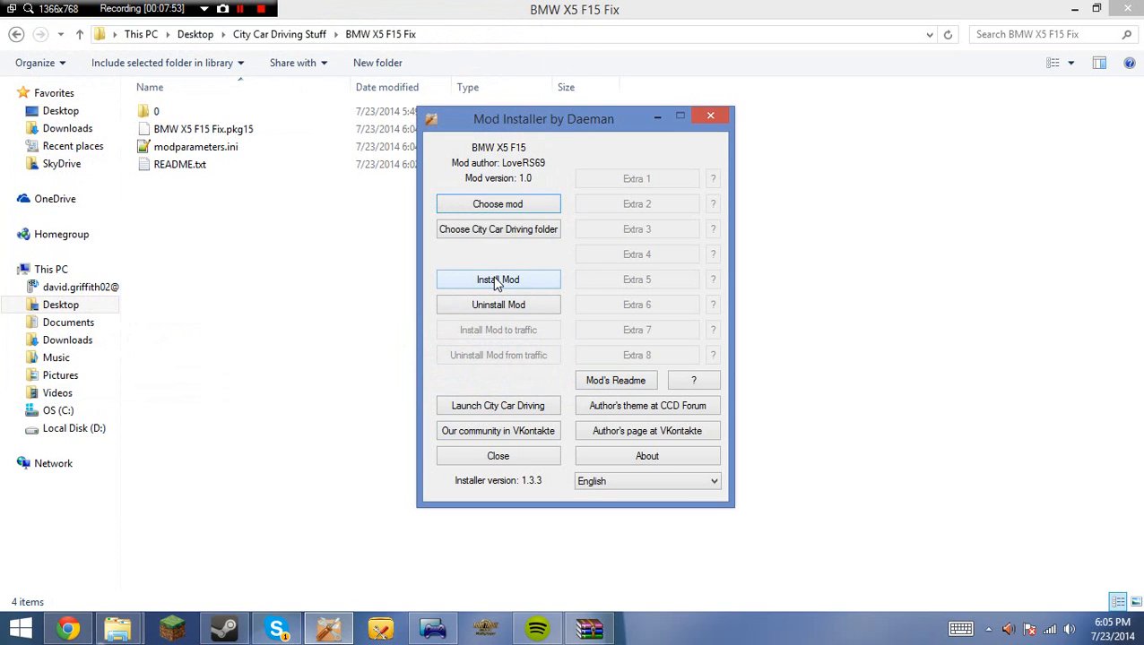
# Install the BMW X5 F15 version 1.0 mod and dismiss the Installation successful message.
pyautogui.click(499, 280)
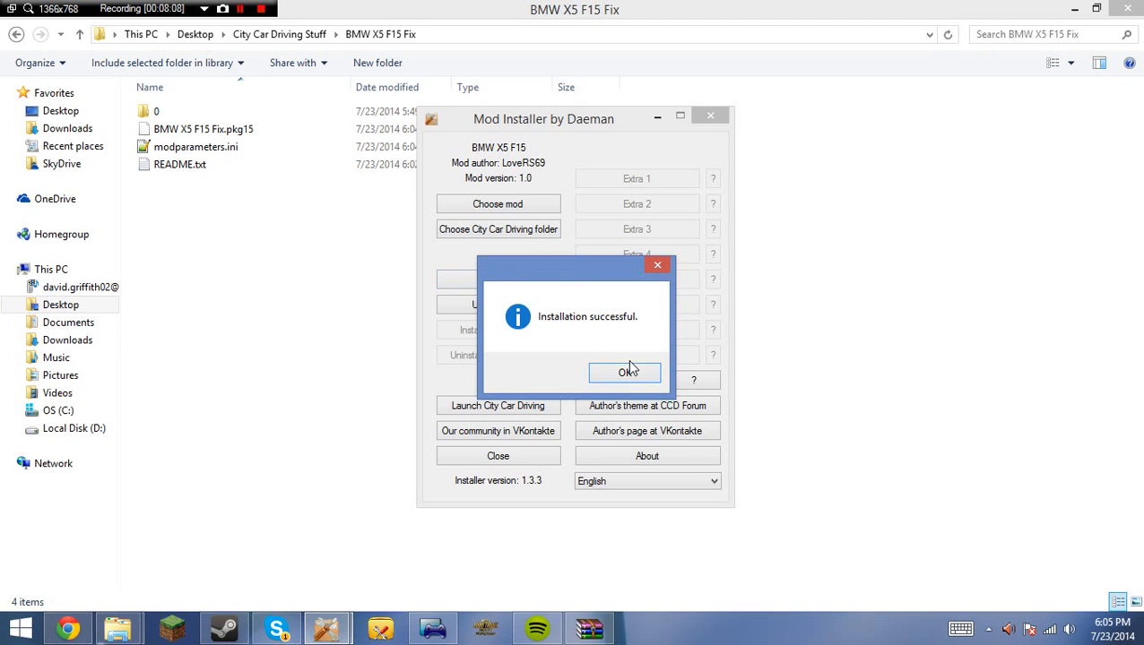
pyautogui.click(625, 371)
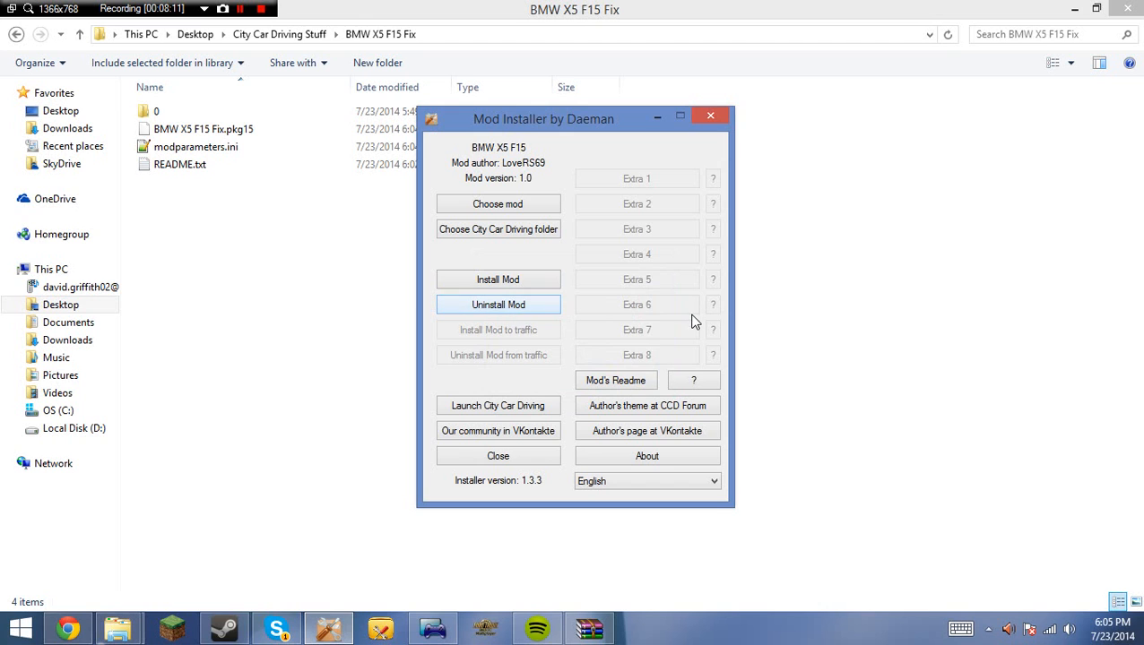
pyautogui.moveTo(498, 204)
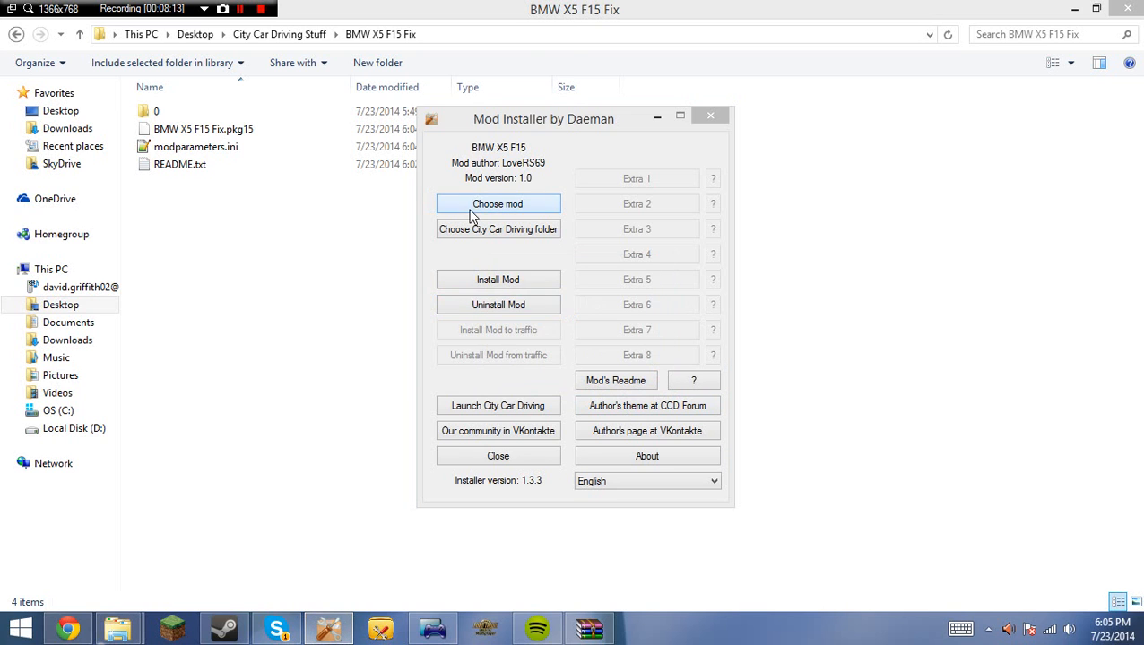
pyautogui.click(499, 205)
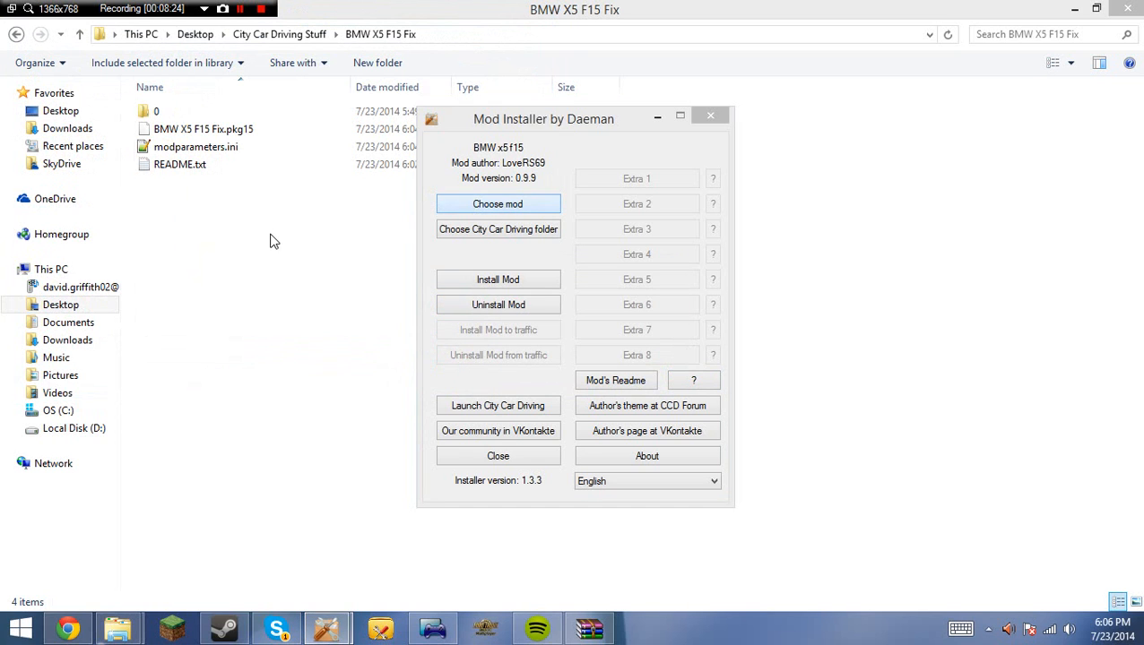
pyautogui.click(499, 205)
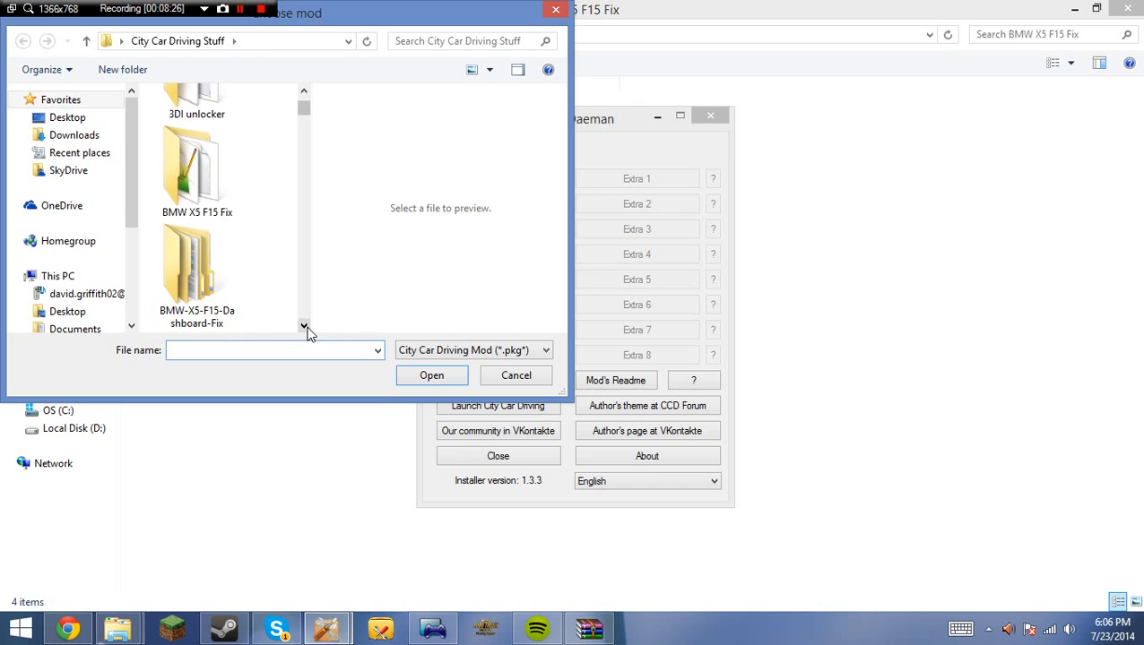
pyautogui.doubleClick(197, 170)
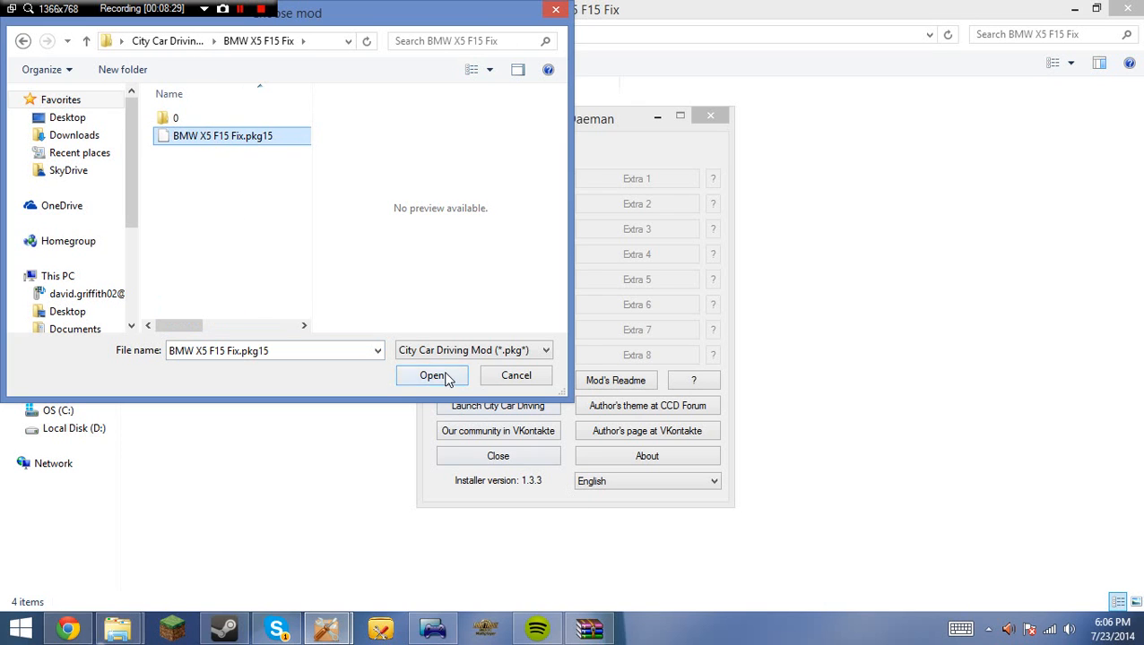
pyautogui.click(434, 375)
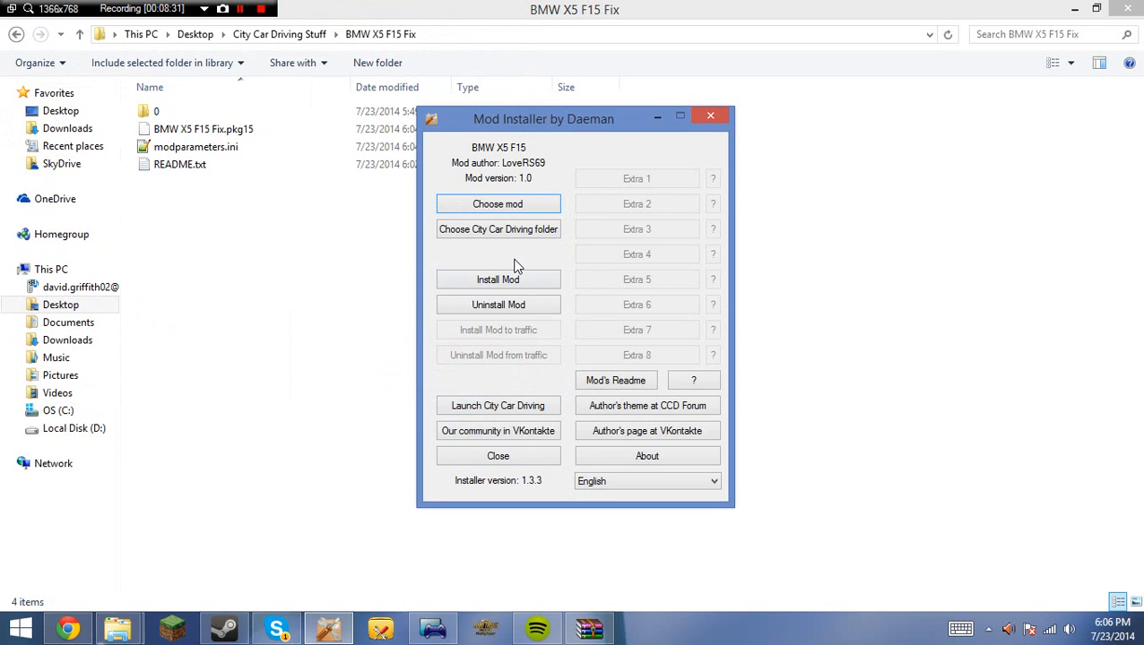
pyautogui.click(498, 279)
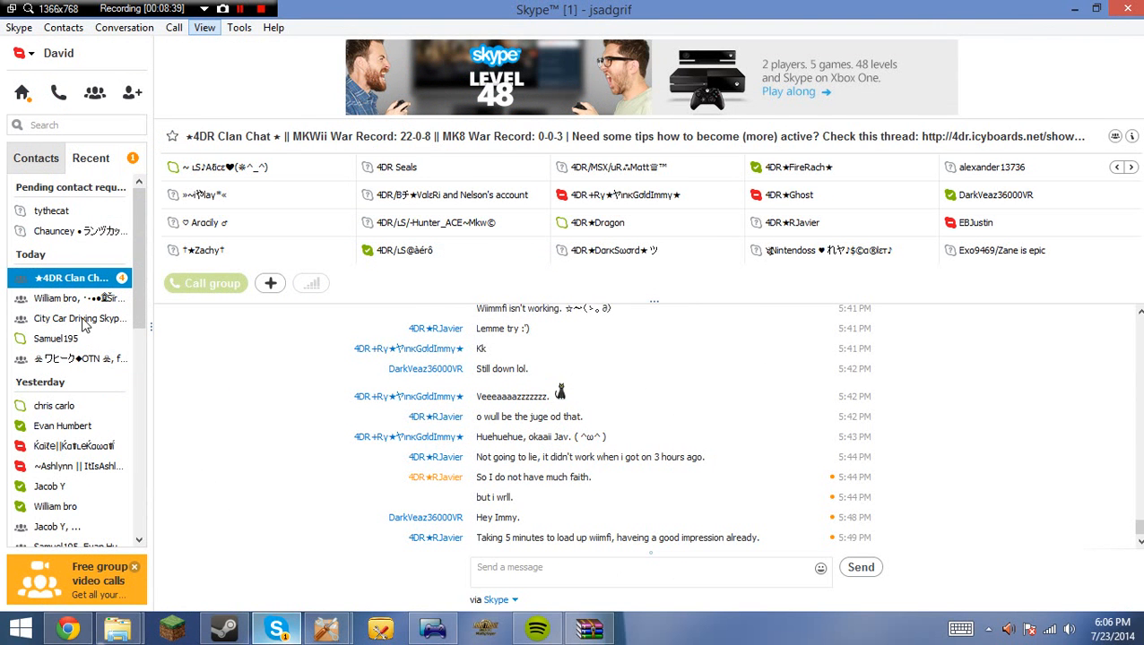
# Switch to the City Car Driving Skype Group chat in Recent contacts.
pyautogui.click(79, 319)
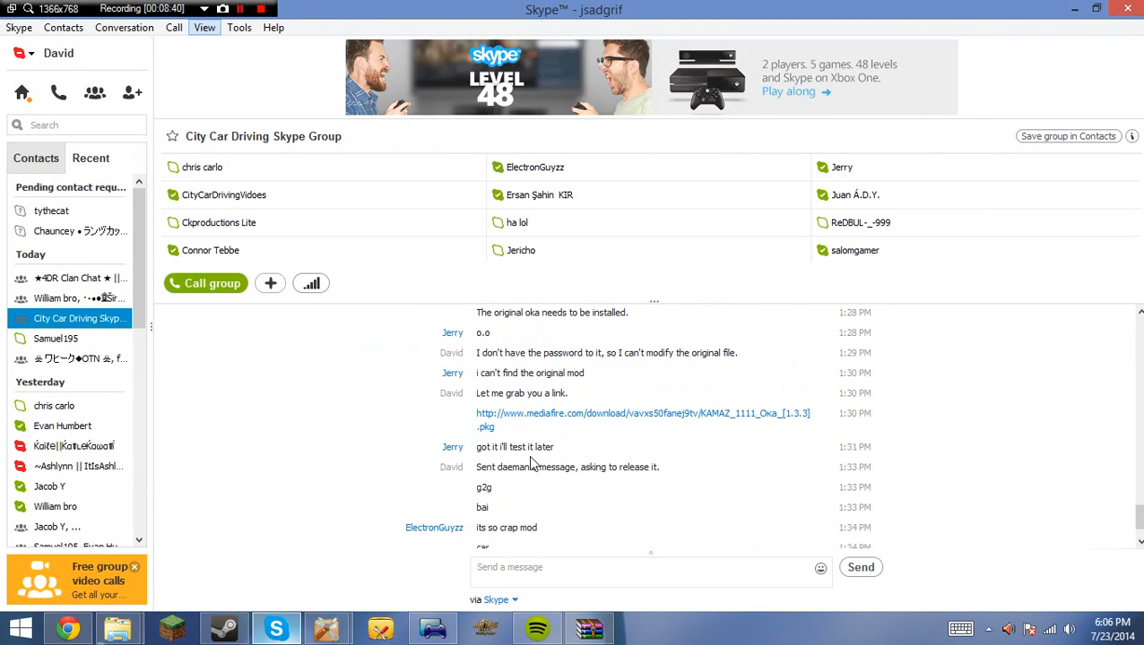
pyautogui.scroll(3)
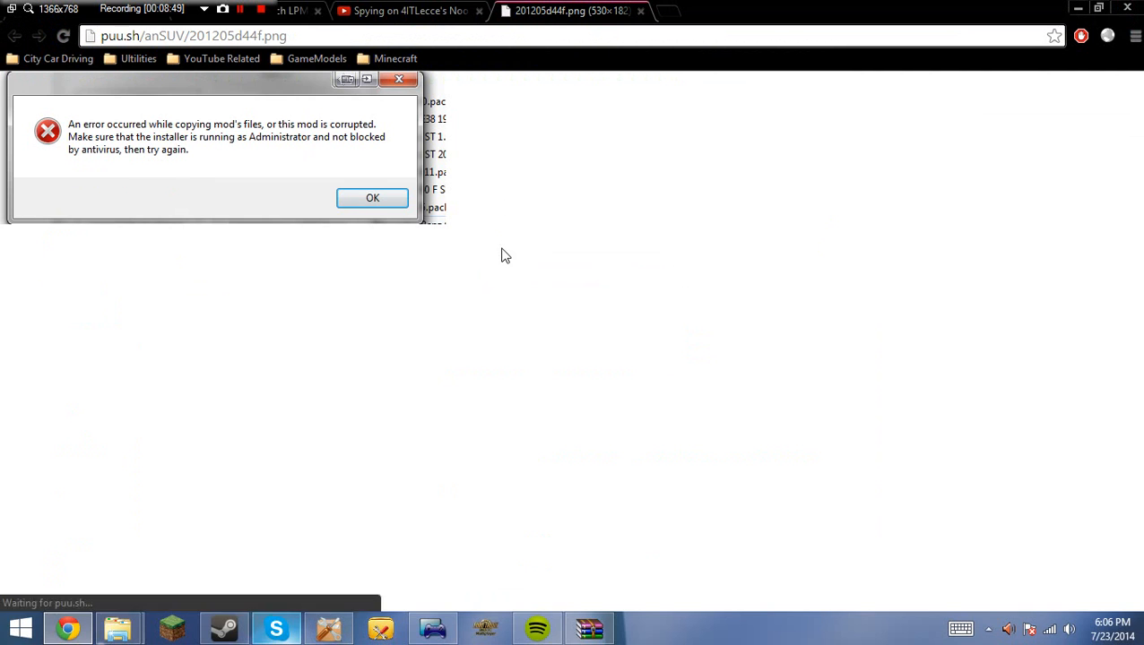
pyautogui.moveTo(201, 133)
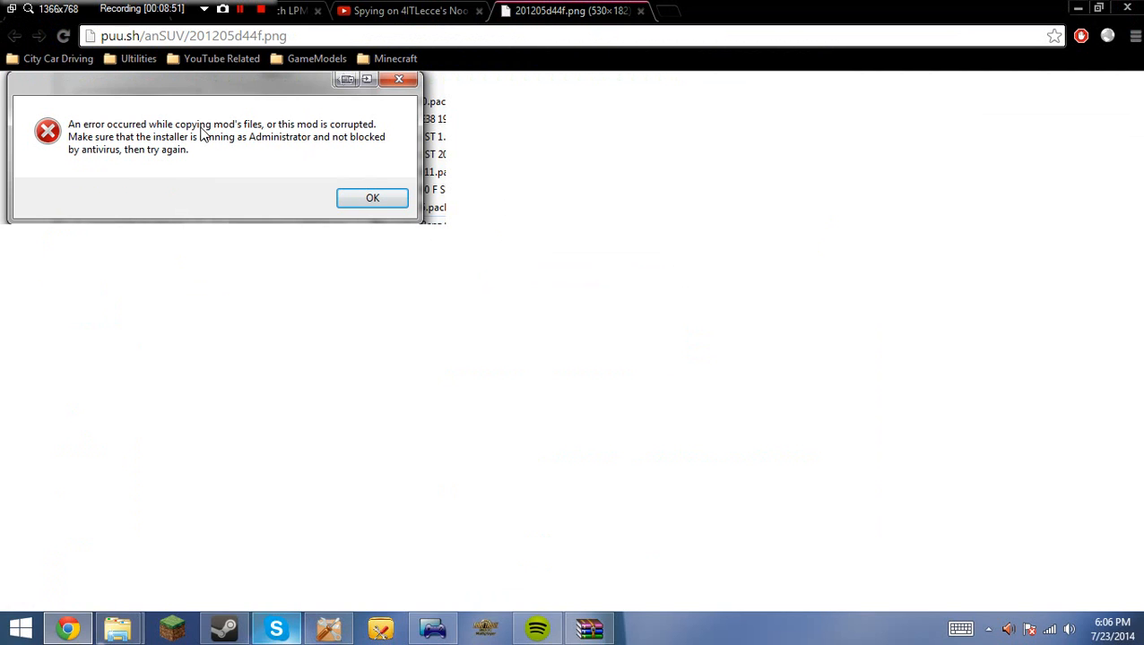
pyautogui.moveTo(147, 177)
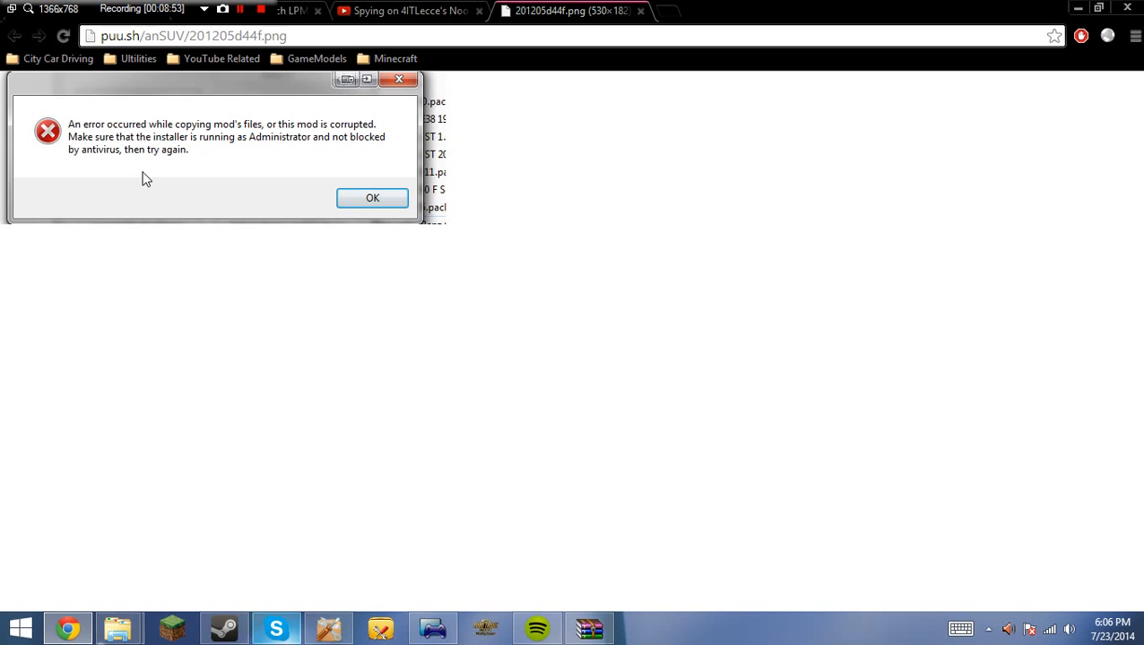
pyautogui.moveTo(359, 163)
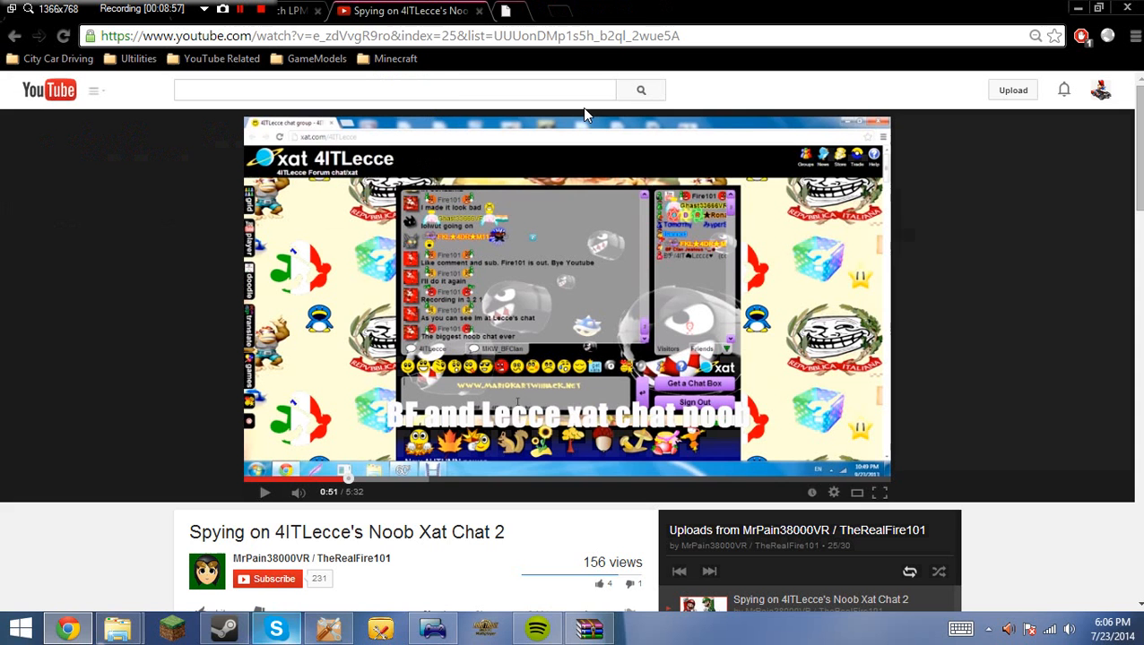
# Return to the Skype group chat, then bring Mod Installer back in front.
pyautogui.click(265, 491)
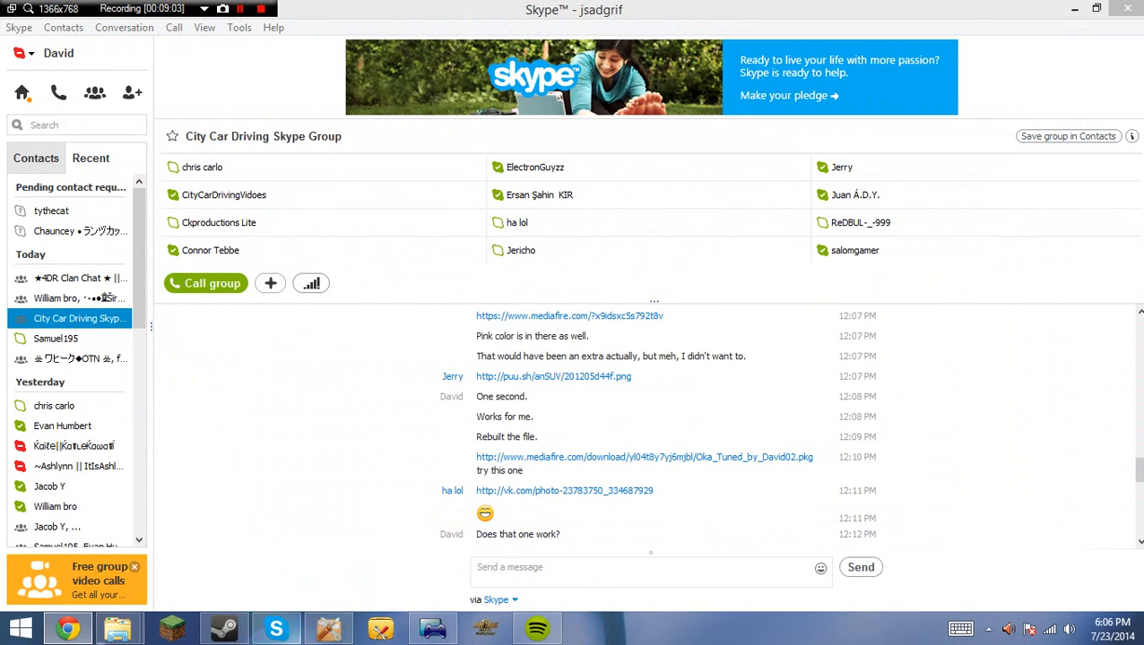
pyautogui.click(327, 627)
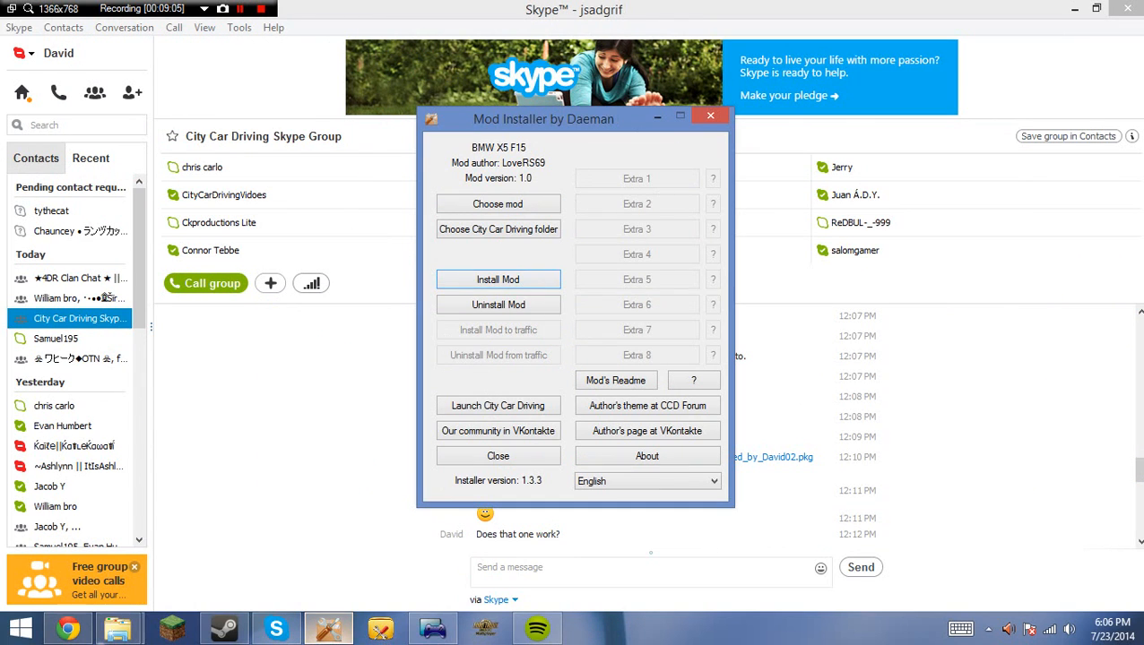